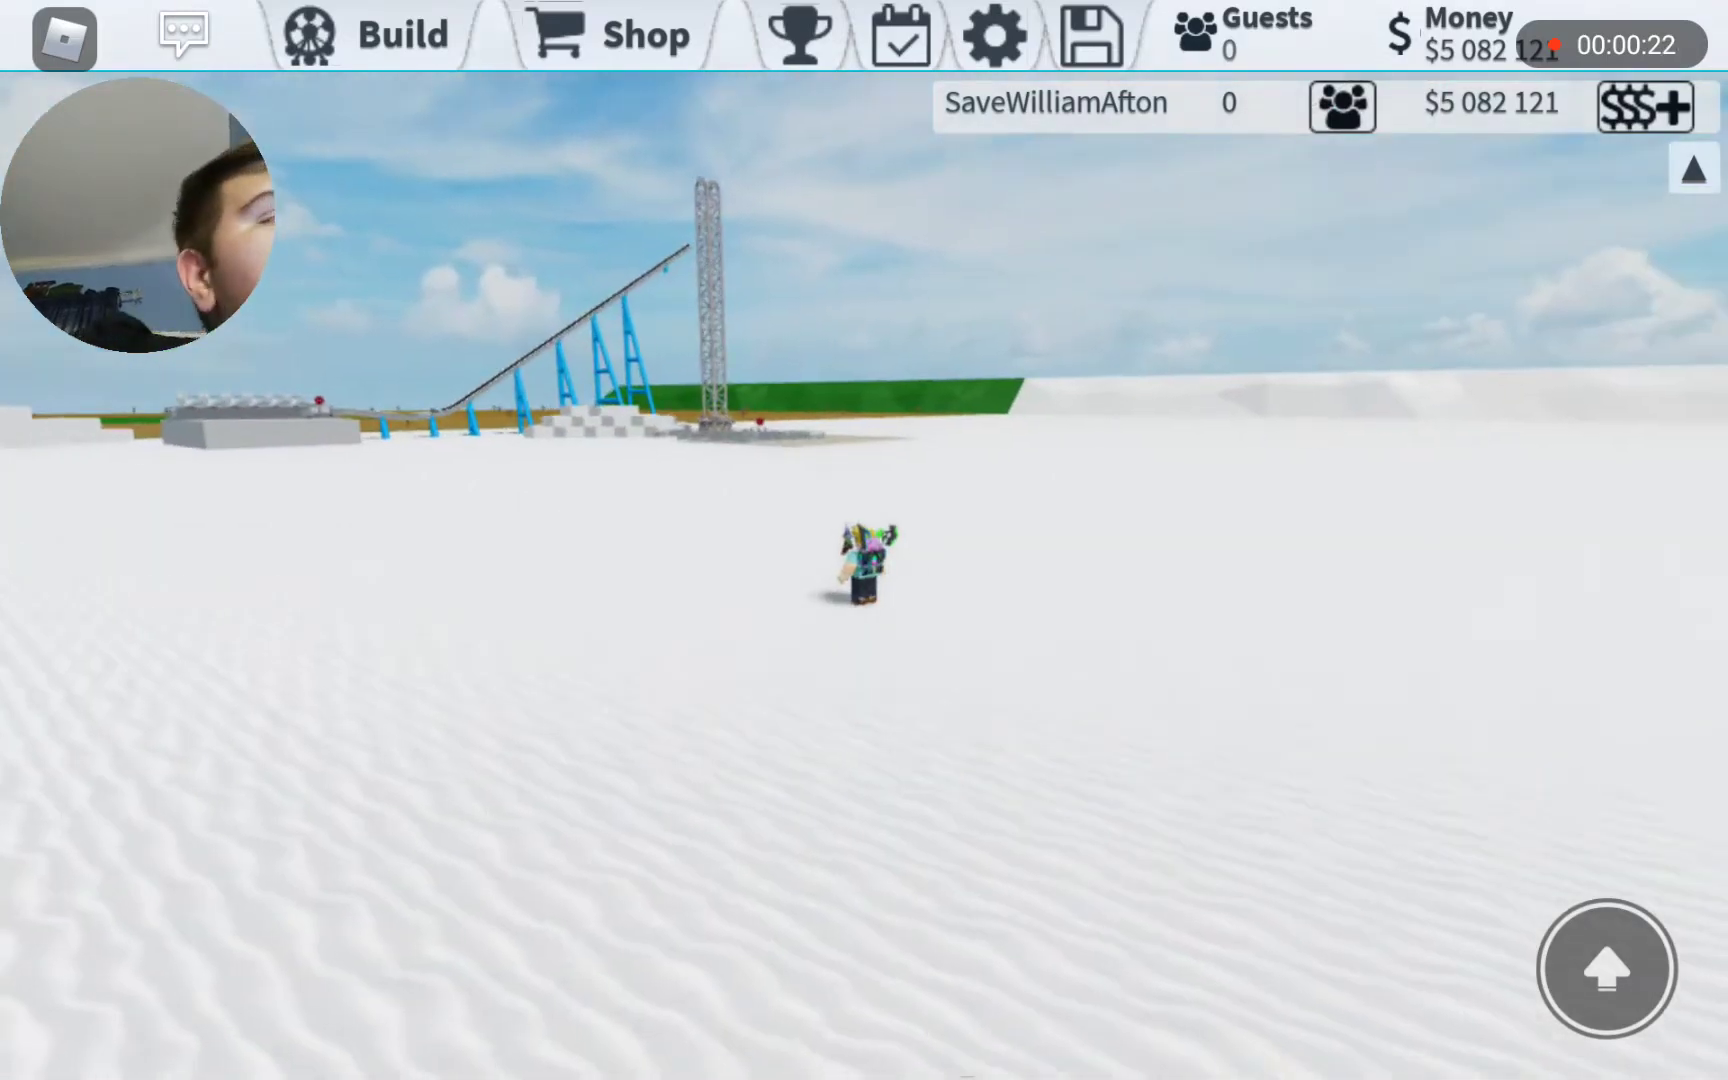
- Enter build mode and move the camera close to the blue coaster supports
{"action": "left_click", "coordinate": [404, 33]}
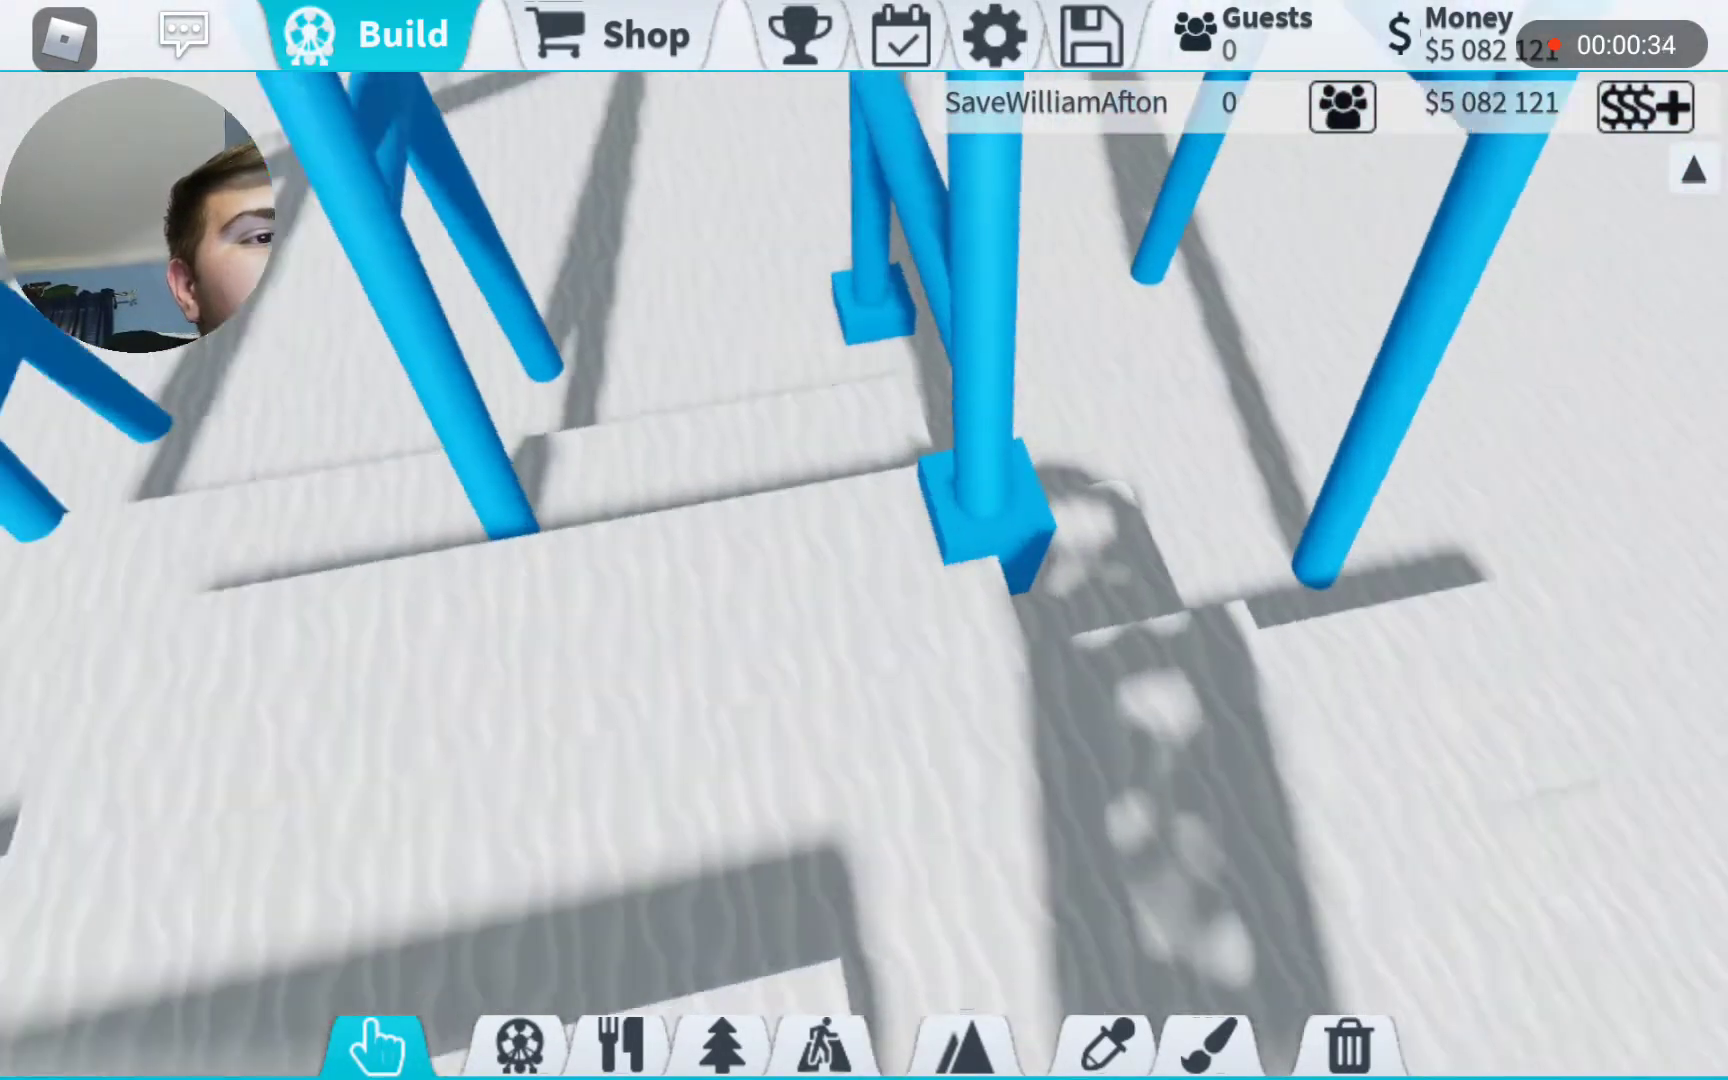
- Place blue primitive cuboid footings under the support columns for about $300
{"action": "left_click", "coordinate": [716, 777]}
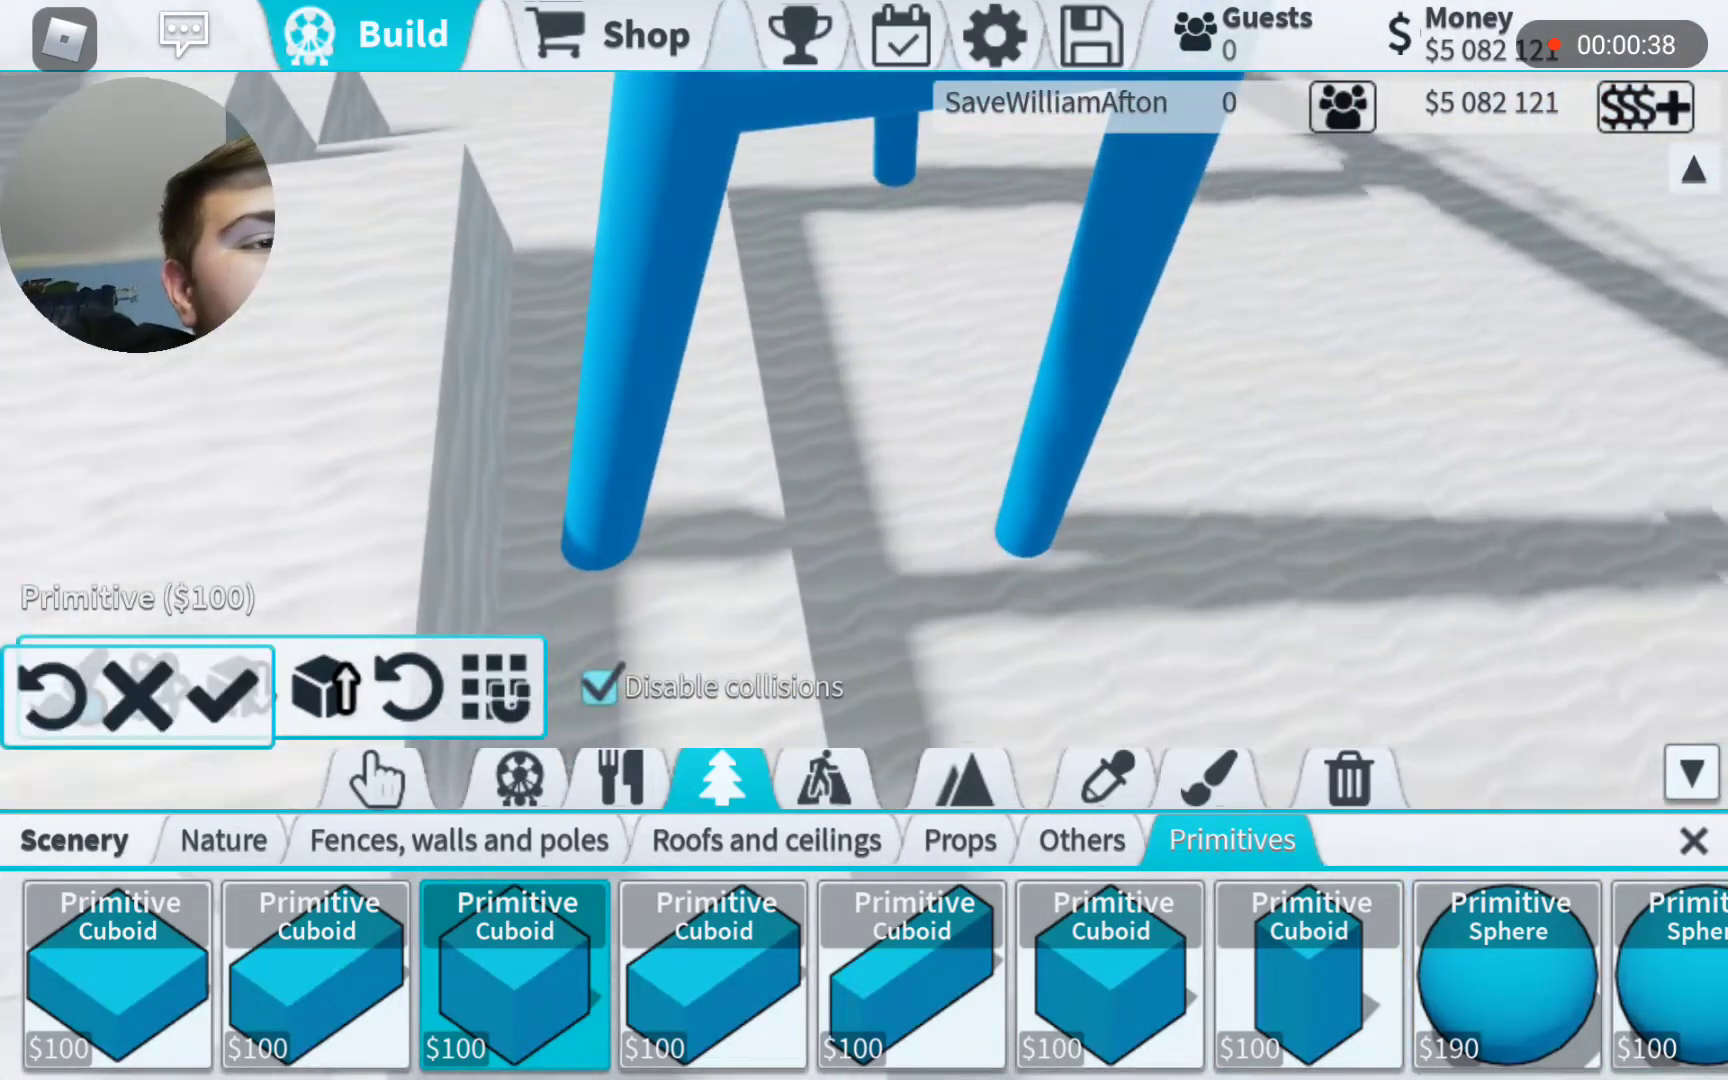
{"action": "left_click", "coordinate": [503, 685]}
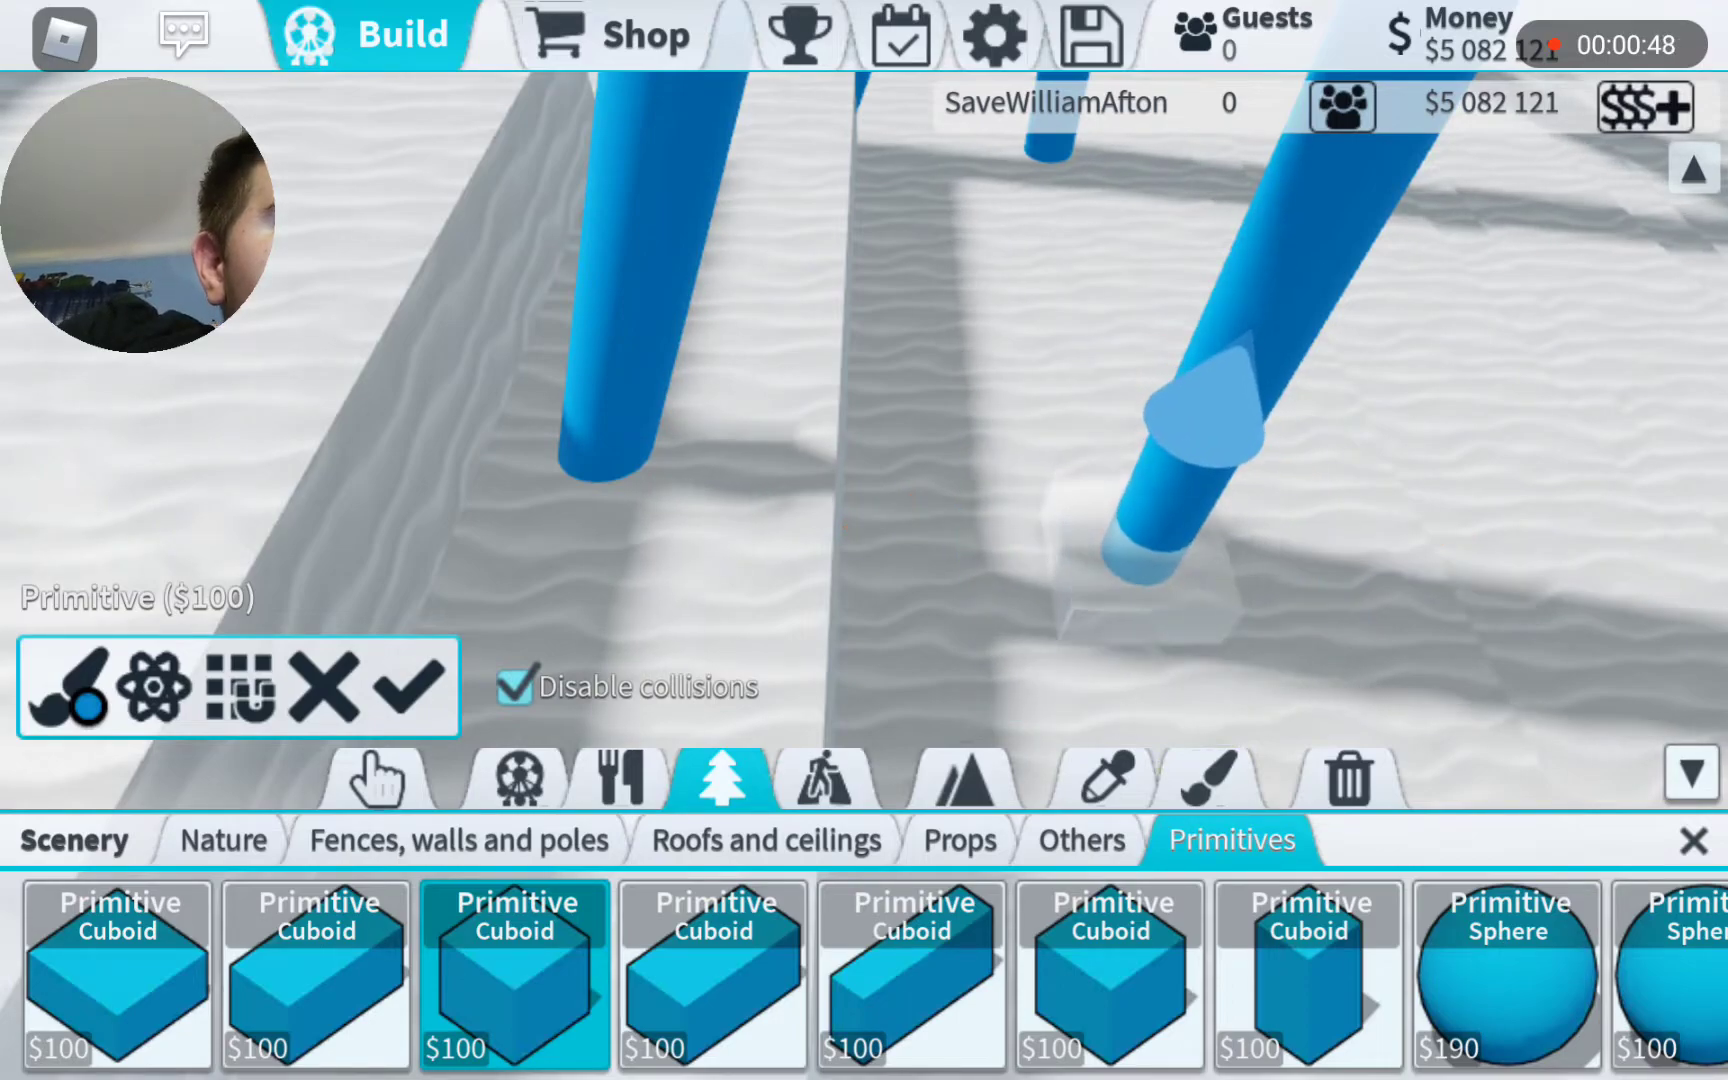
{"action": "left_click", "coordinate": [1157, 540]}
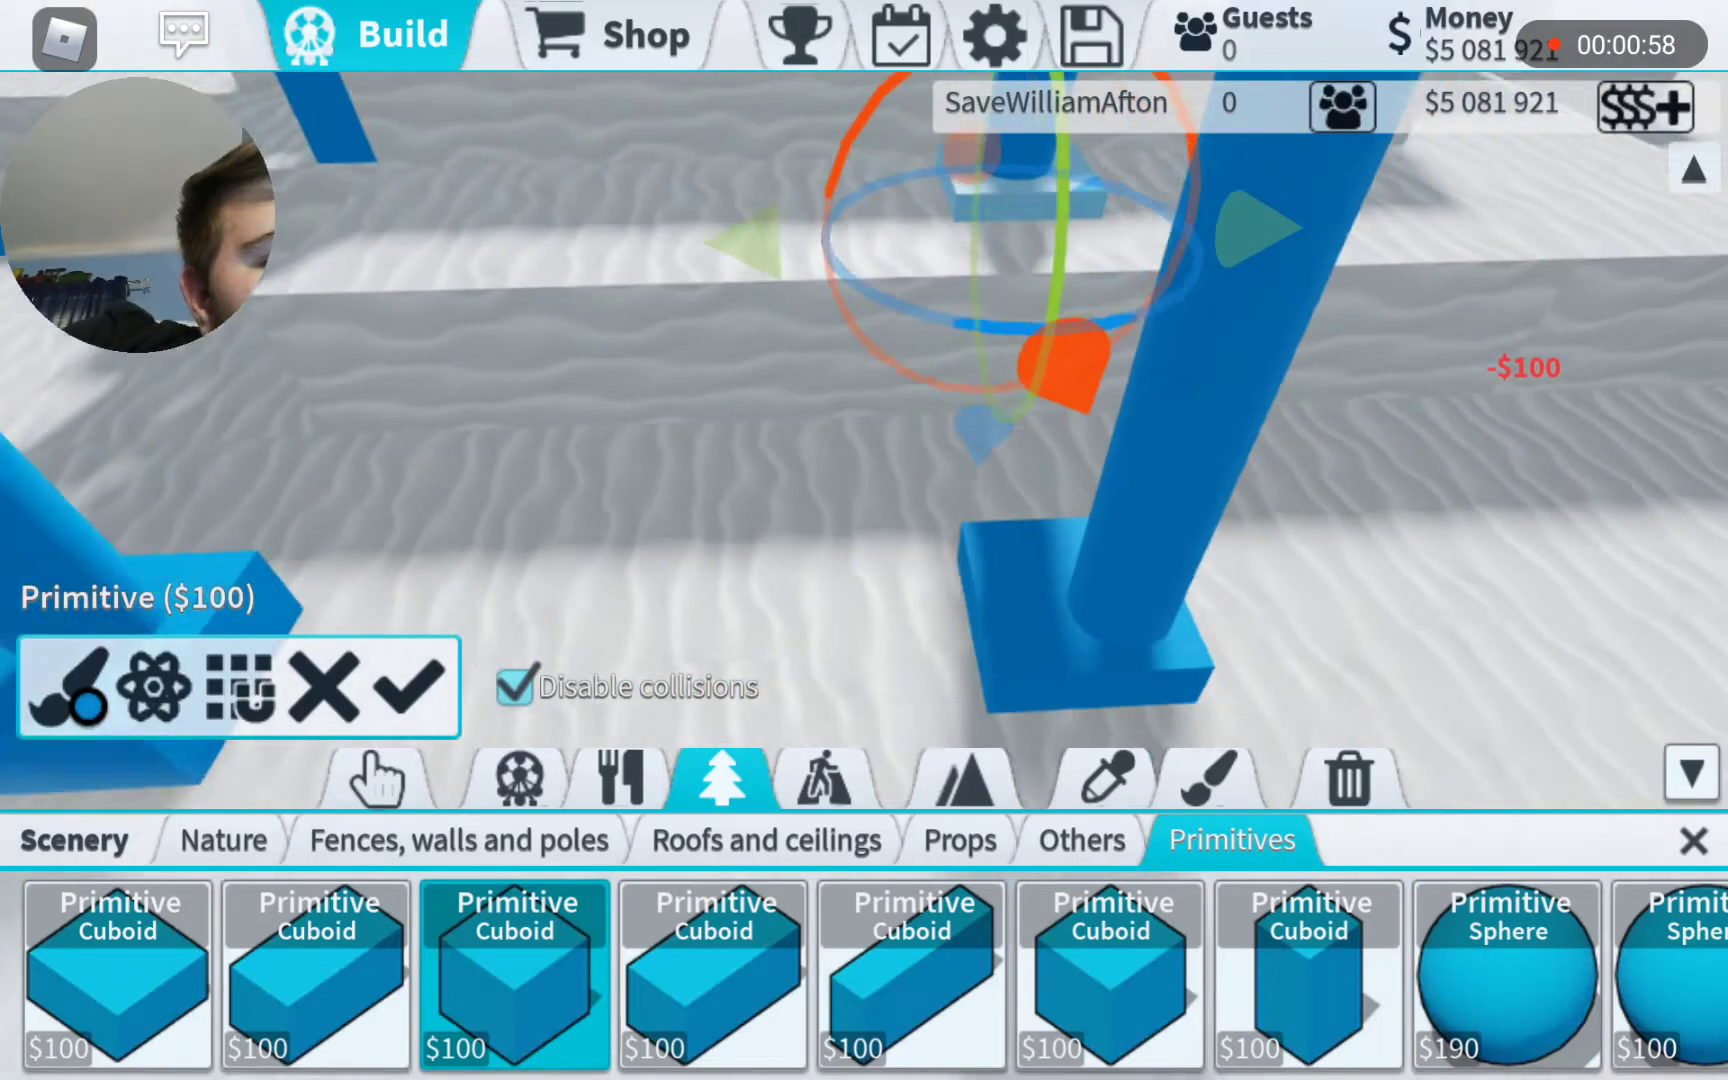
{"action": "left_click", "coordinate": [1100, 777]}
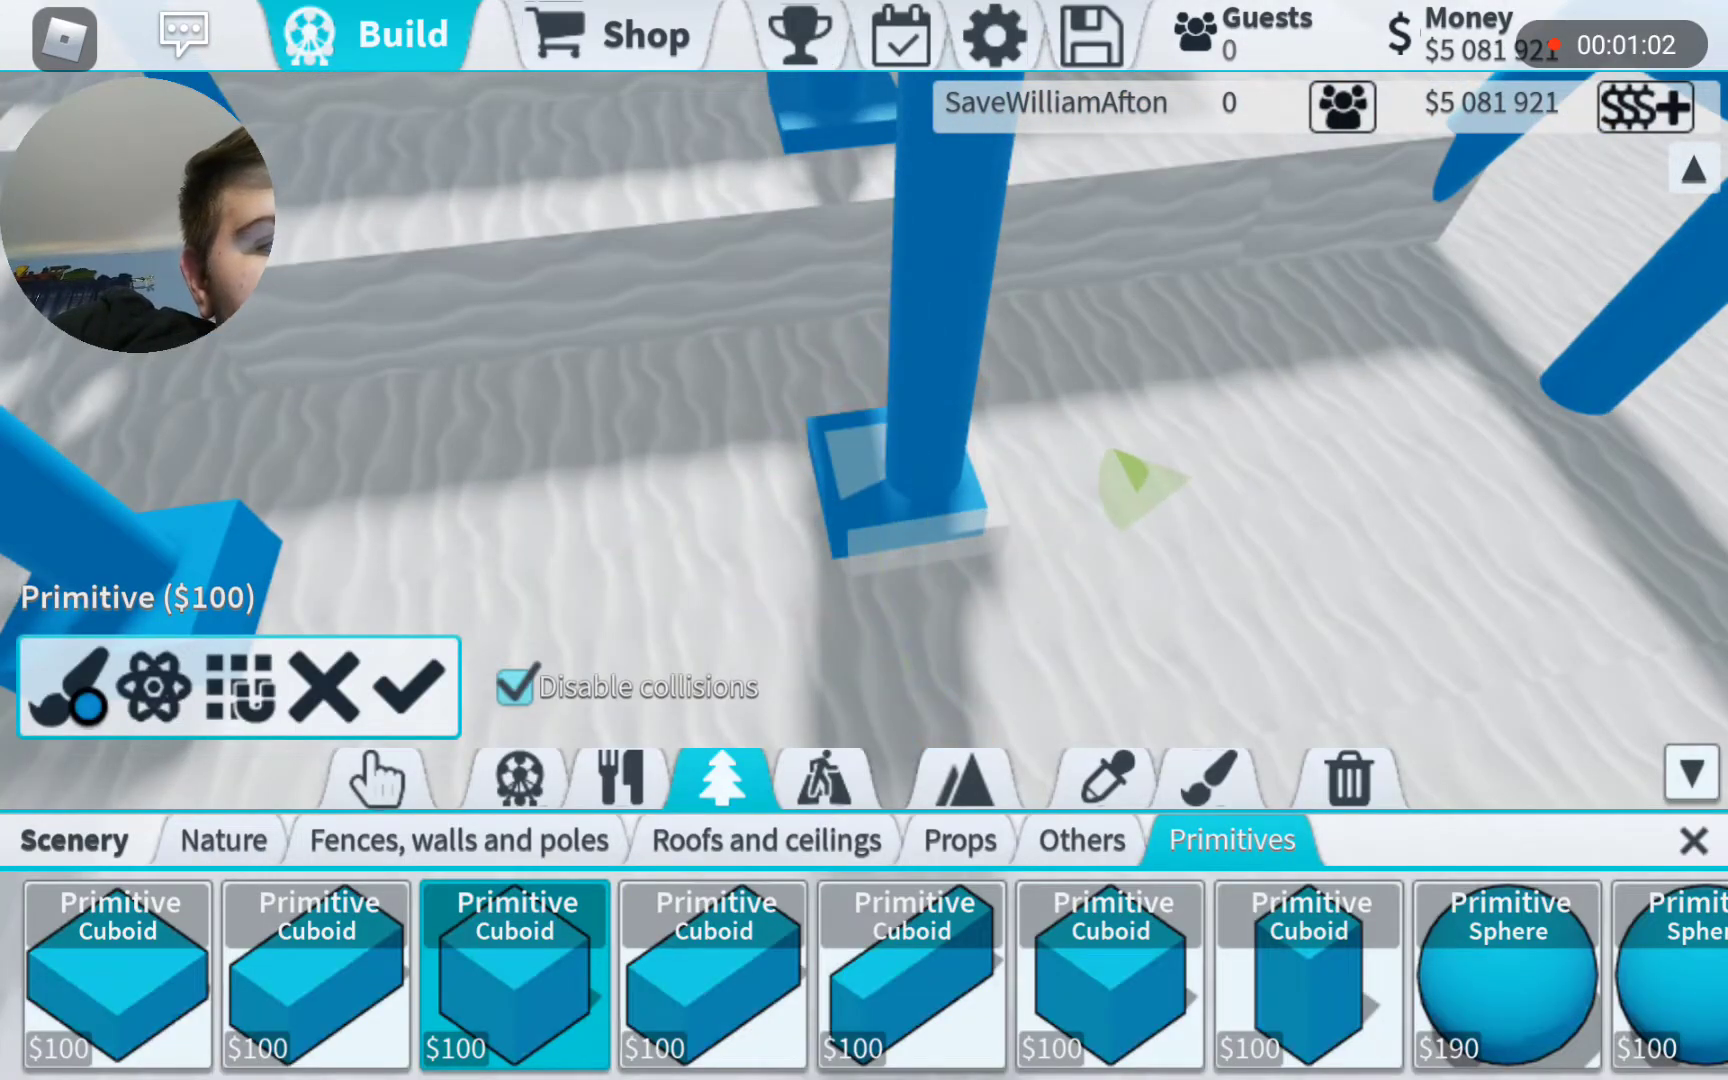
{"action": "left_click", "coordinate": [1347, 775]}
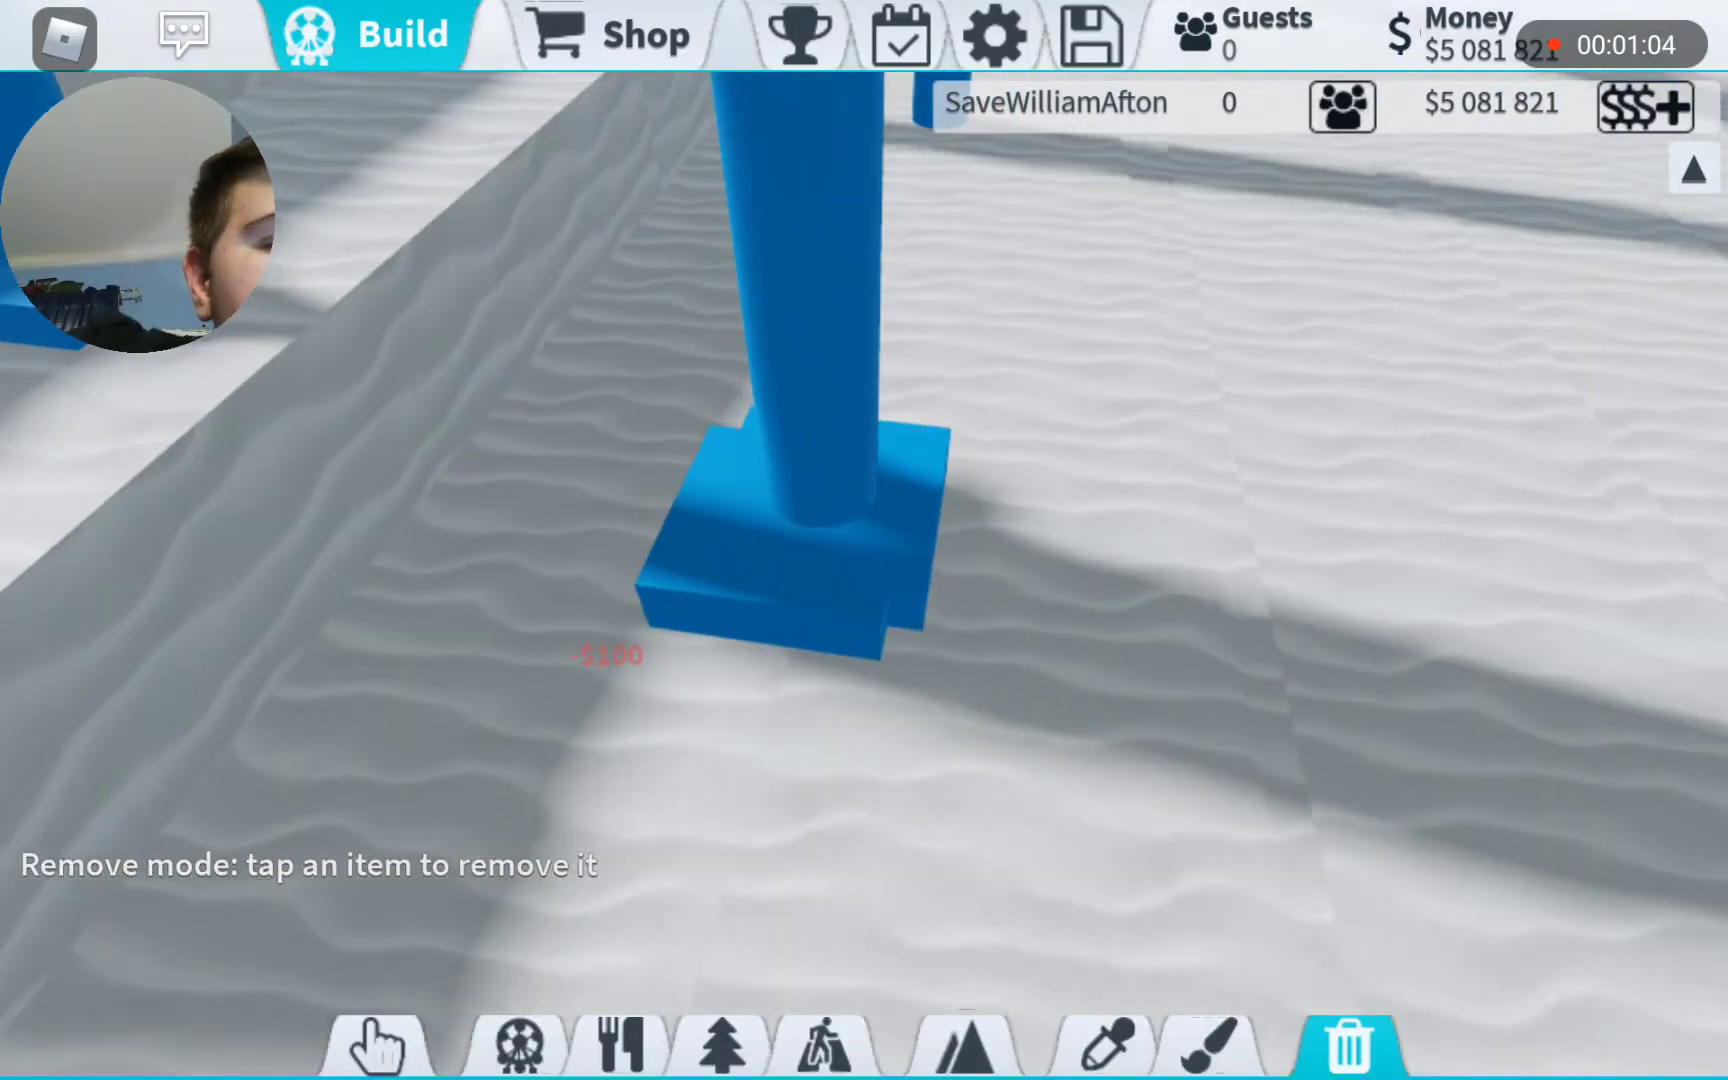
- Pick the cuboid footing and place copies under more supports, about $1,000
{"action": "left_click", "coordinate": [1103, 1045]}
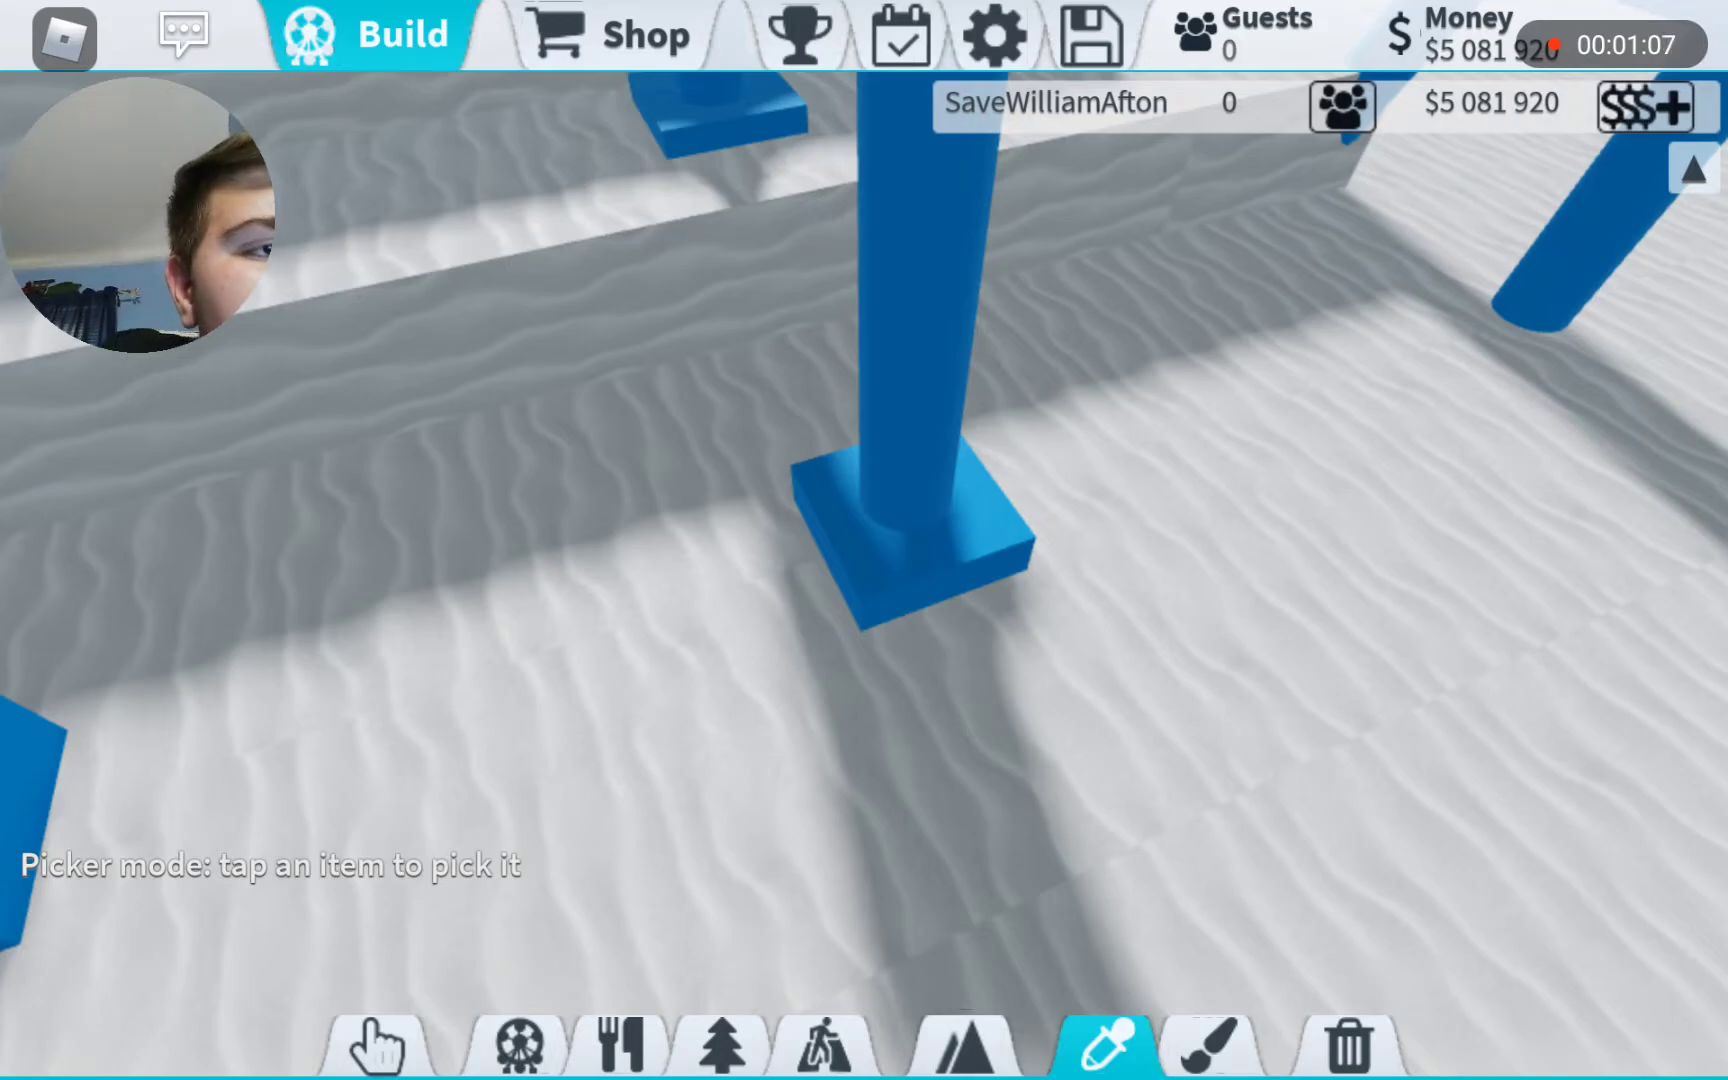
{"action": "left_click", "coordinate": [713, 769]}
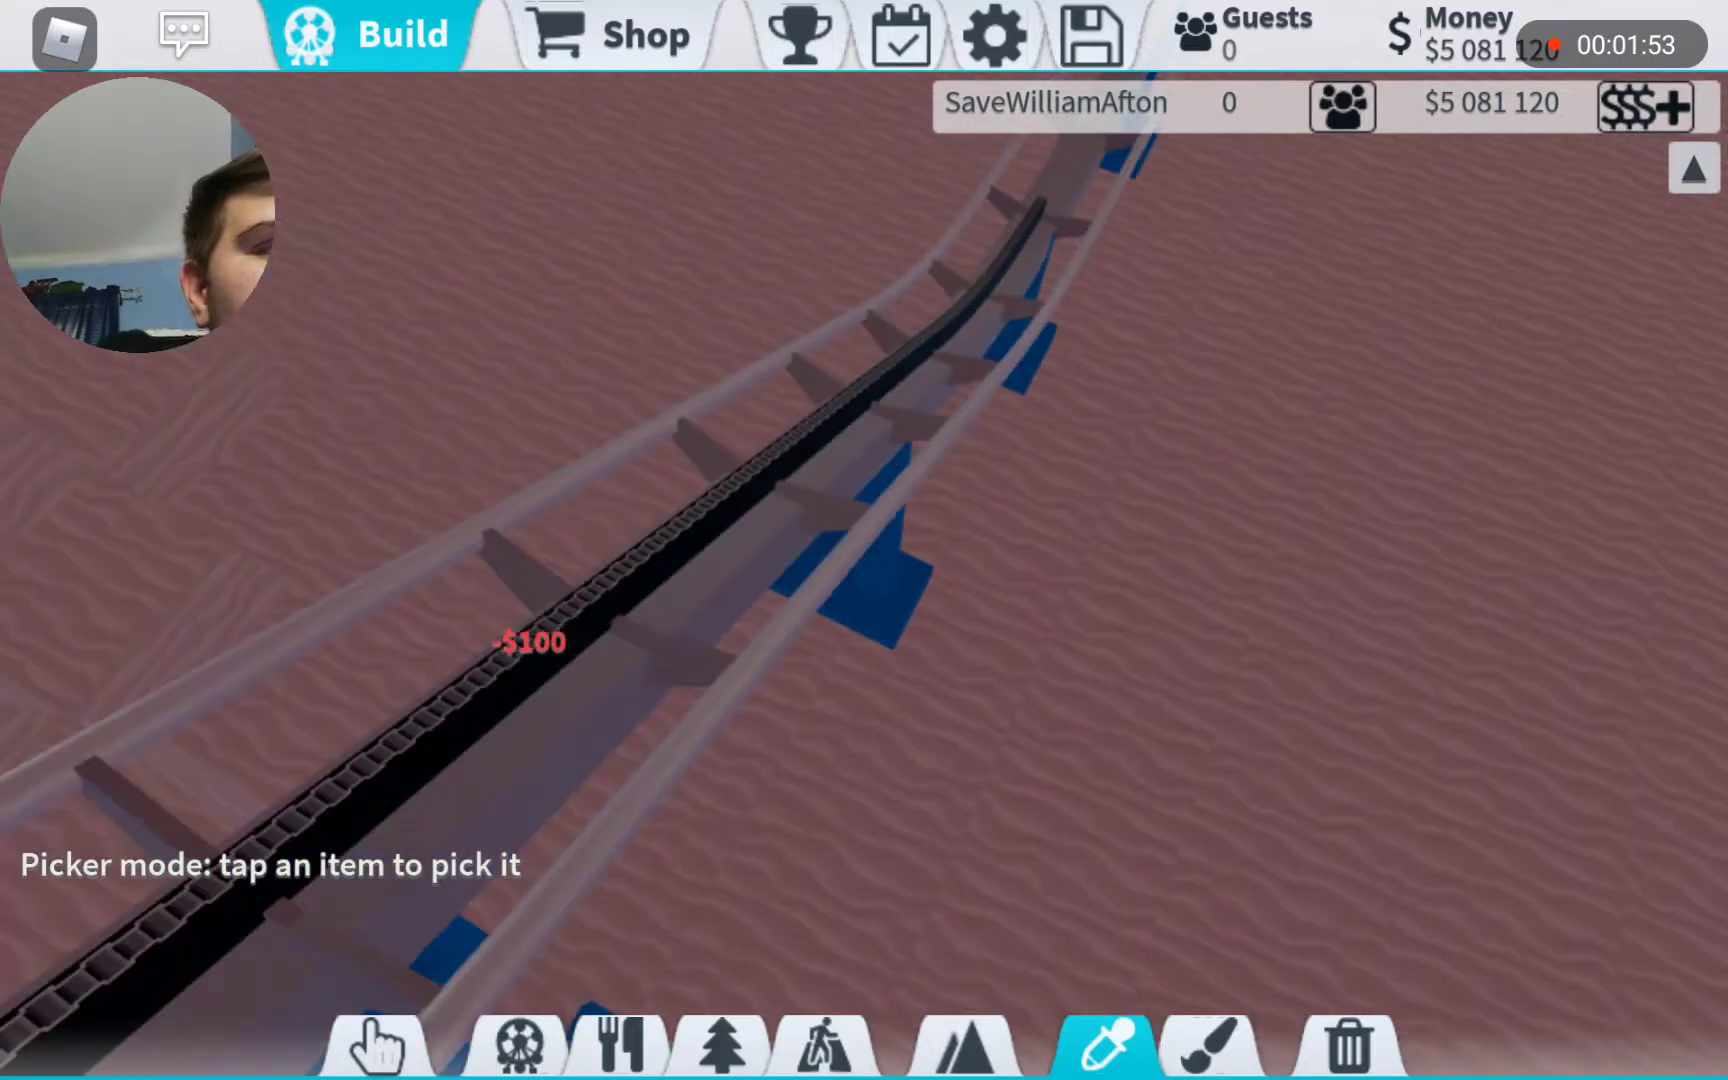
{"action": "left_click", "coordinate": [716, 893]}
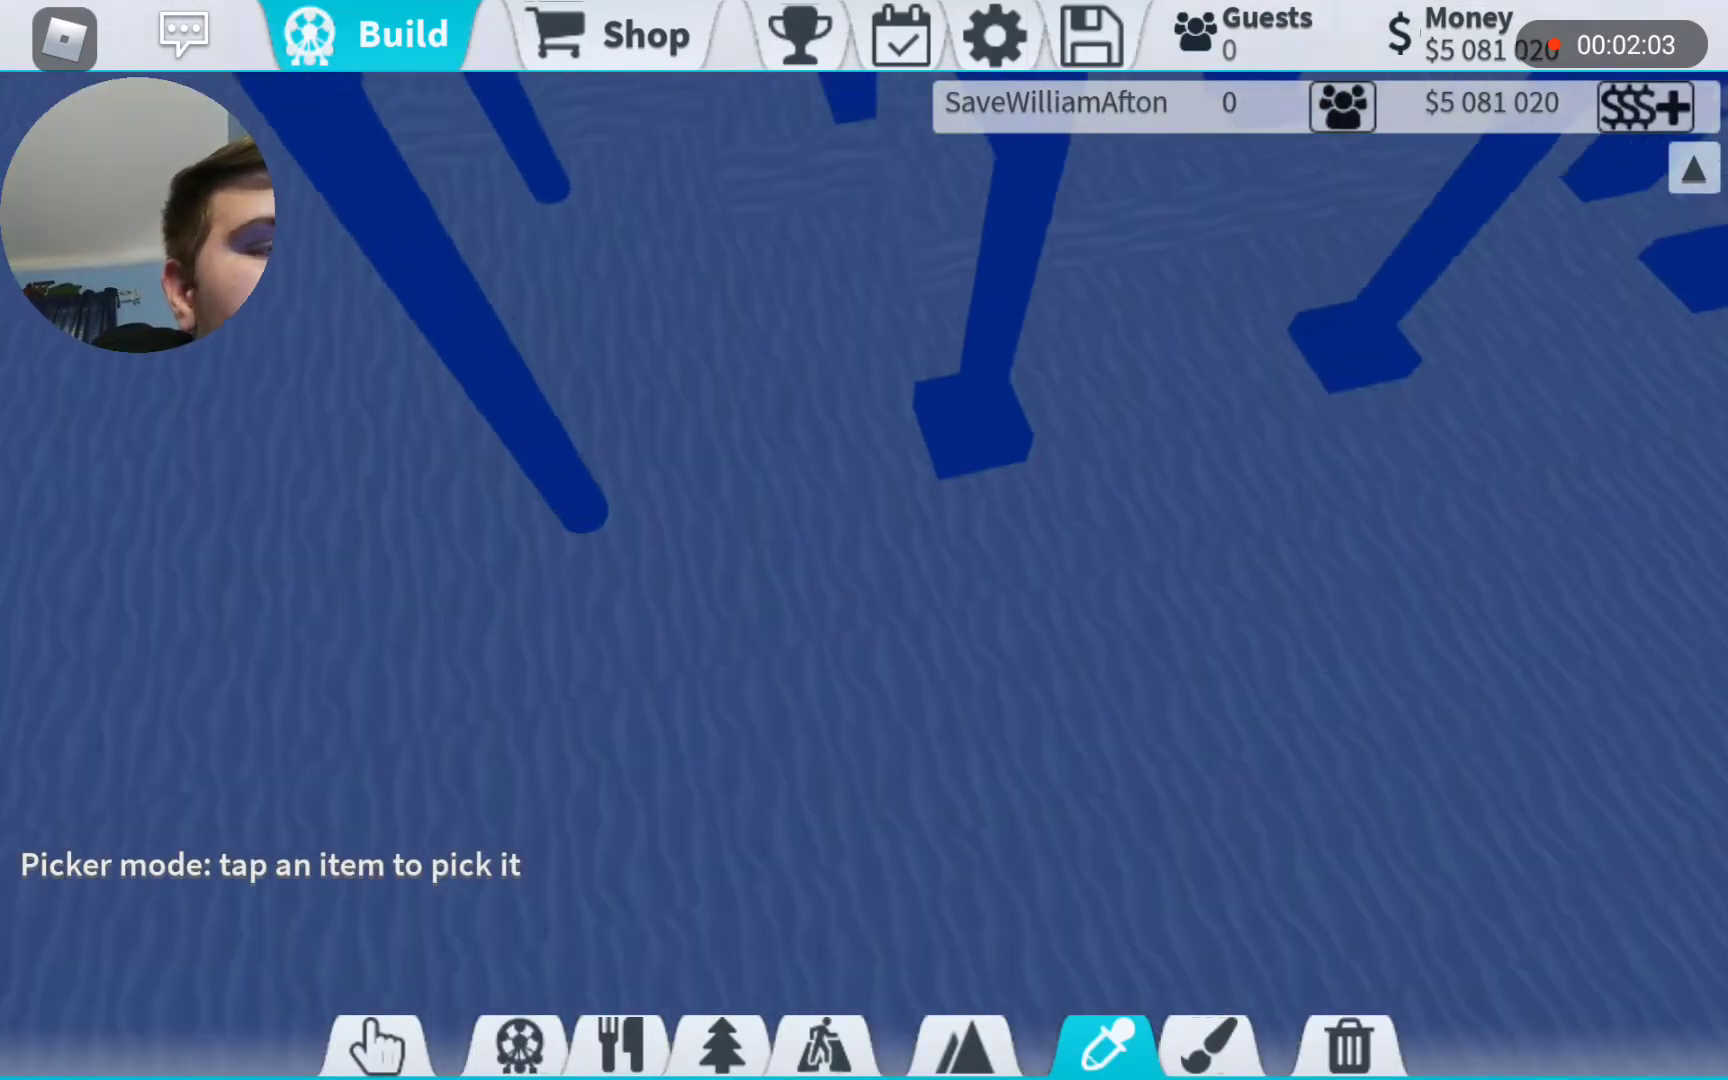
{"action": "left_click", "coordinate": [714, 775]}
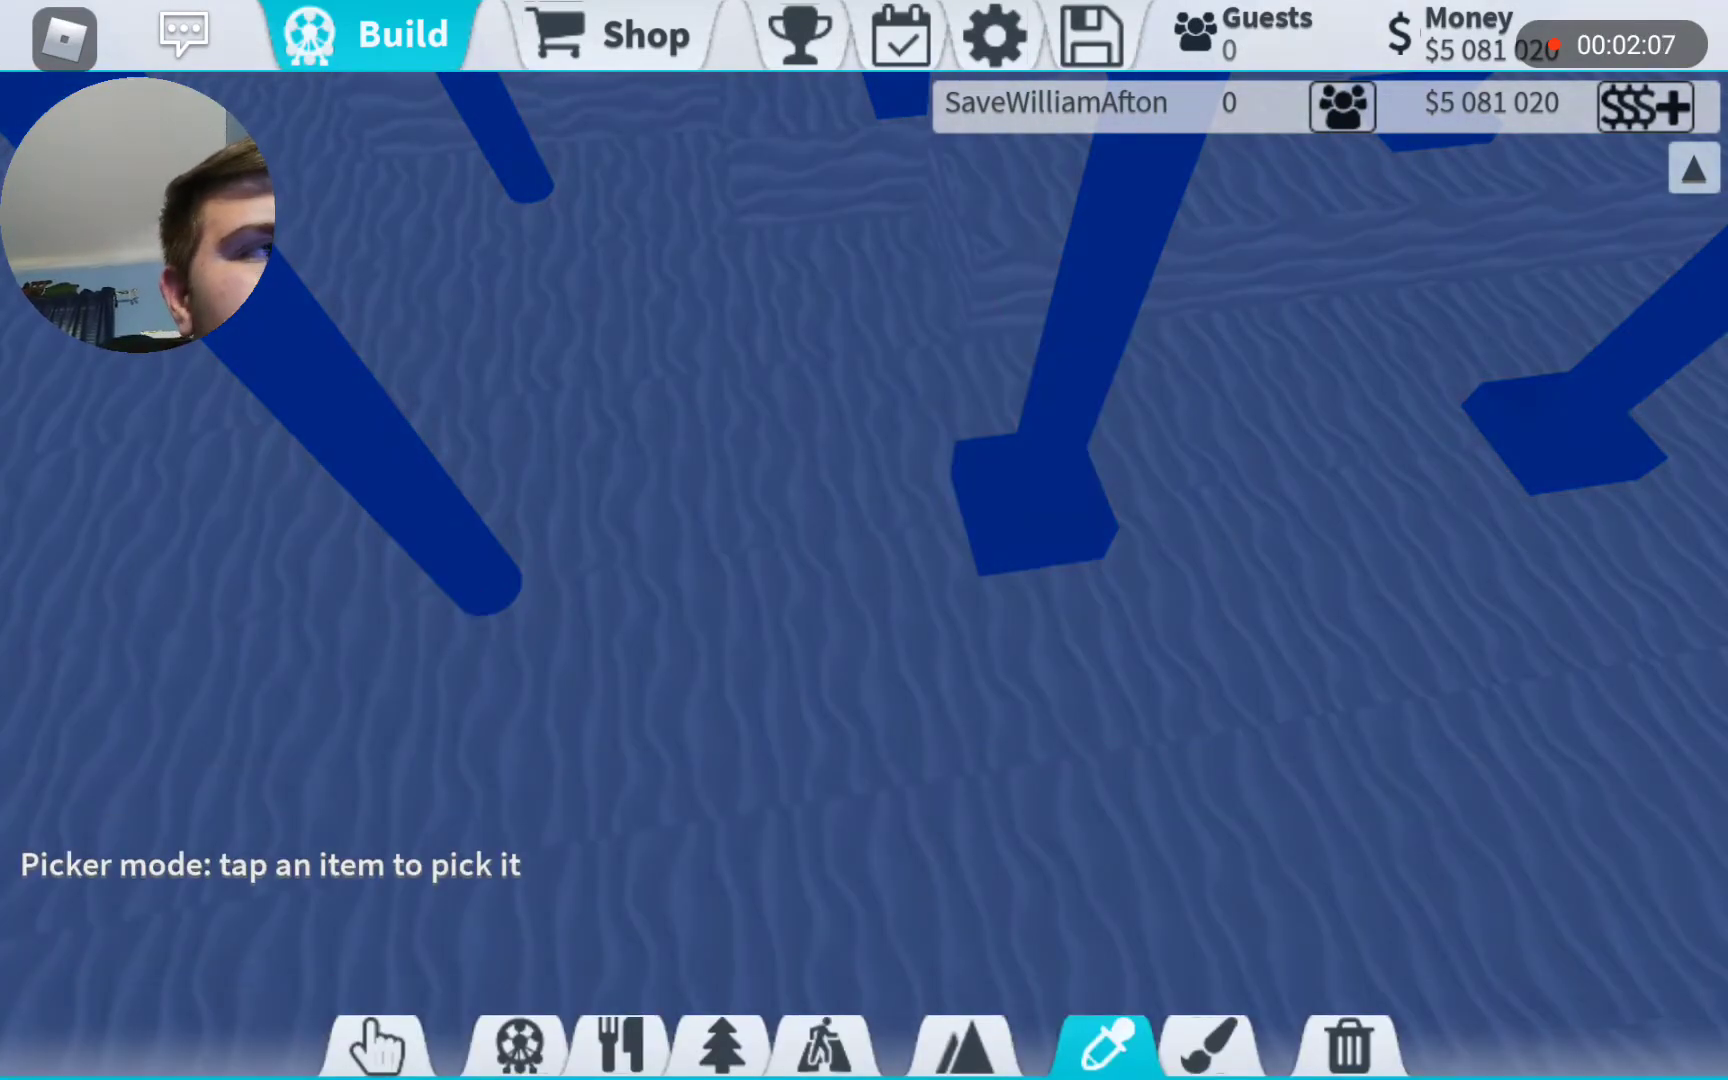
{"action": "left_click", "coordinate": [714, 769]}
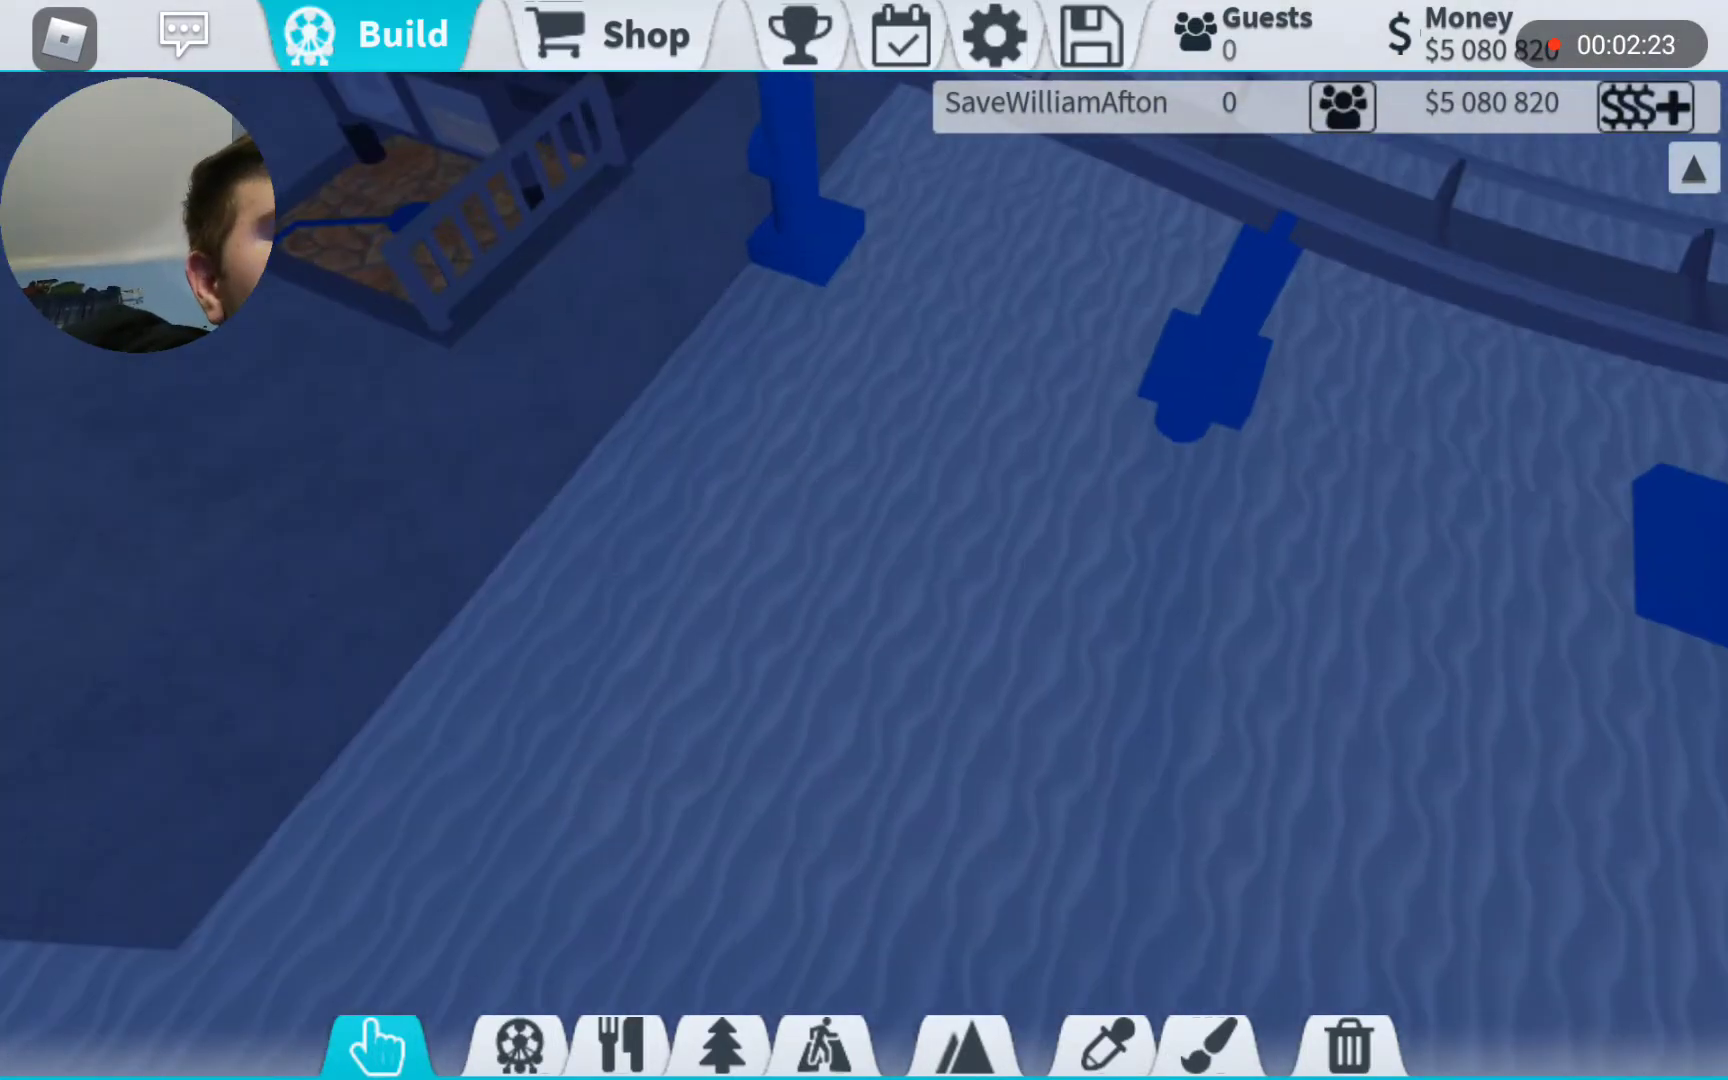
- Add another footing near the lattice supports and remove a beam for a $99 refund
{"action": "left_click", "coordinate": [1102, 1046]}
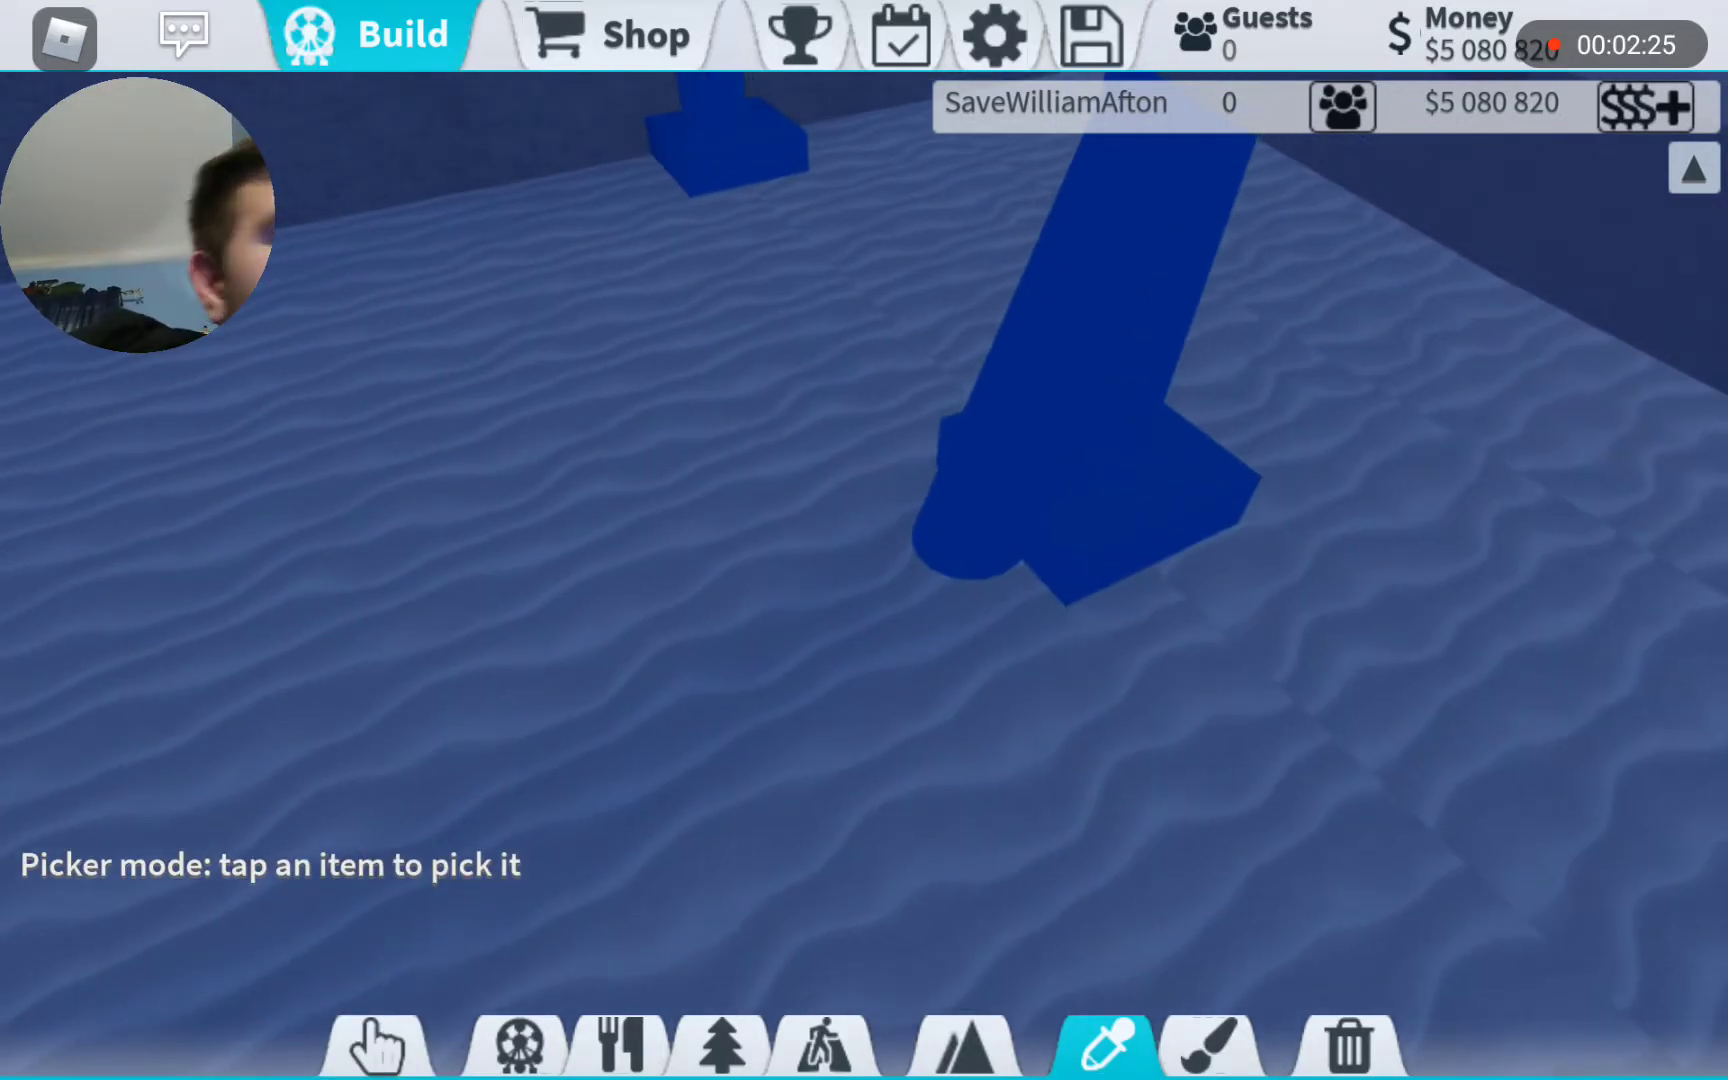
{"action": "left_click", "coordinate": [715, 777]}
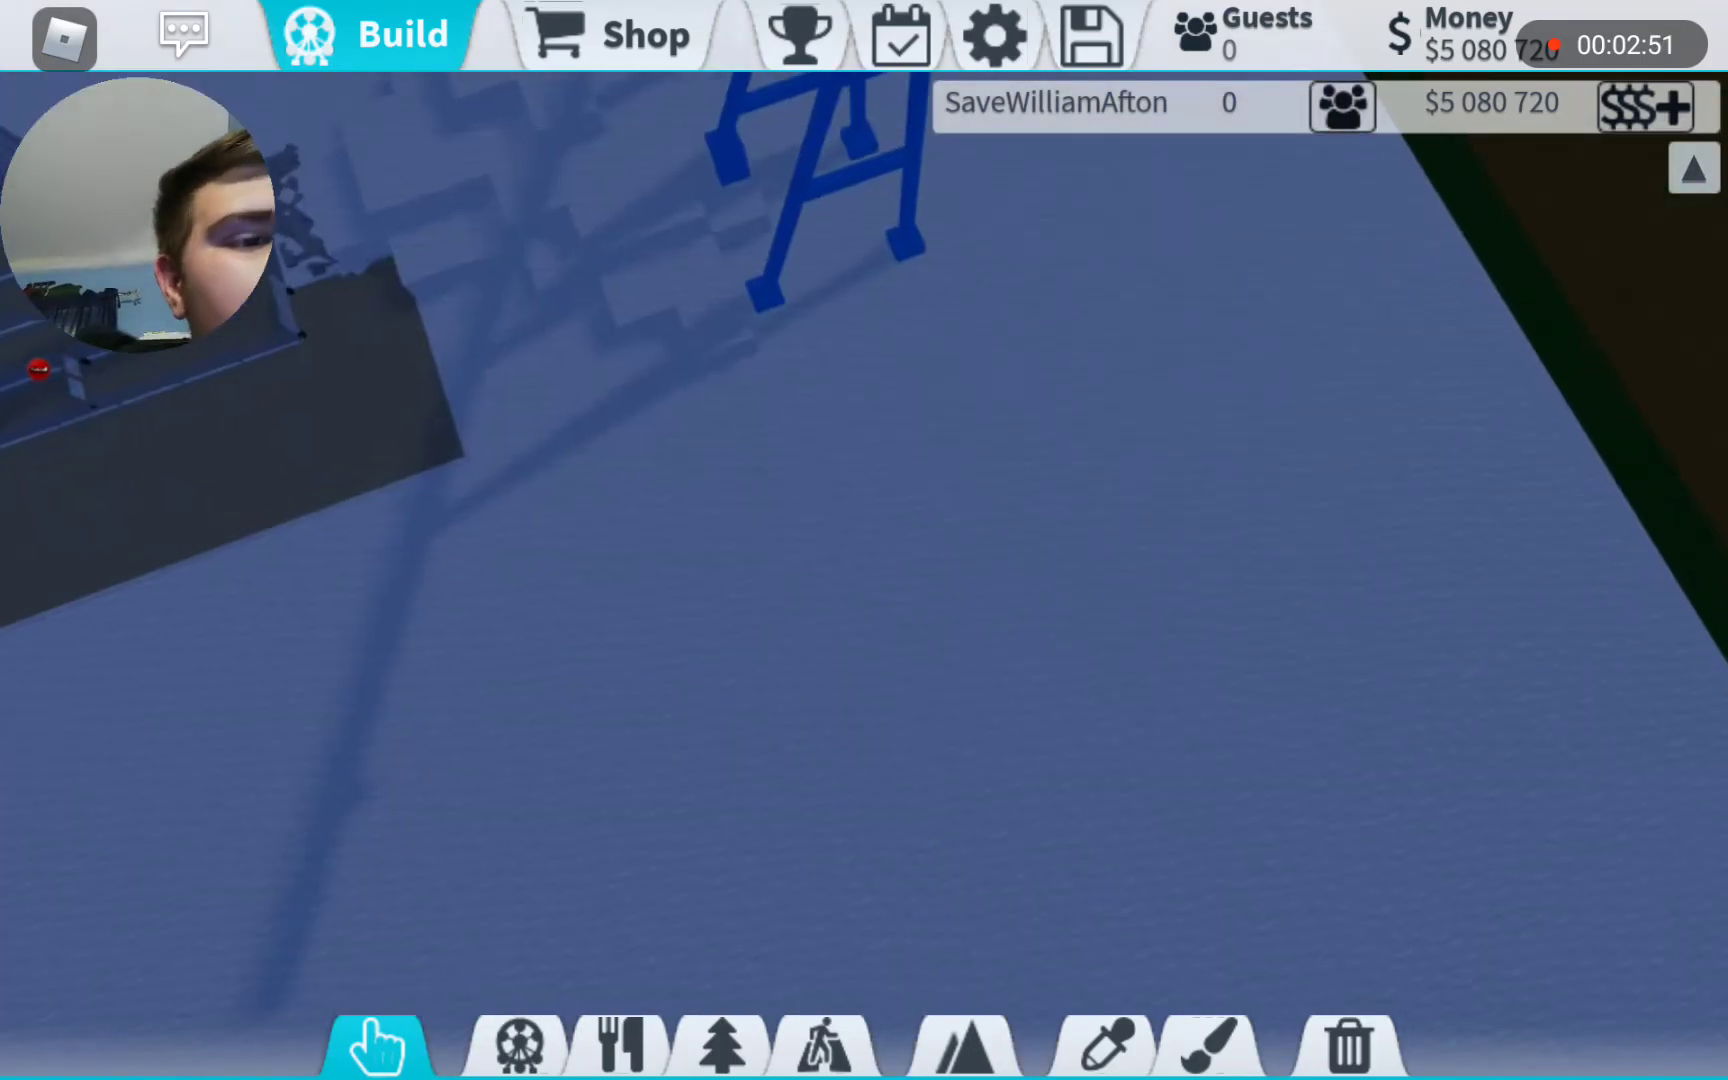
{"action": "left_click", "coordinate": [1102, 1045]}
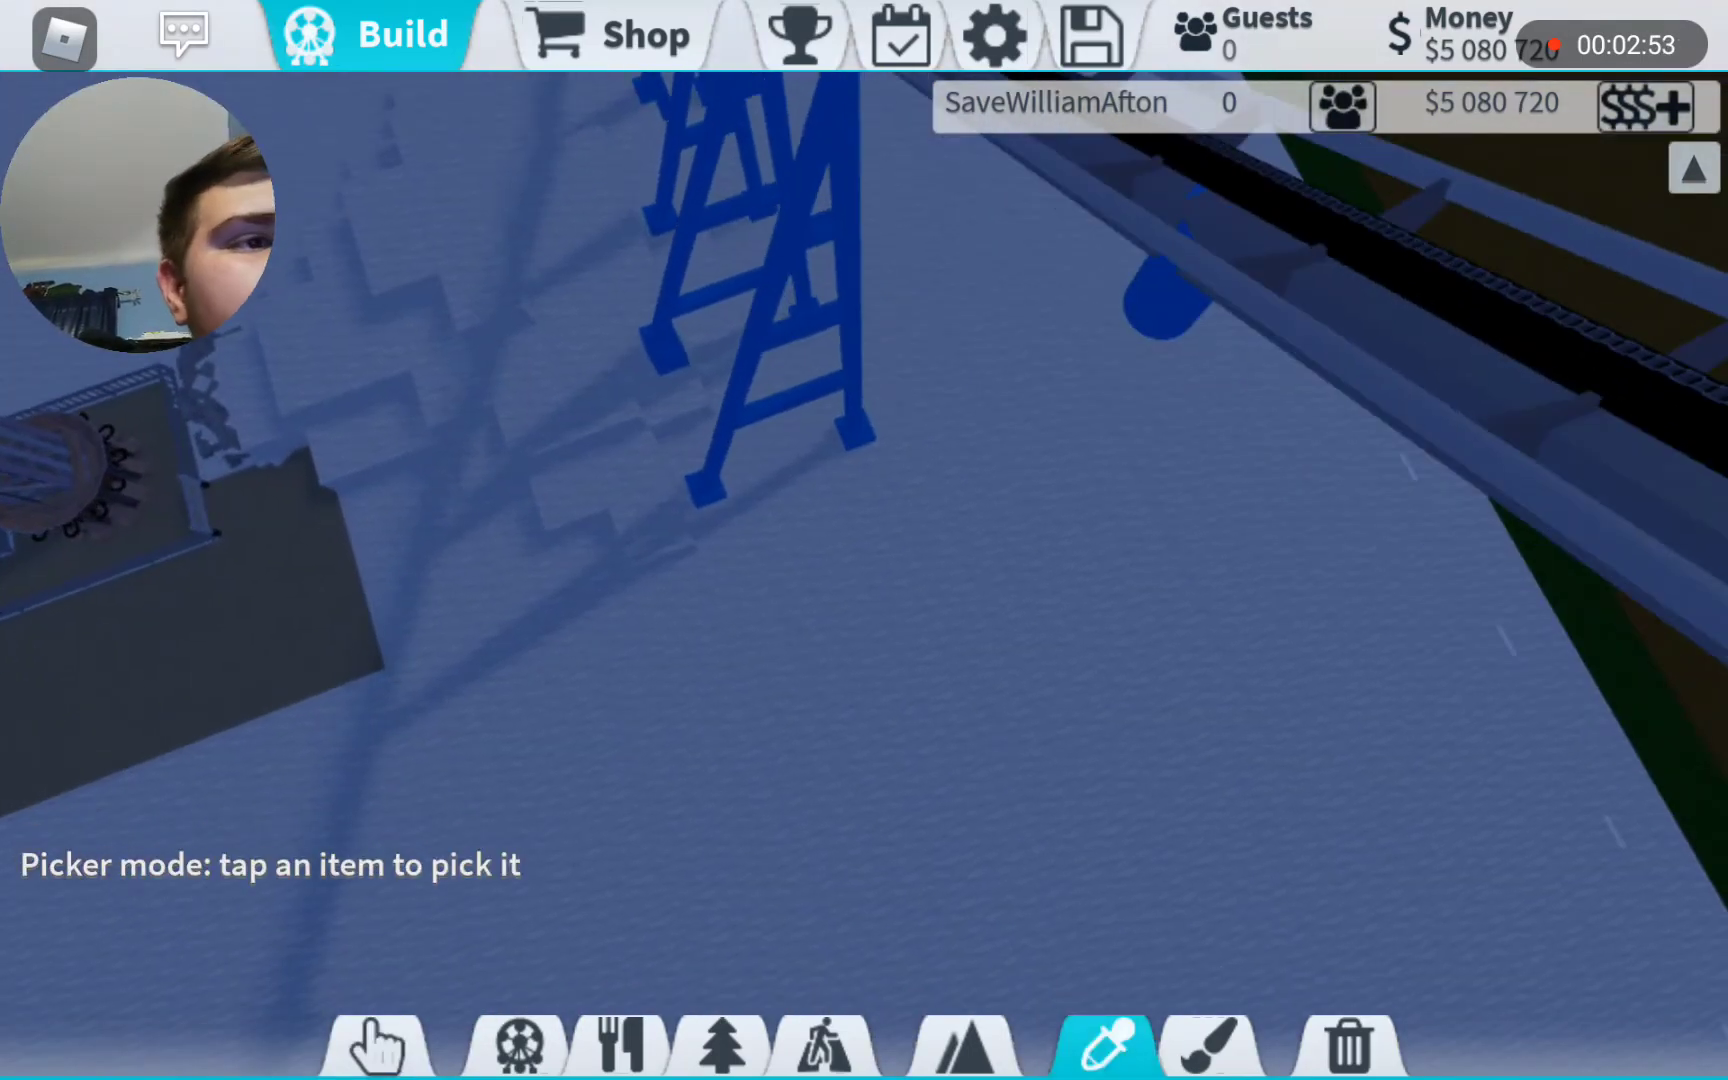
{"action": "left_click", "coordinate": [717, 775]}
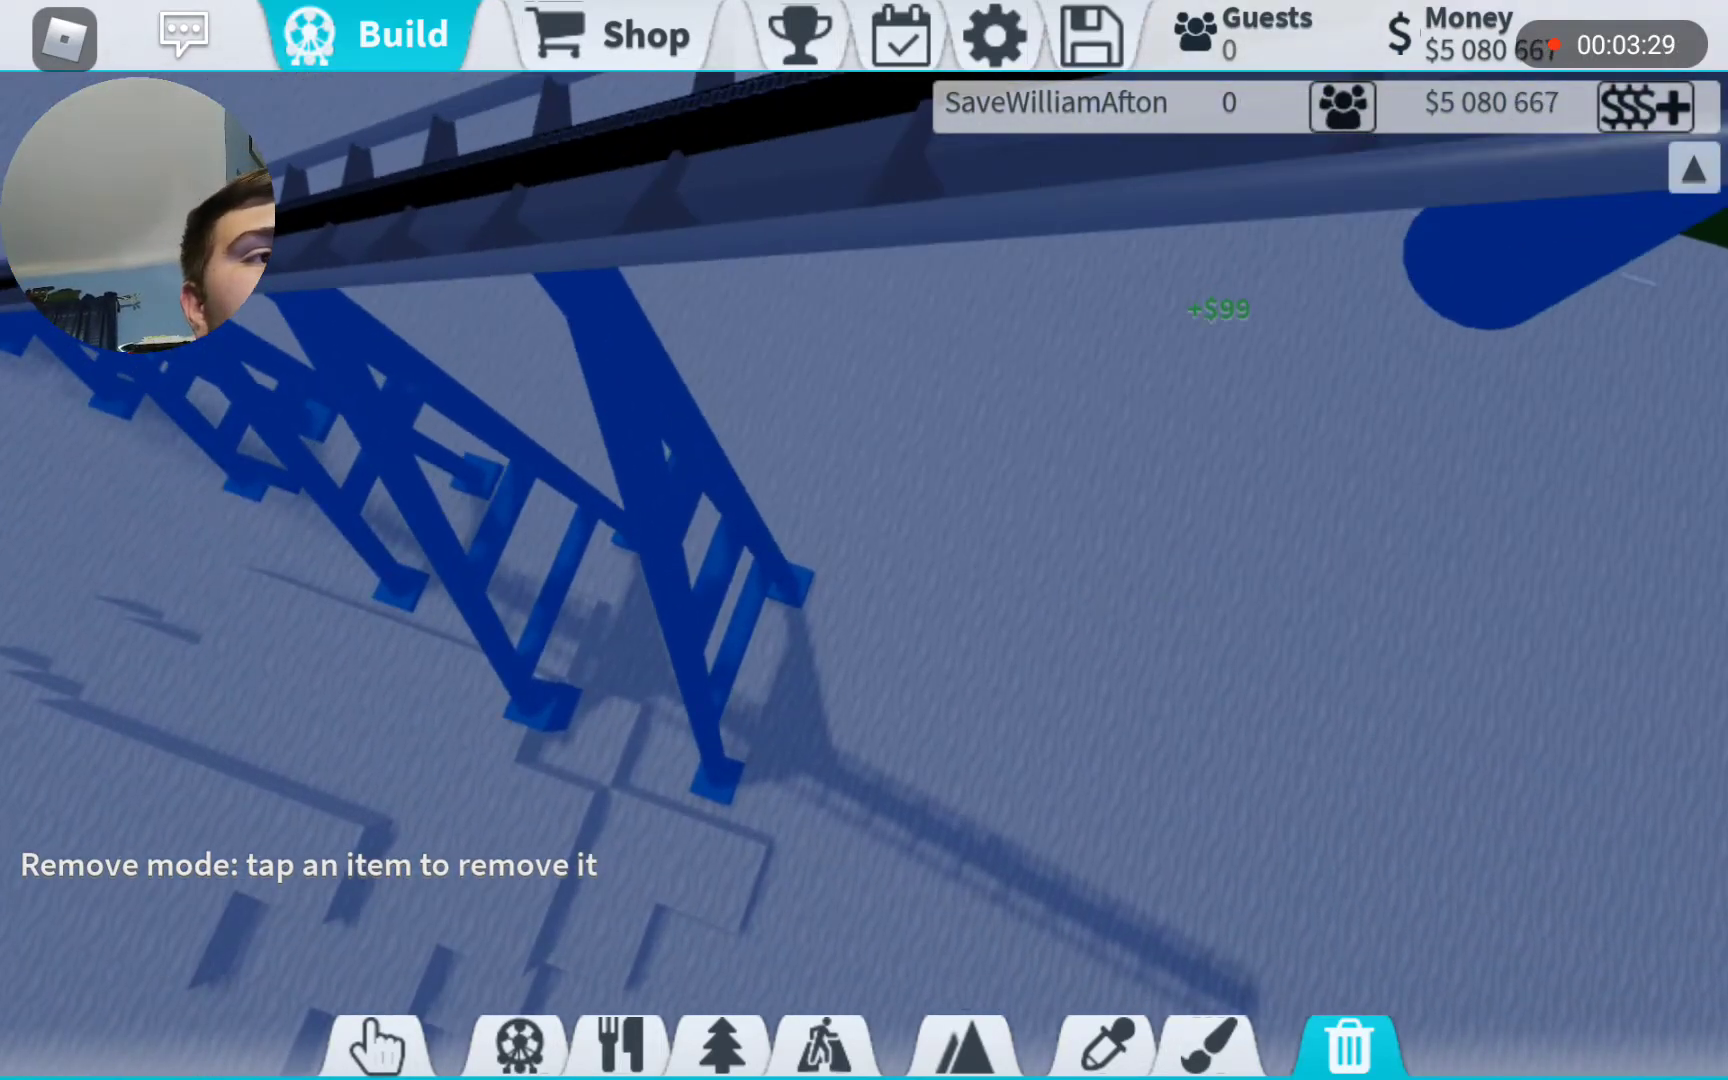
- Start a primitive cuboid for the new beam with precision build mode on
{"action": "left_click", "coordinate": [1101, 1045]}
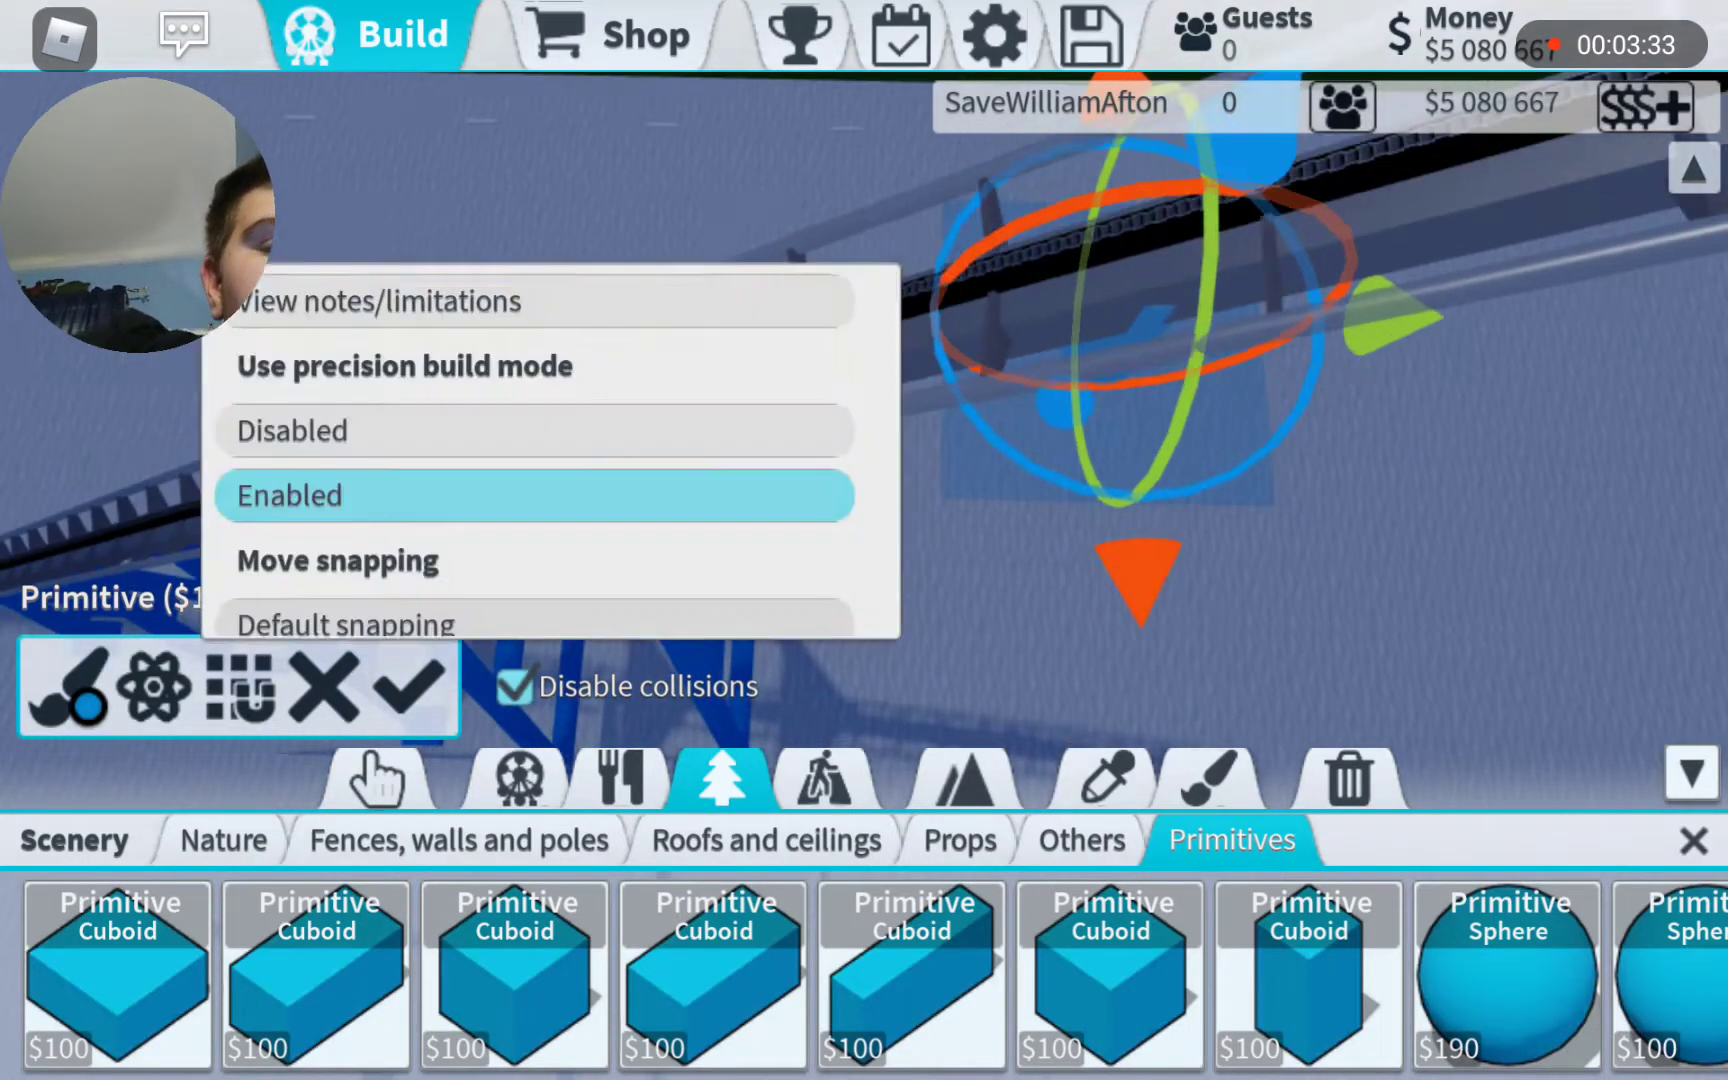
{"action": "left_click", "coordinate": [289, 495]}
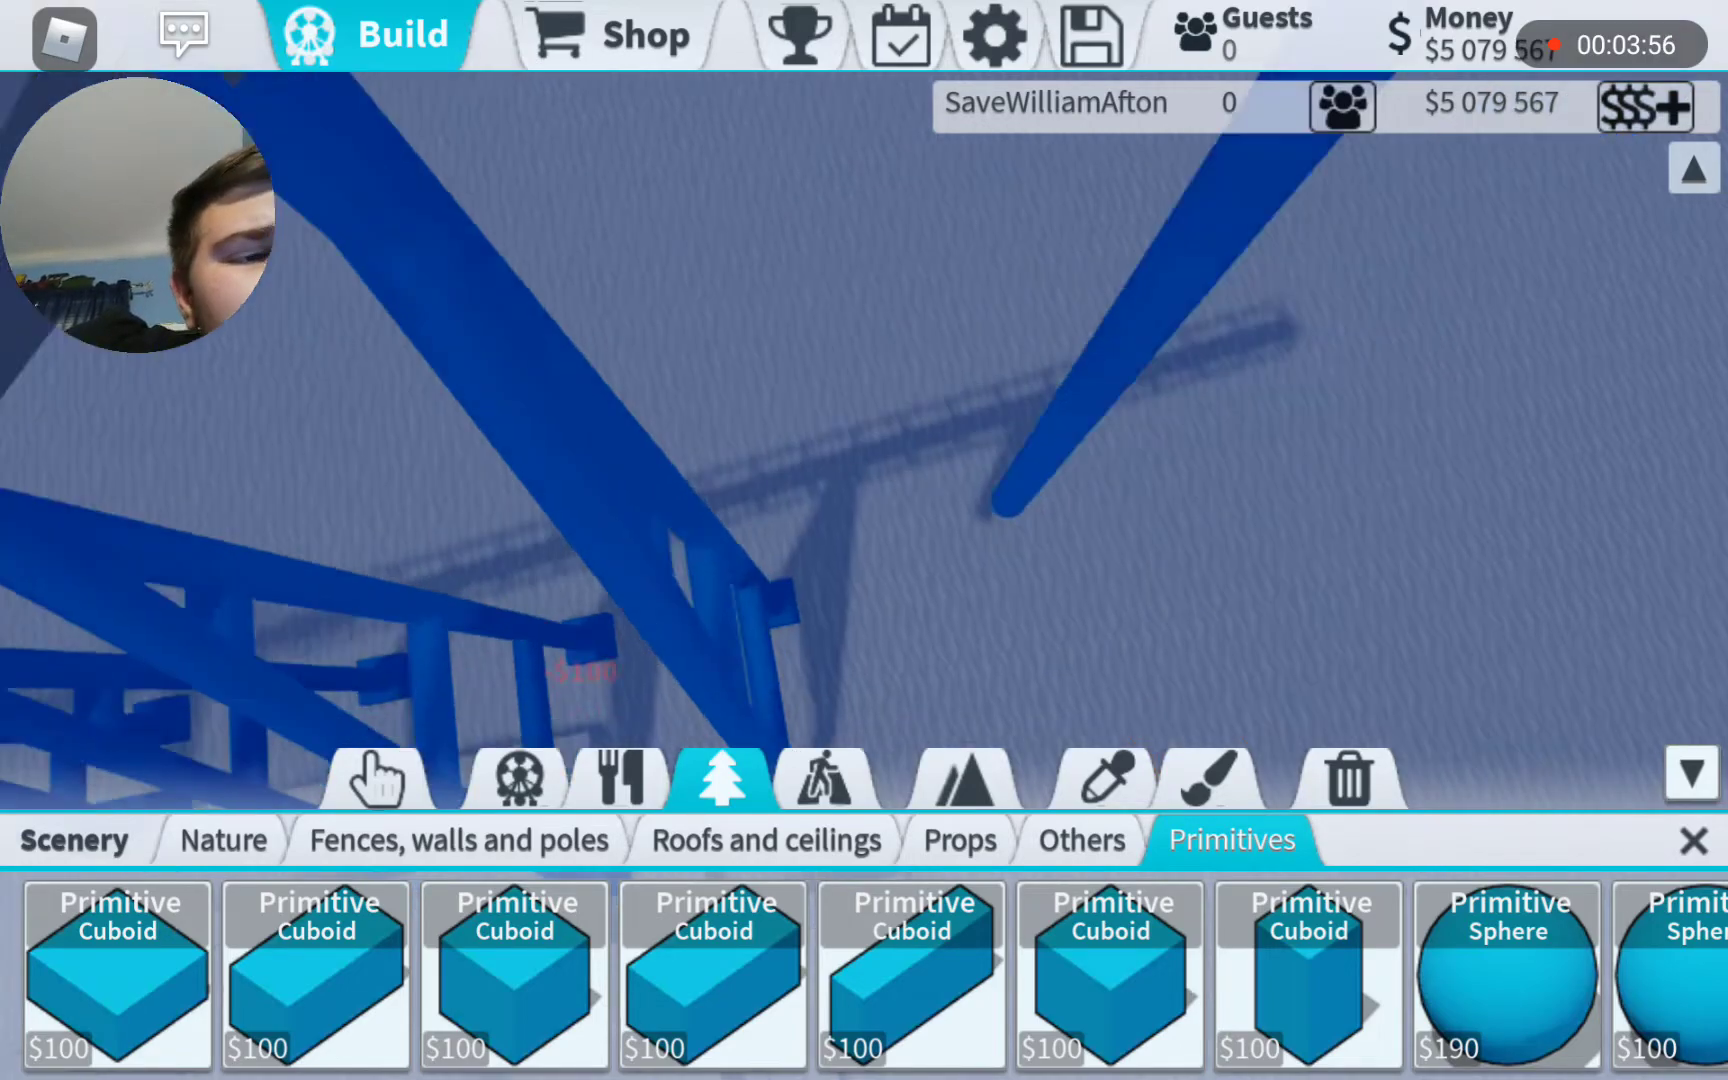
- Place the remaining slanted cuboid beam pieces (about $700), then resume building
{"action": "left_click", "coordinate": [1098, 777]}
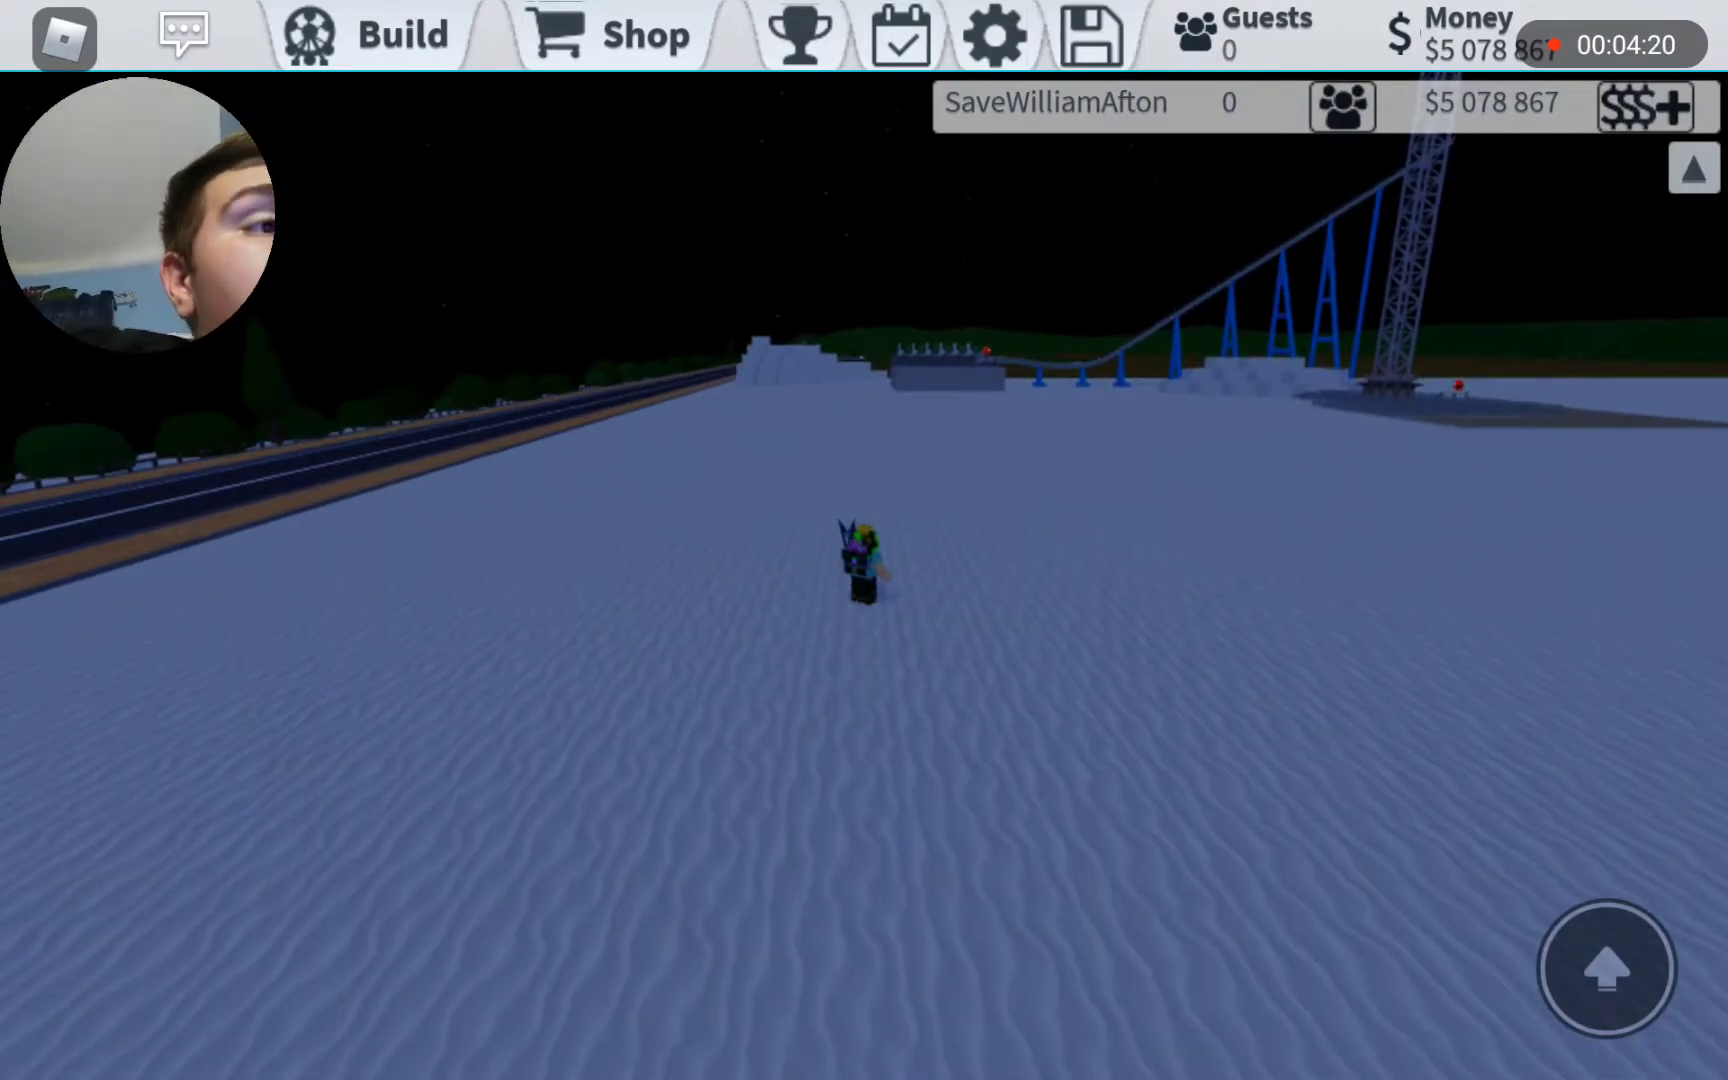
{"action": "left_click", "coordinate": [397, 33]}
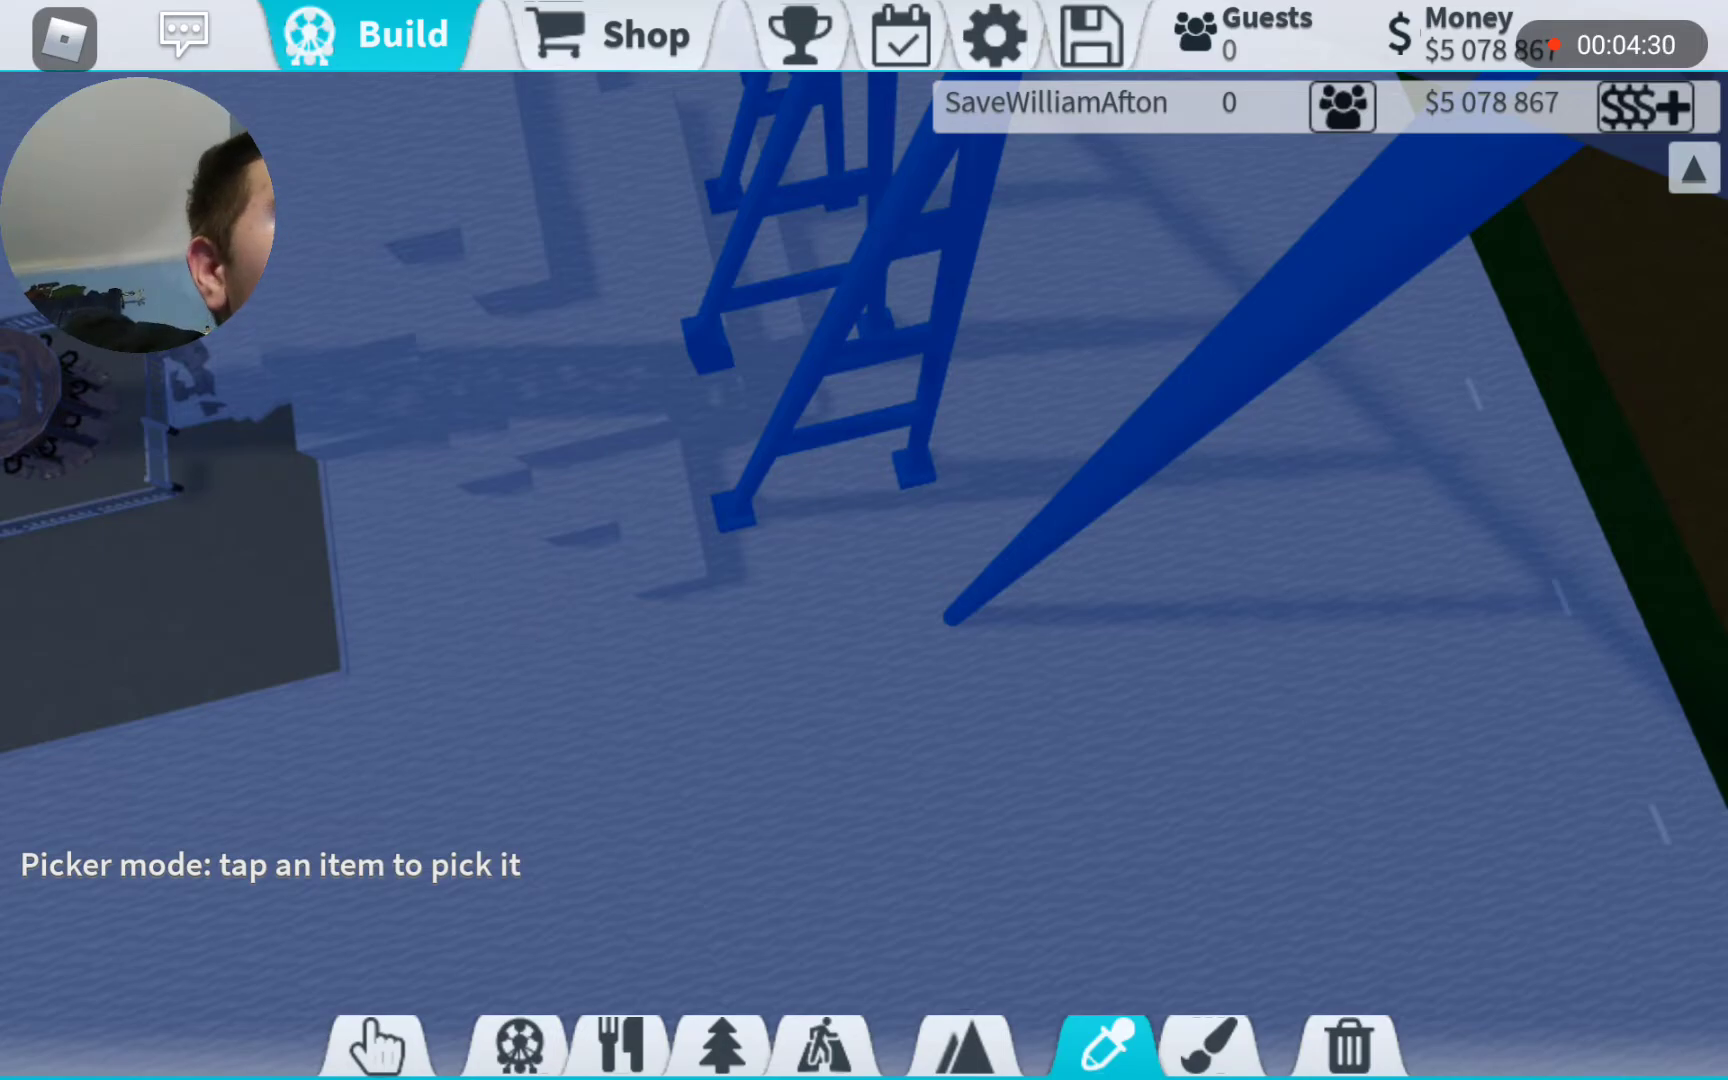
- Copy the slanted beam into two long braces reaching the ground beside the supports
{"action": "left_click", "coordinate": [717, 777]}
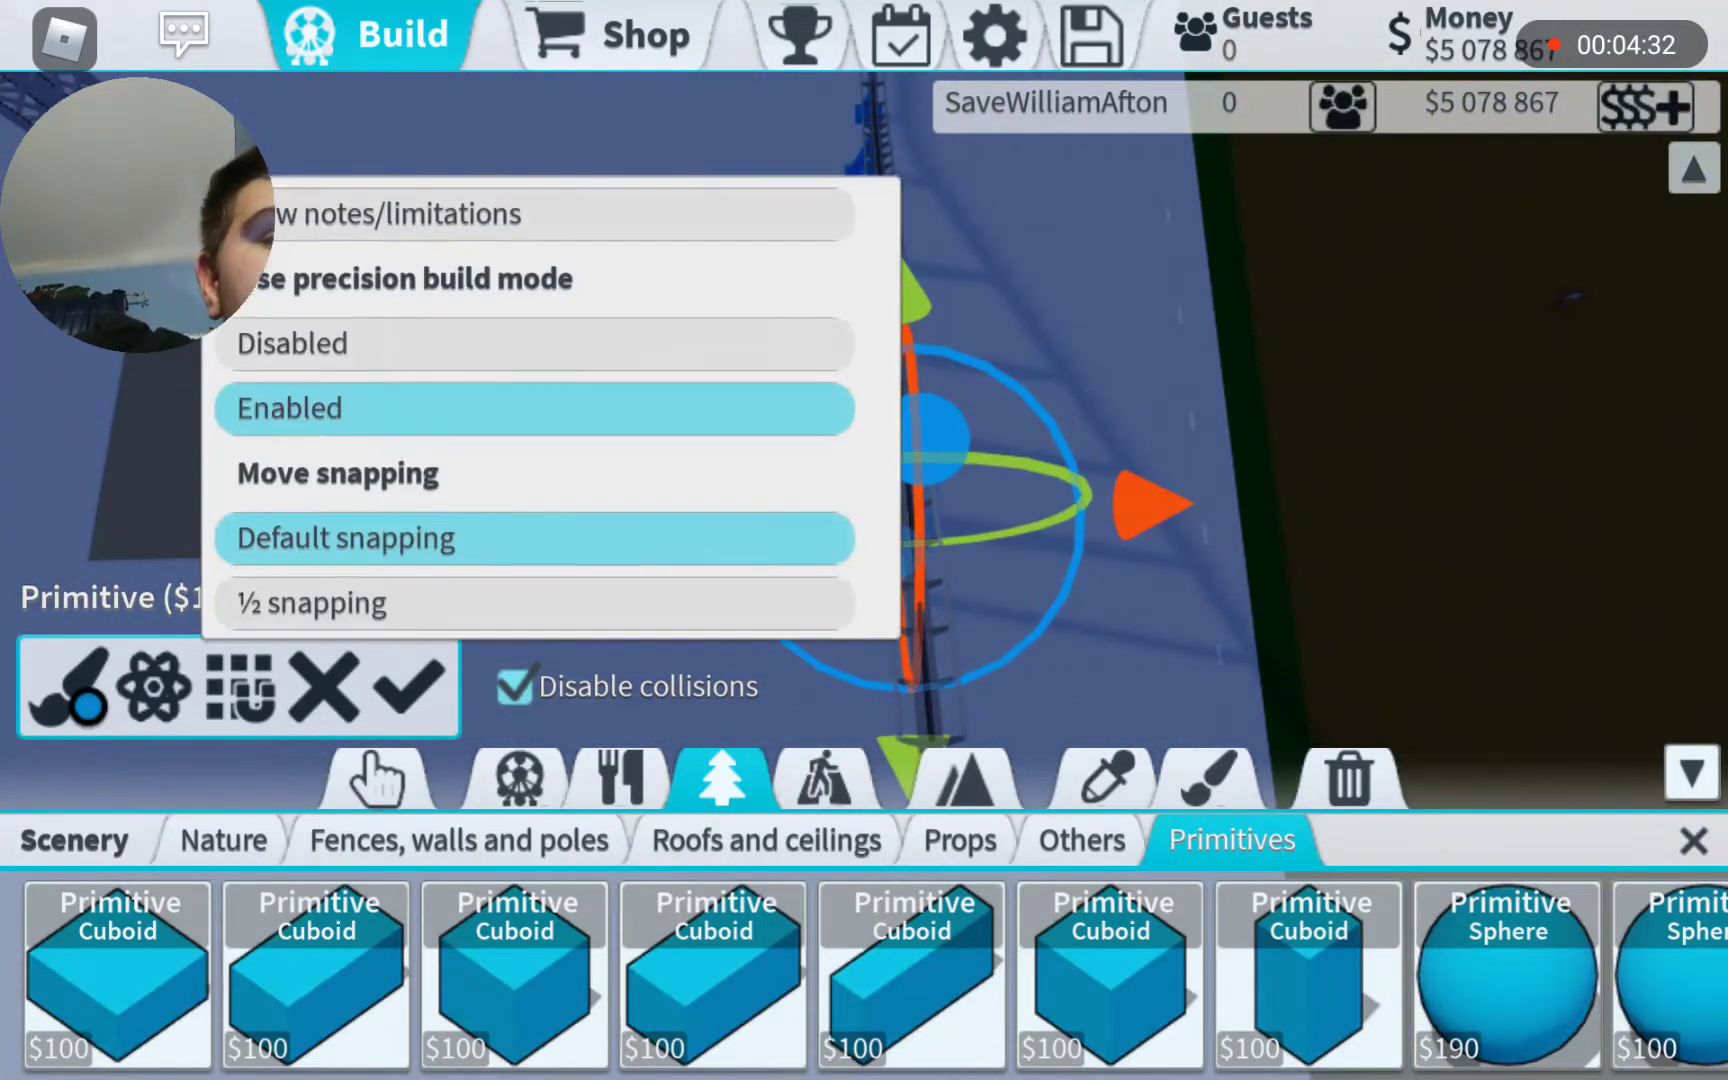
{"action": "scroll", "scroll_direction": "down", "scroll_amount": 3}
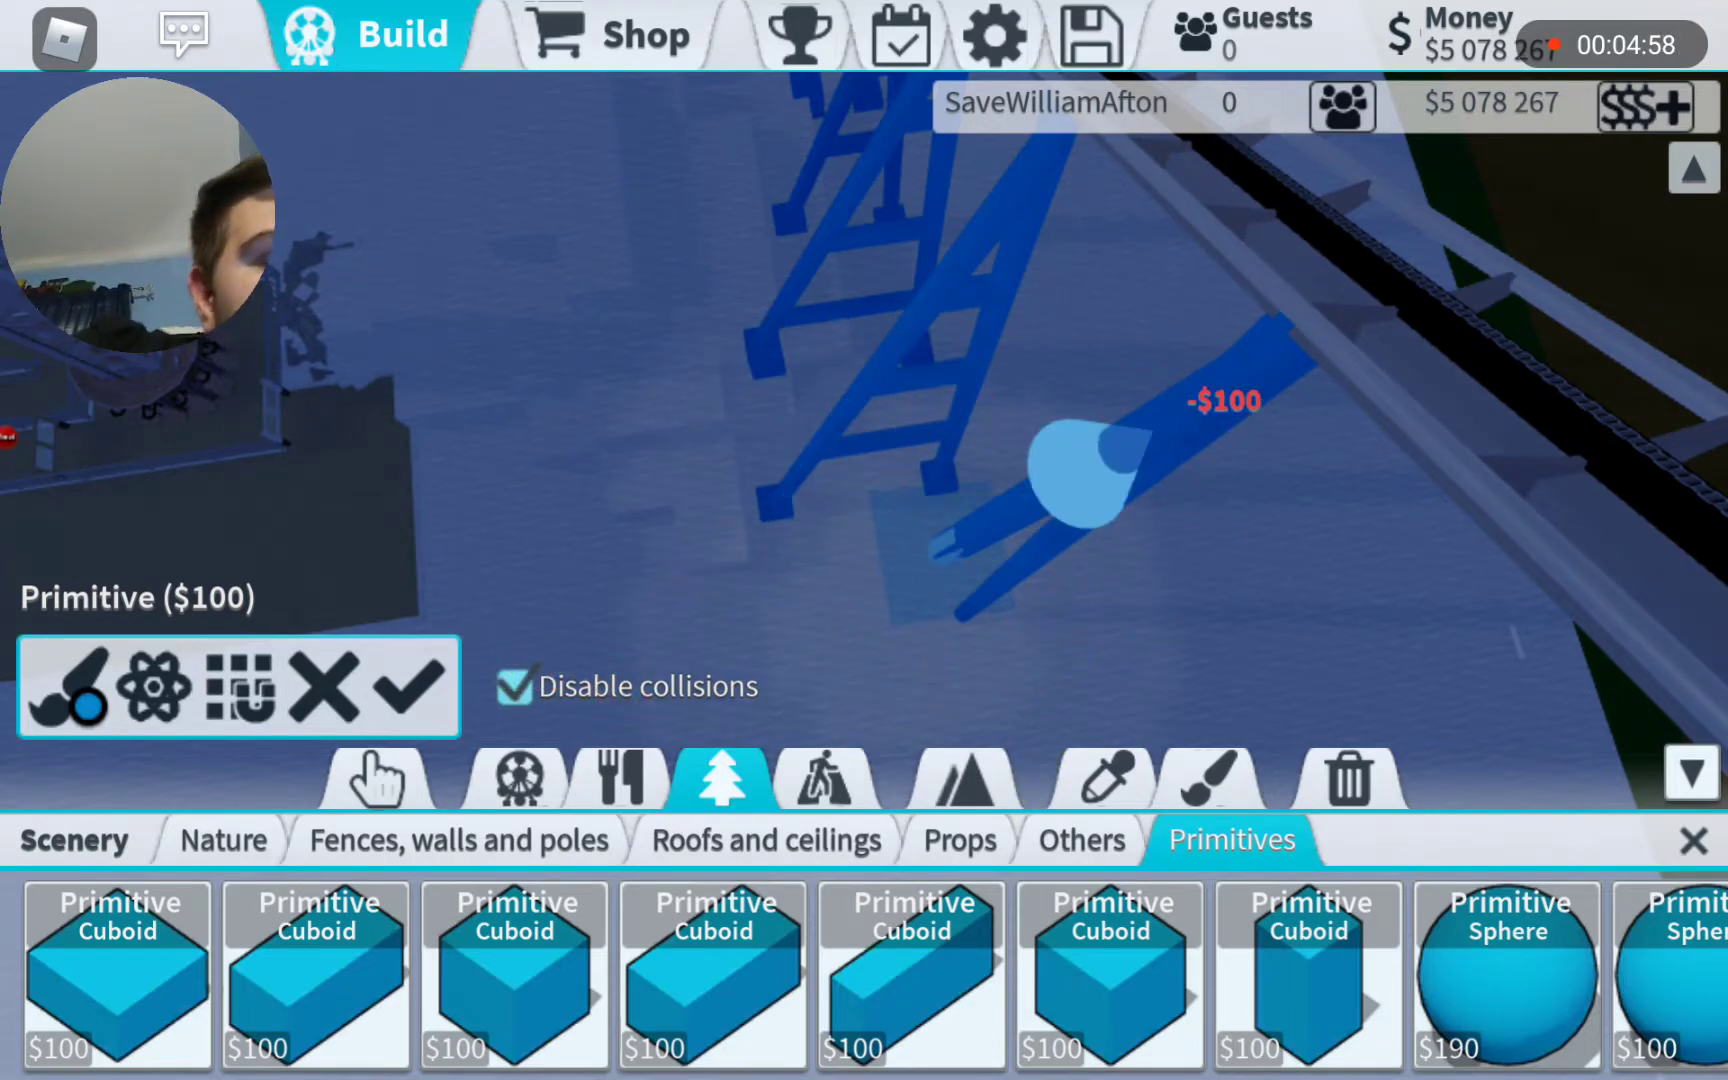
{"action": "left_click", "coordinate": [1098, 779]}
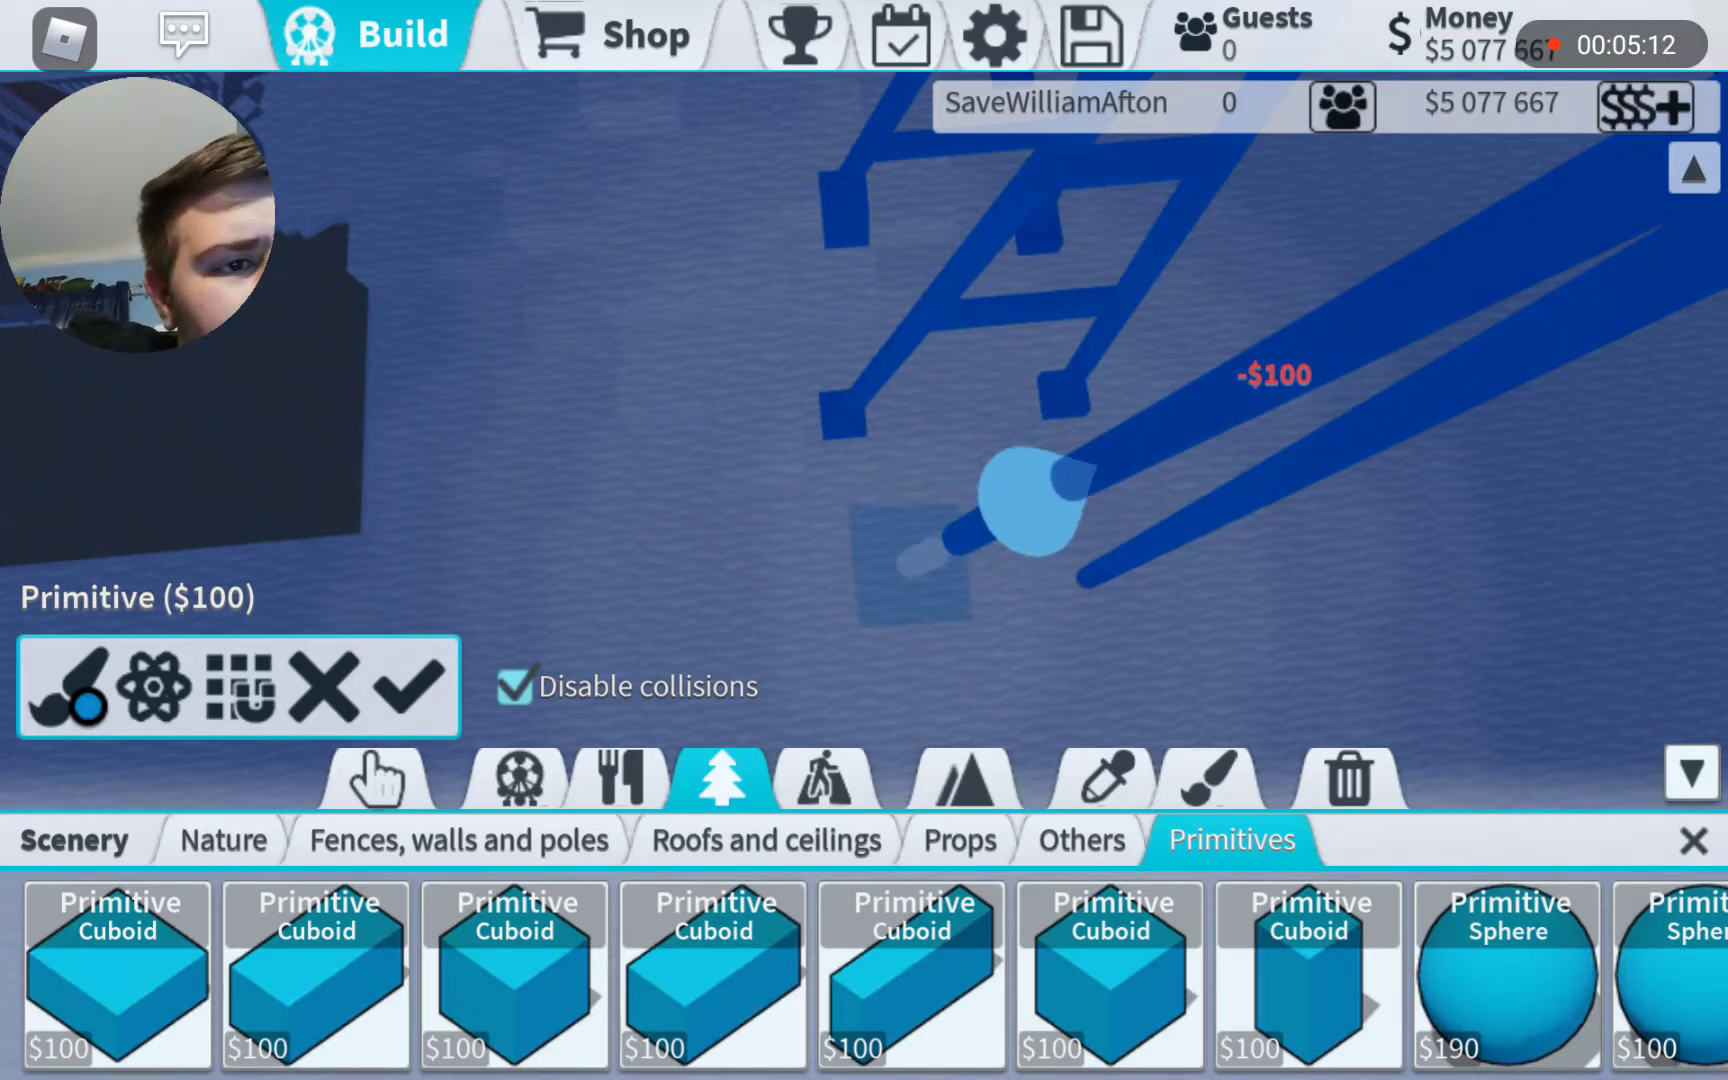
{"action": "left_click", "coordinate": [1099, 777]}
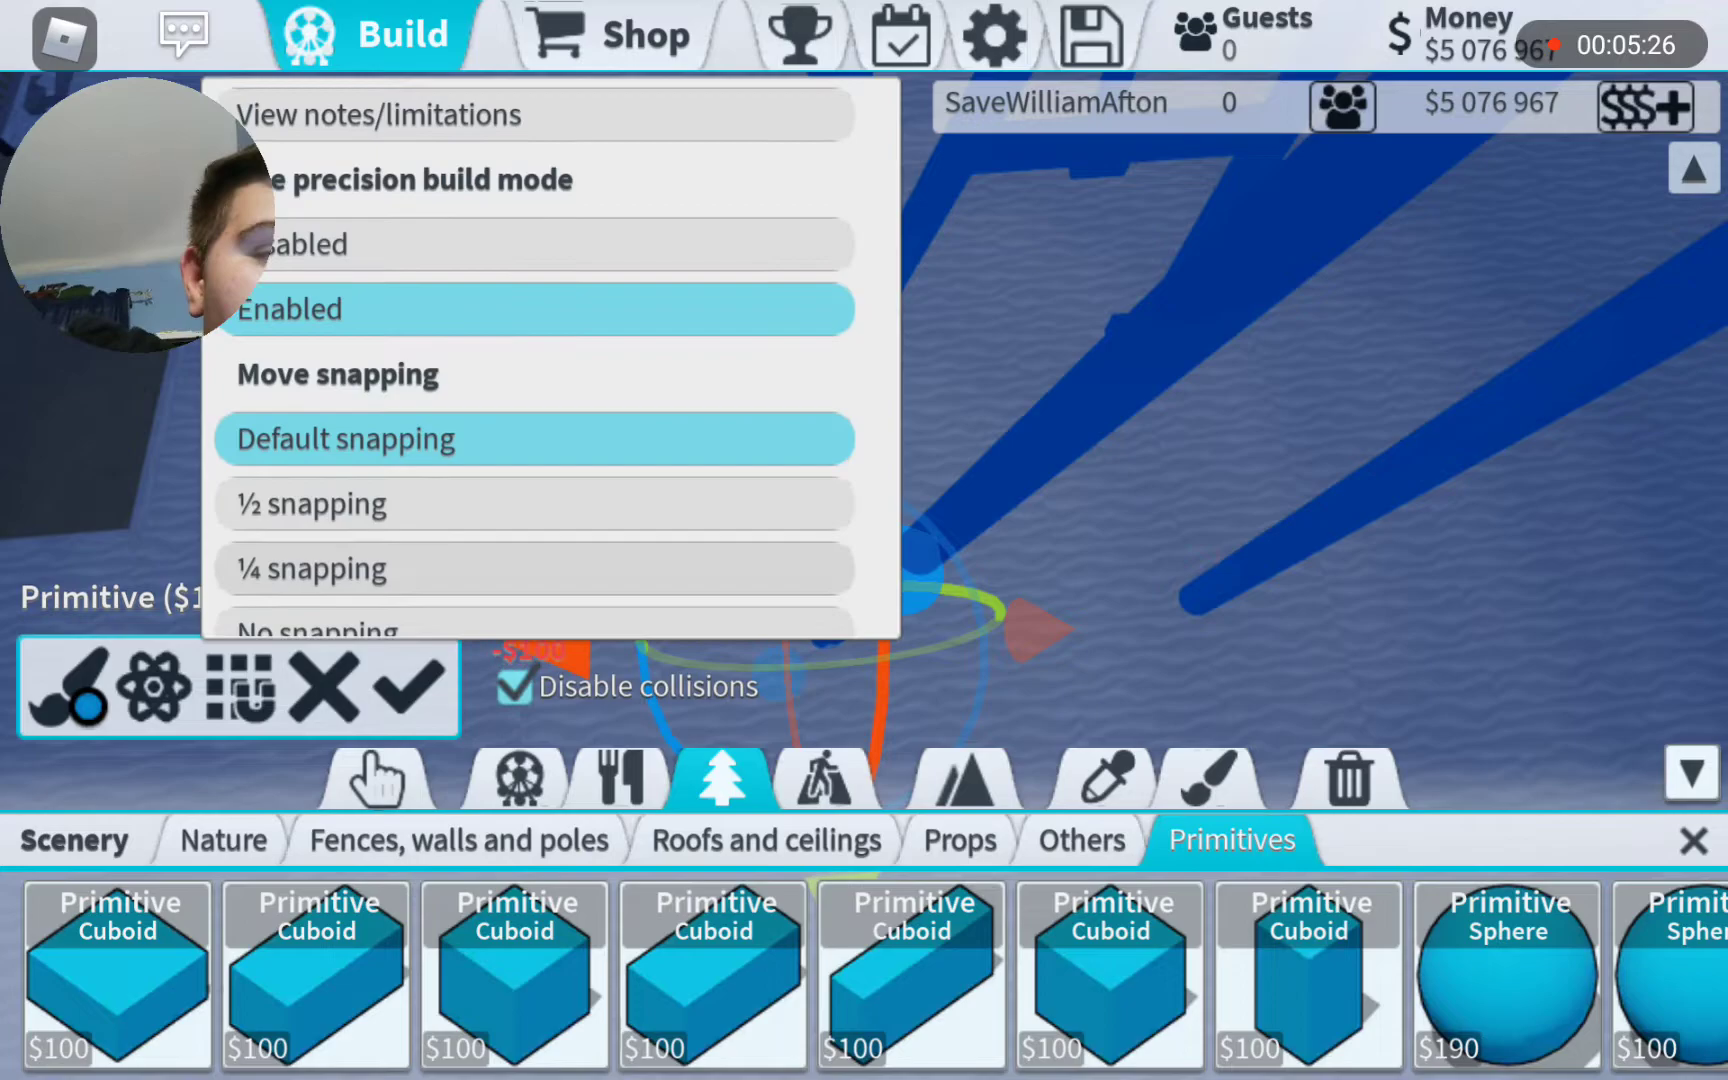
{"action": "scroll", "scroll_direction": "down", "scroll_amount": 3}
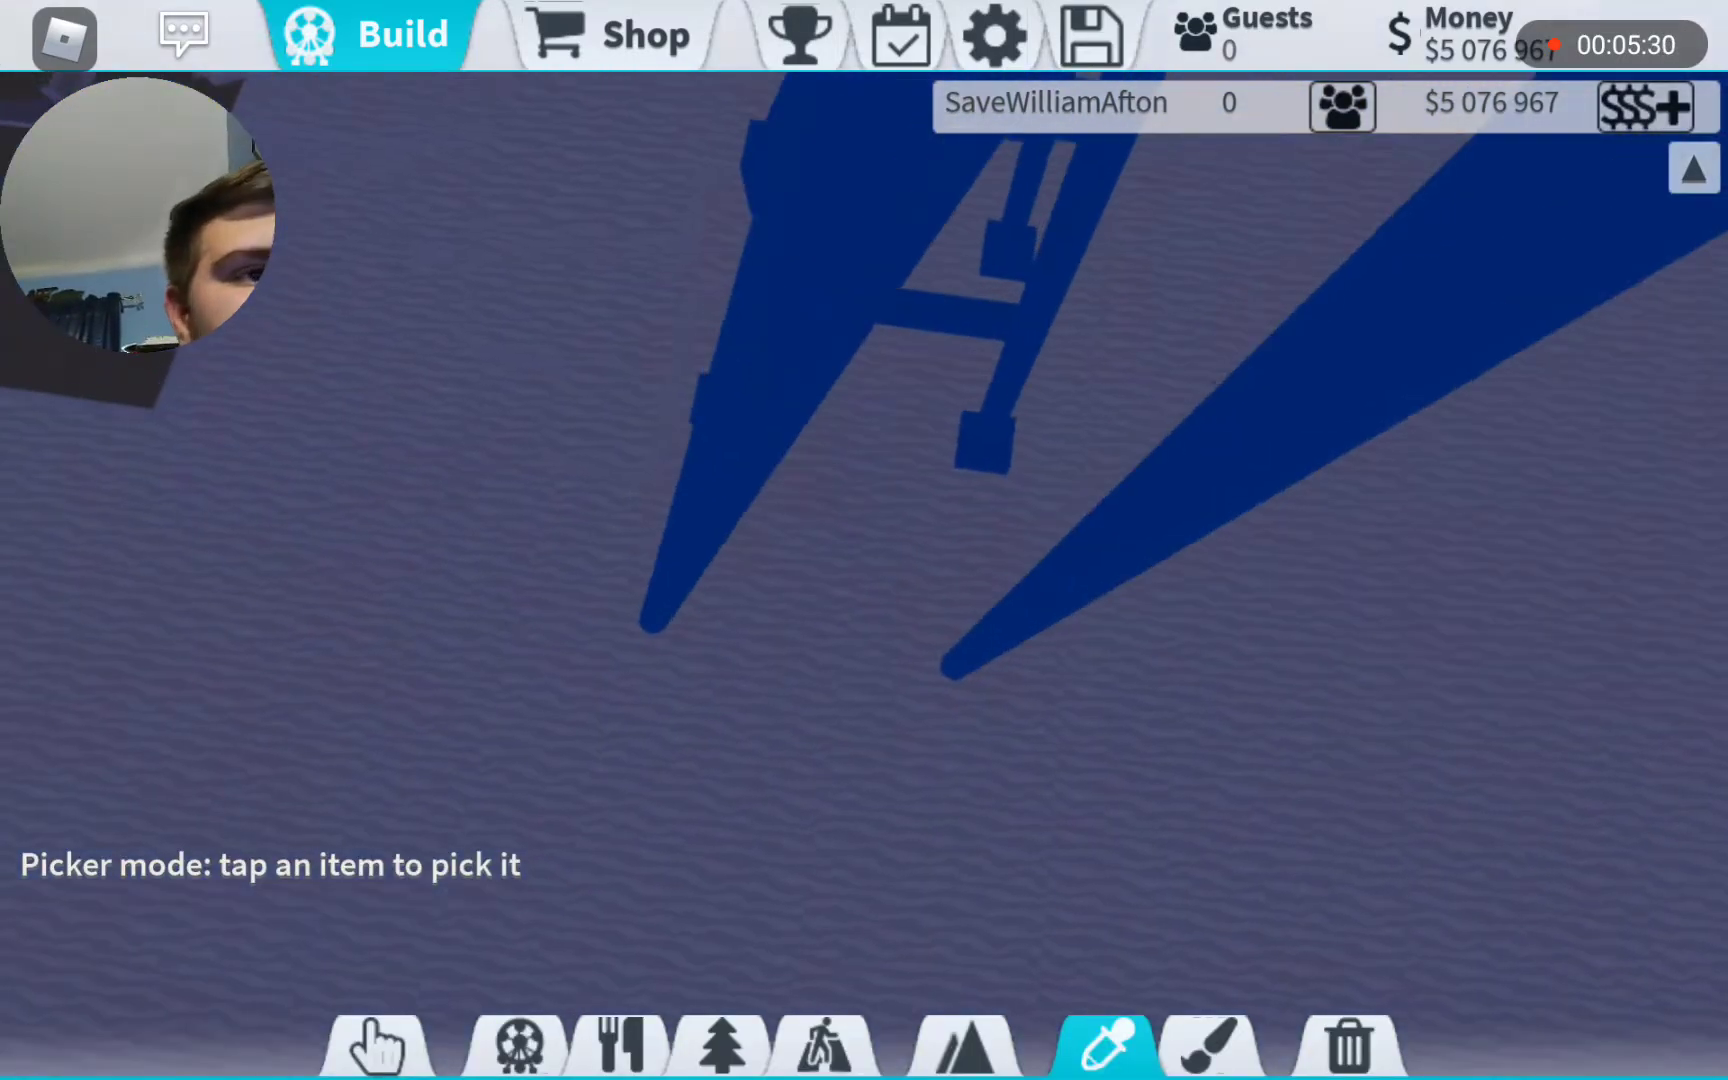
{"action": "left_click", "coordinate": [714, 771]}
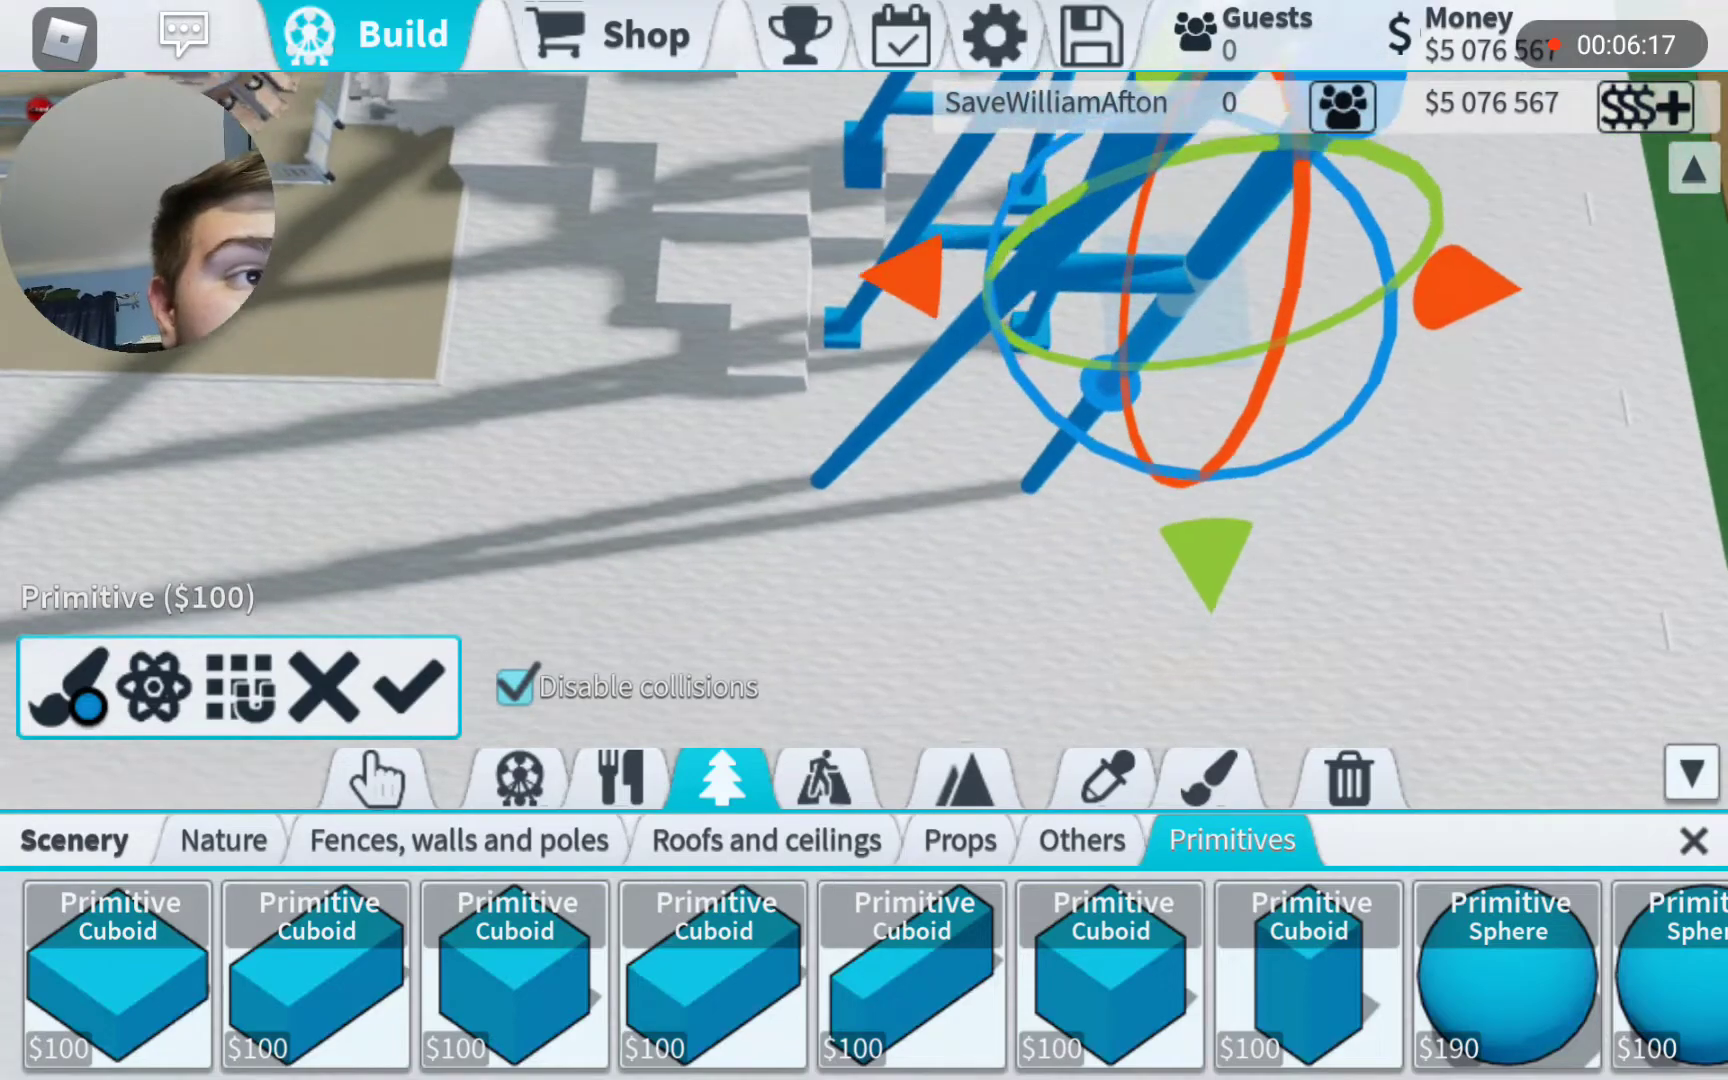
- Copy the blue cross-beam and place horizontal crossbars joining the two braces, about $600
{"action": "left_click", "coordinate": [1102, 771]}
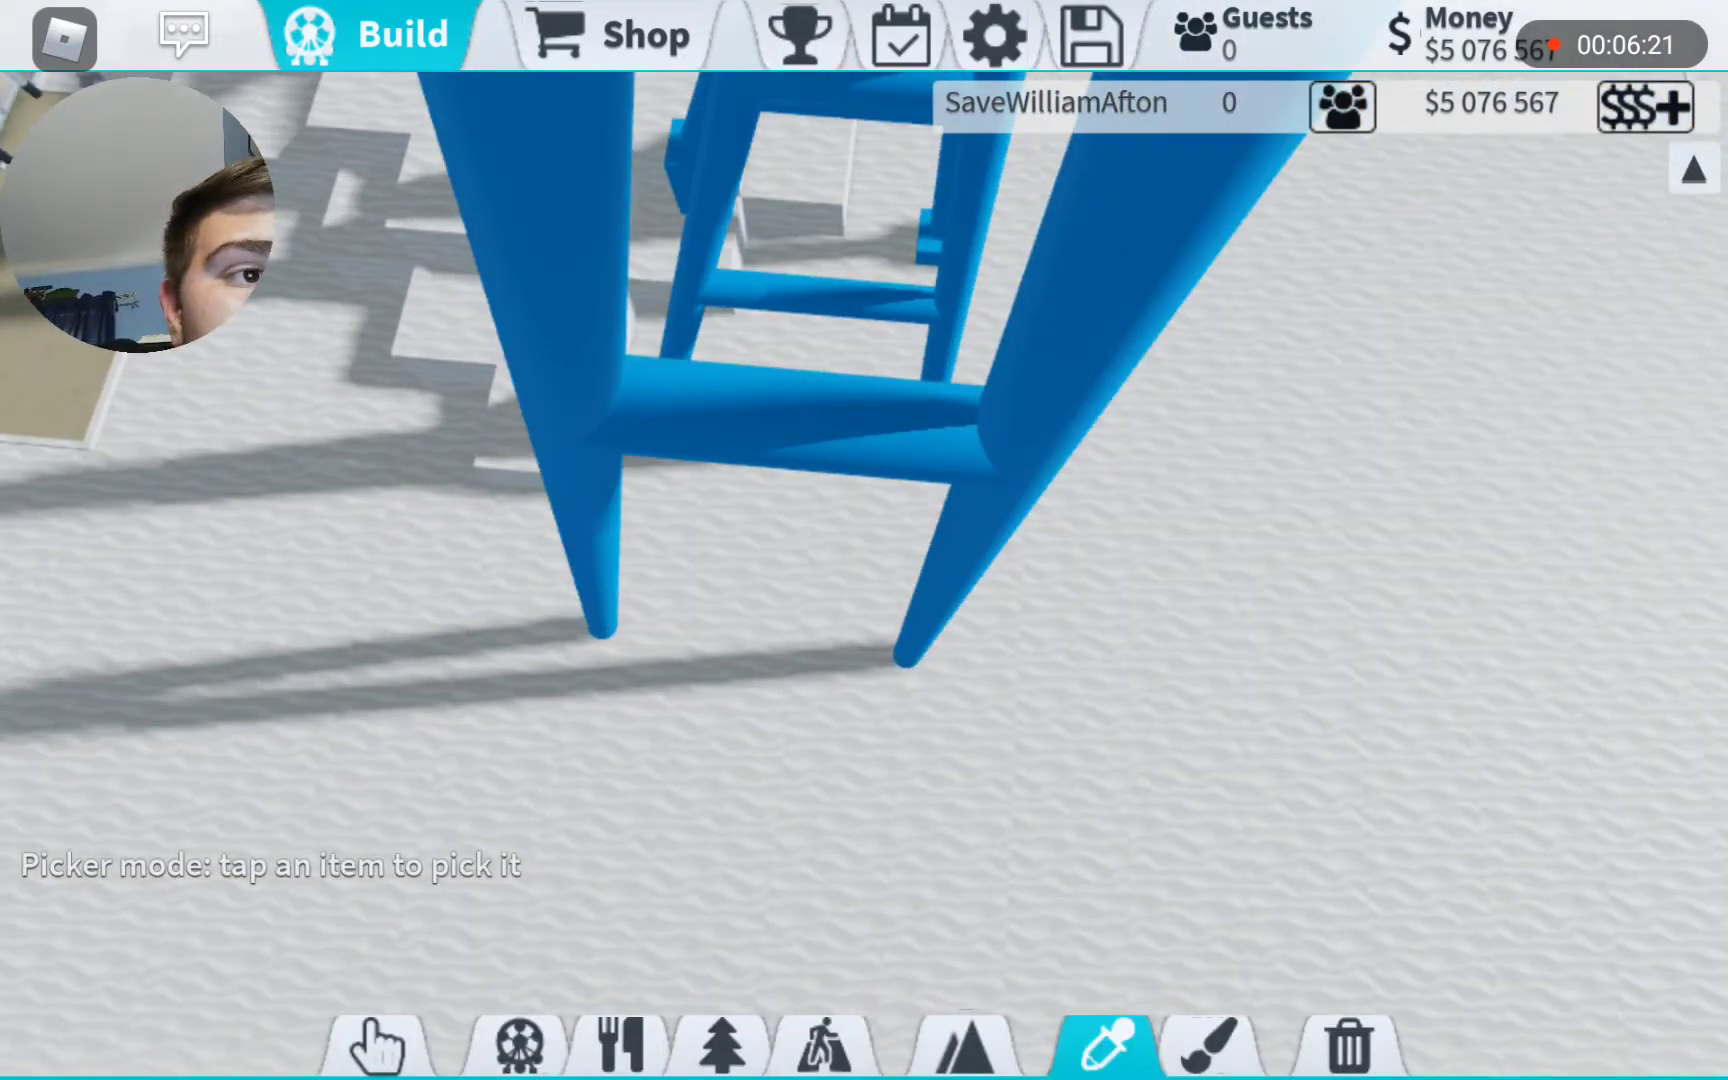
{"action": "left_click", "coordinate": [714, 774]}
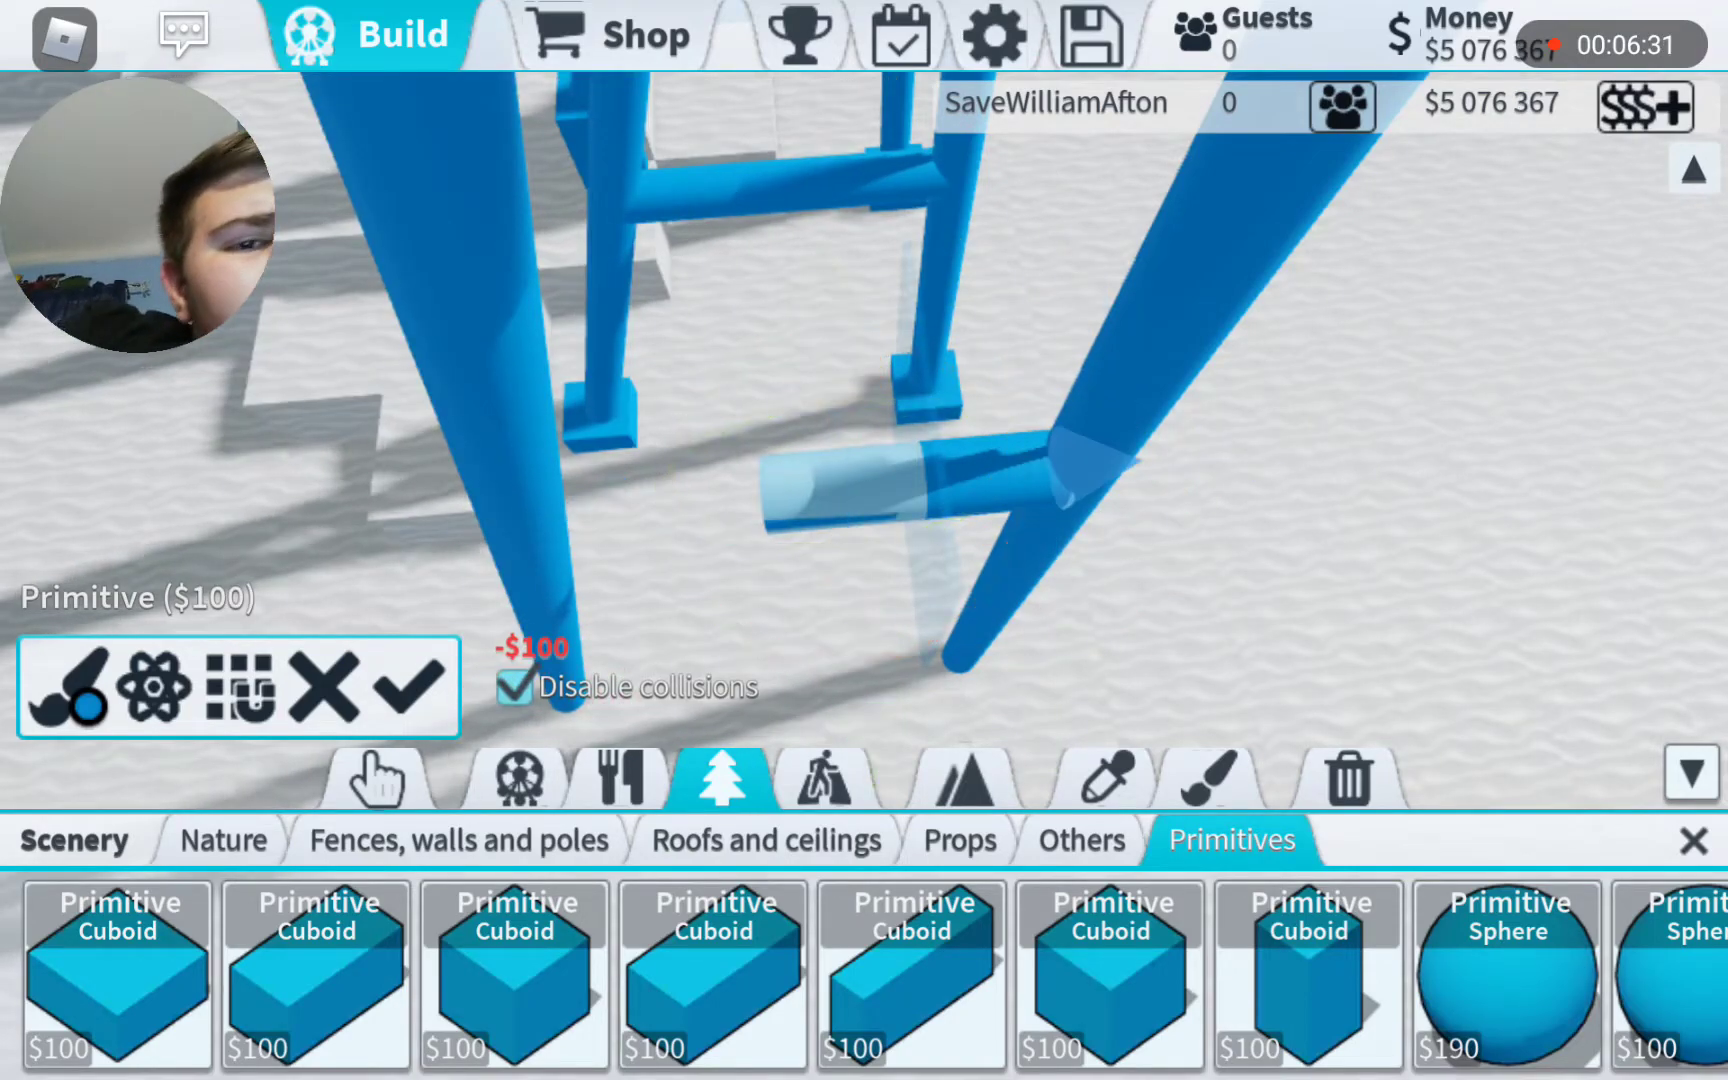
{"action": "left_click", "coordinate": [250, 687]}
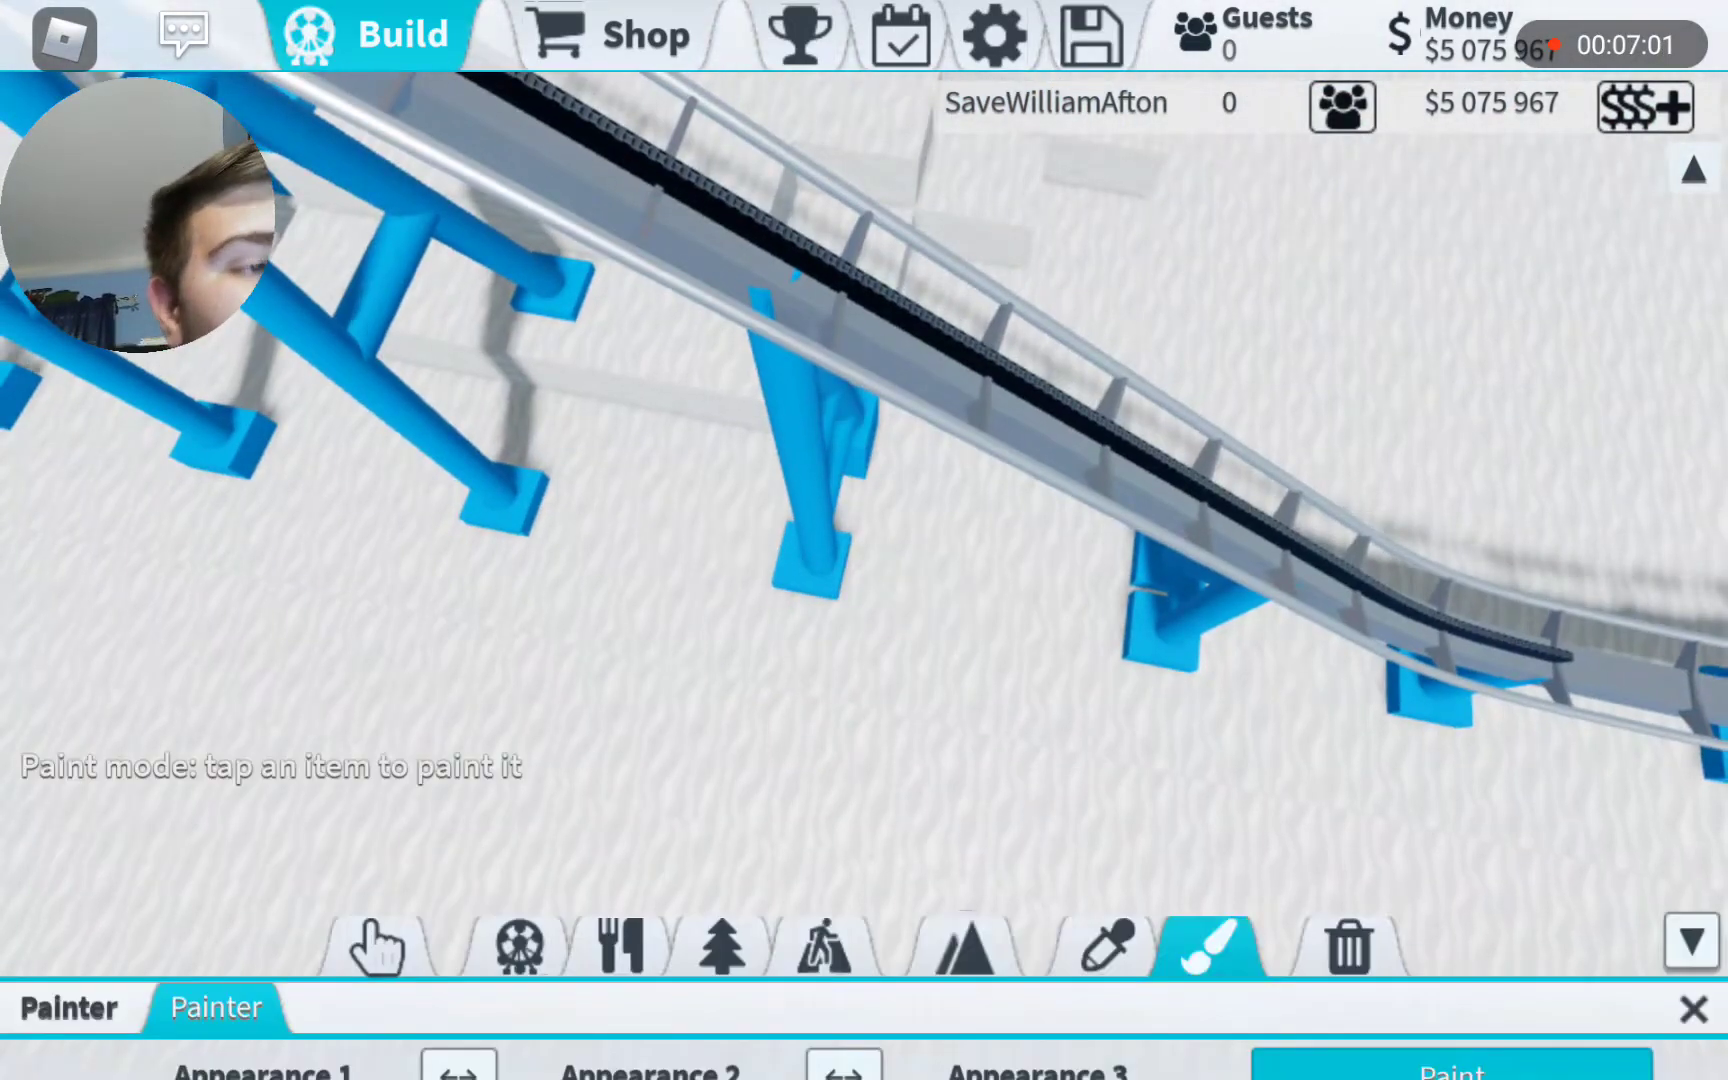
- Set Appearance 1 to grey and paint a support footing grey concrete
{"action": "left_click", "coordinate": [325, 1040]}
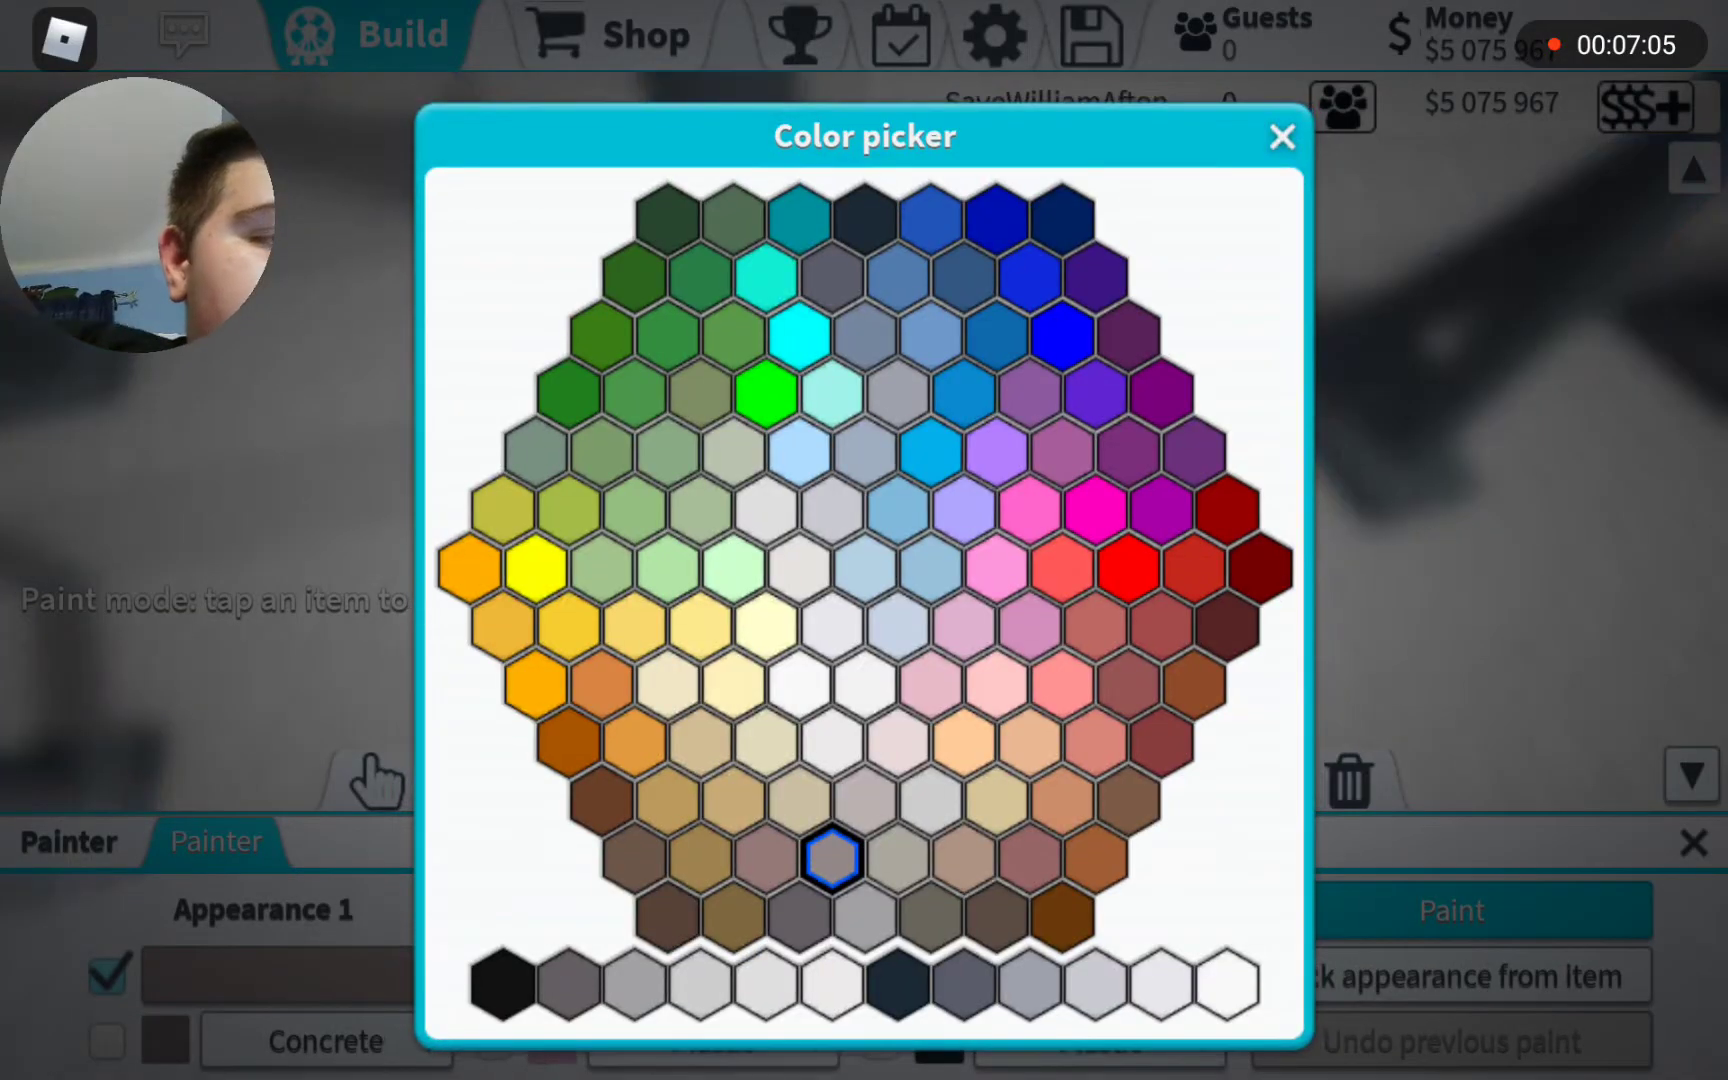
{"action": "left_click", "coordinate": [1278, 137]}
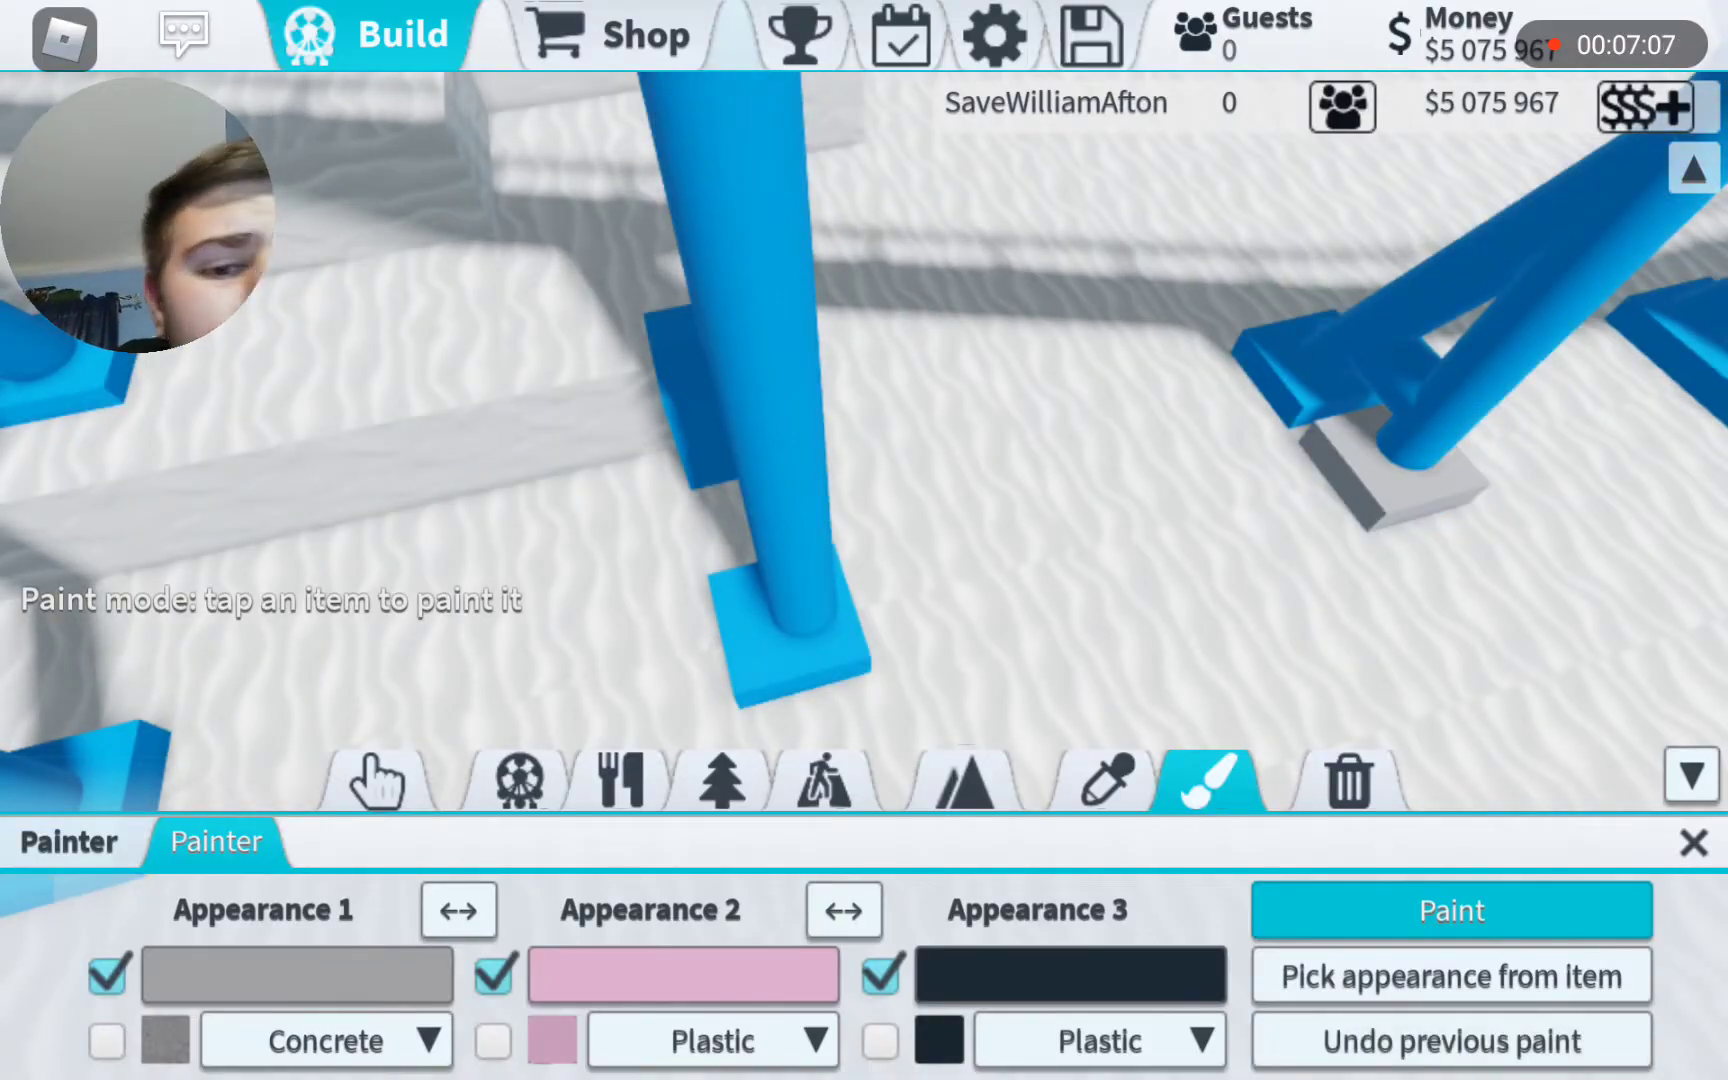
{"action": "left_click", "coordinate": [107, 1040]}
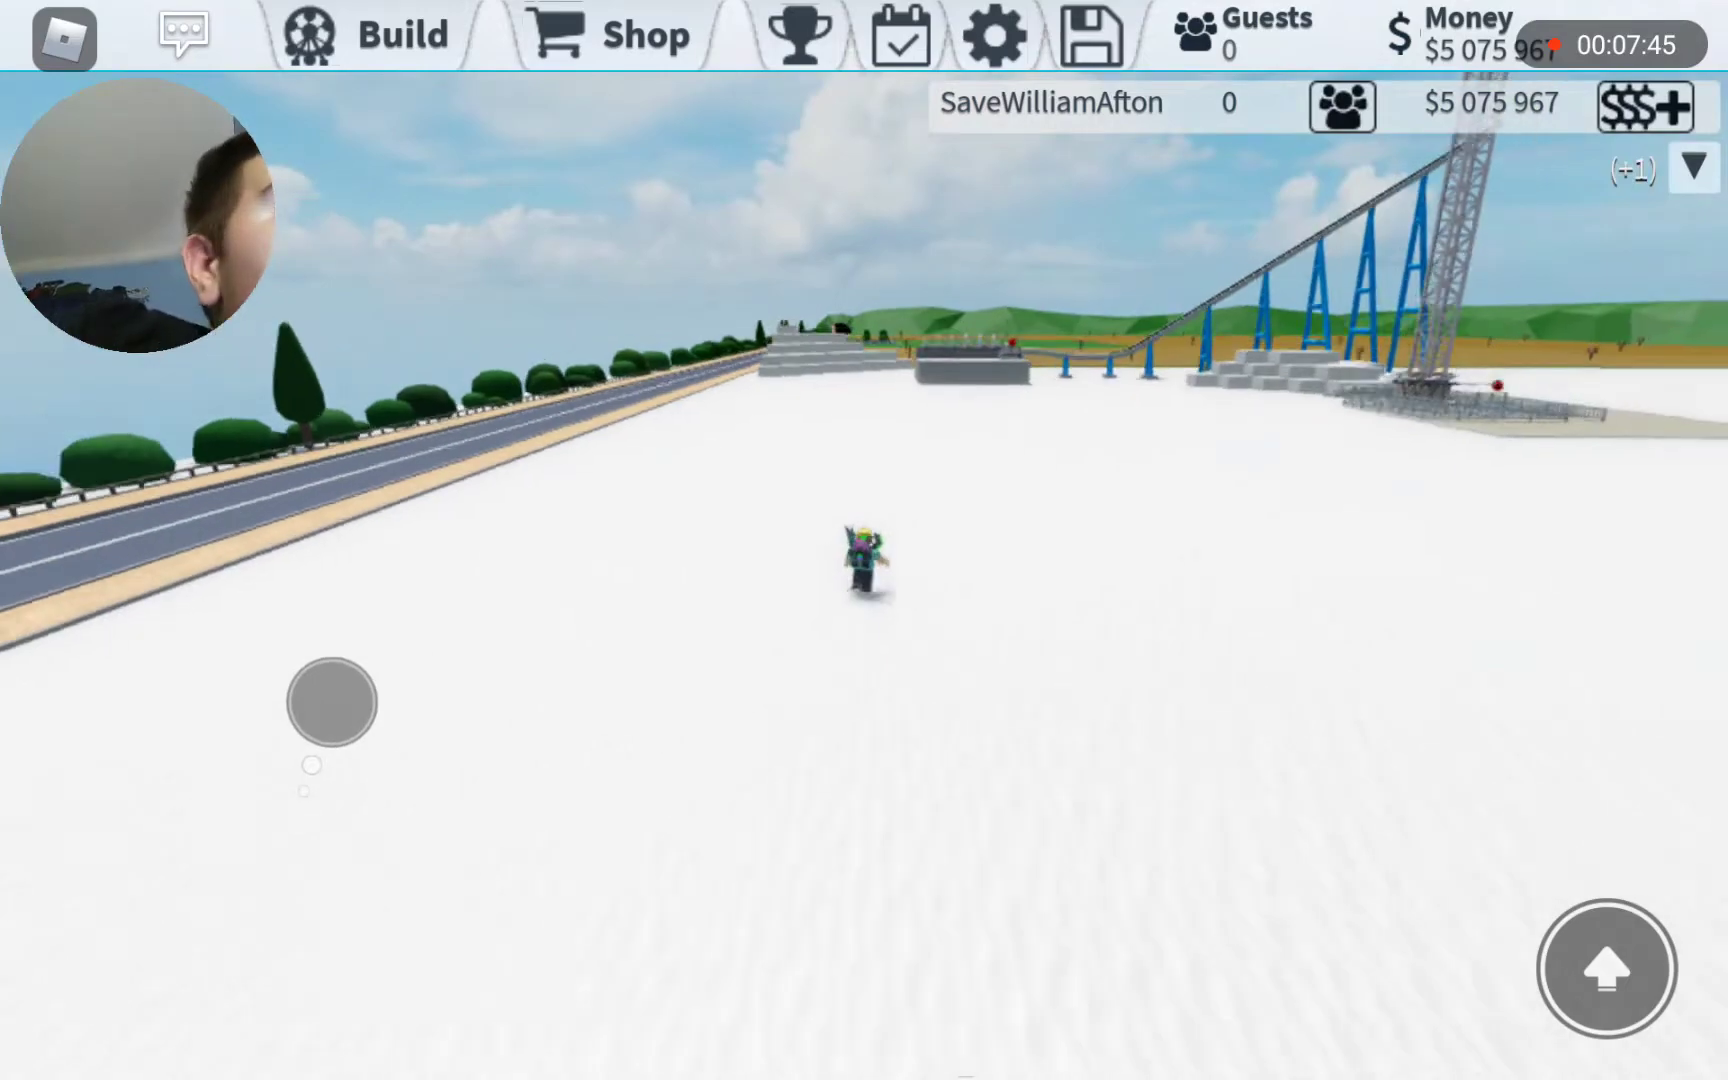
- Walk toward the coaster and send the chat message 'he'
{"action": "left_click_drag", "start_coordinate": [331, 702], "coordinate": [402, 738]}
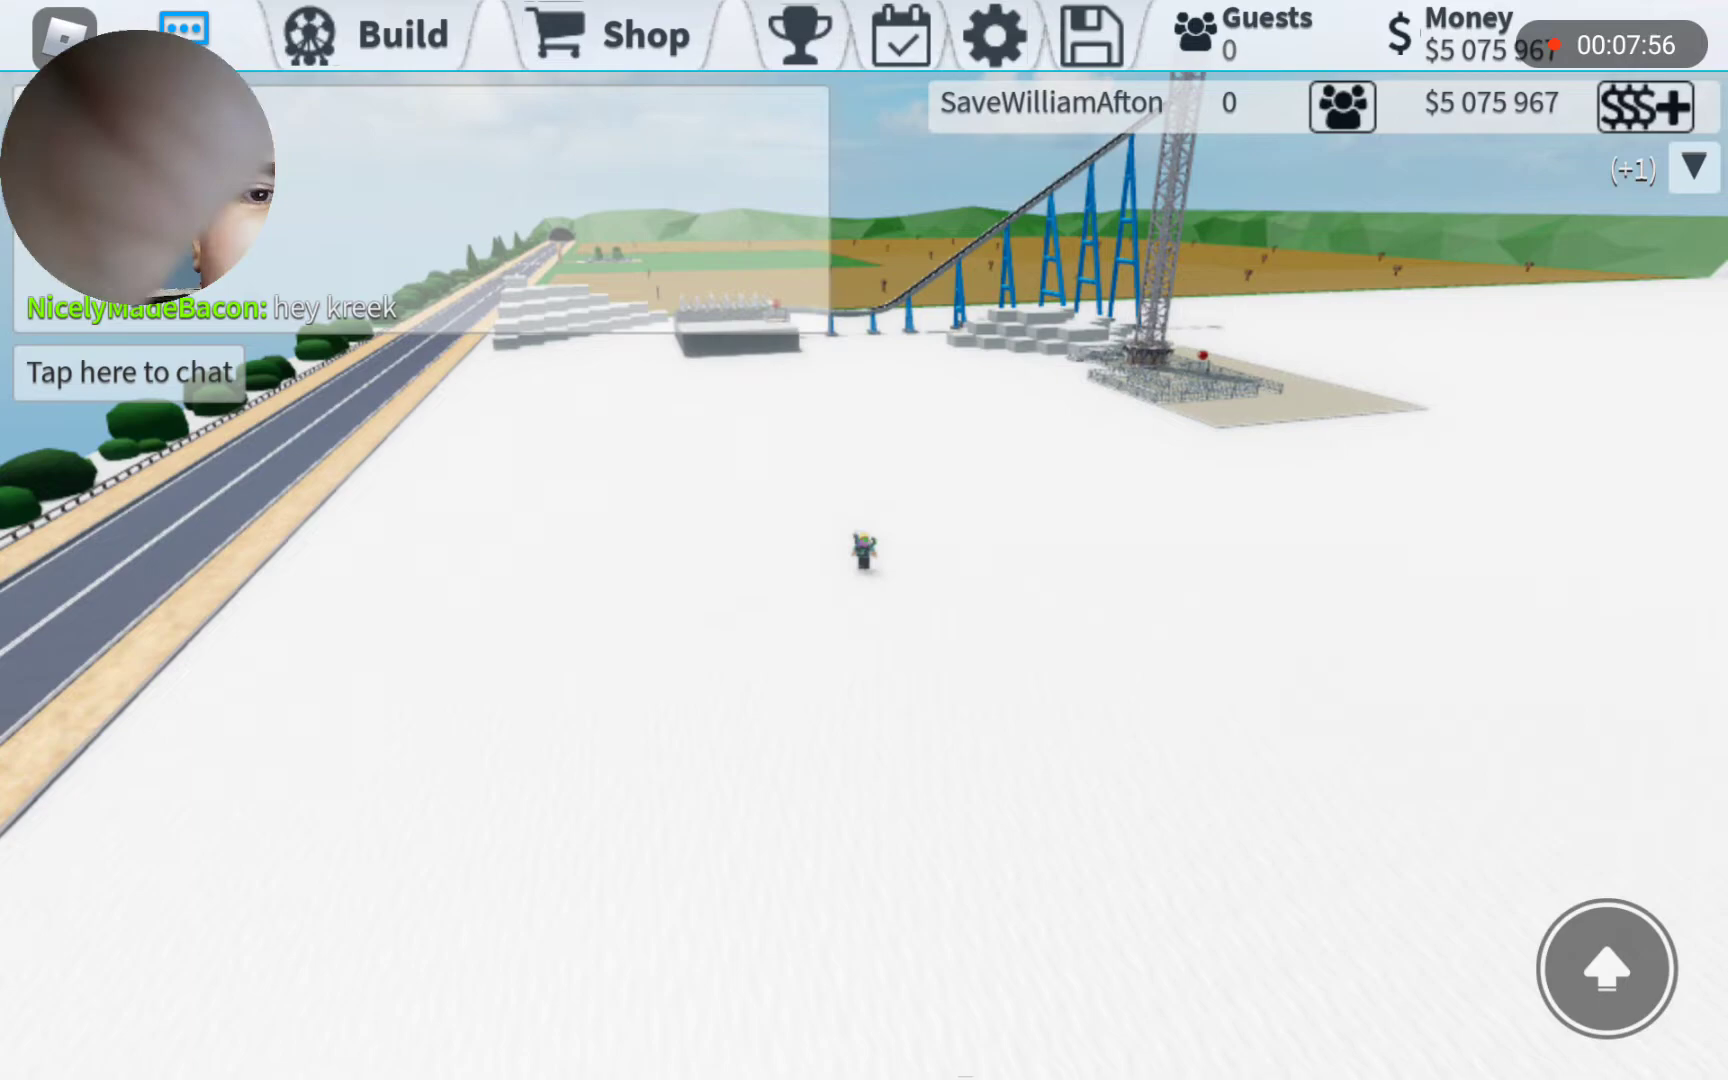
{"action": "left_click", "coordinate": [129, 371]}
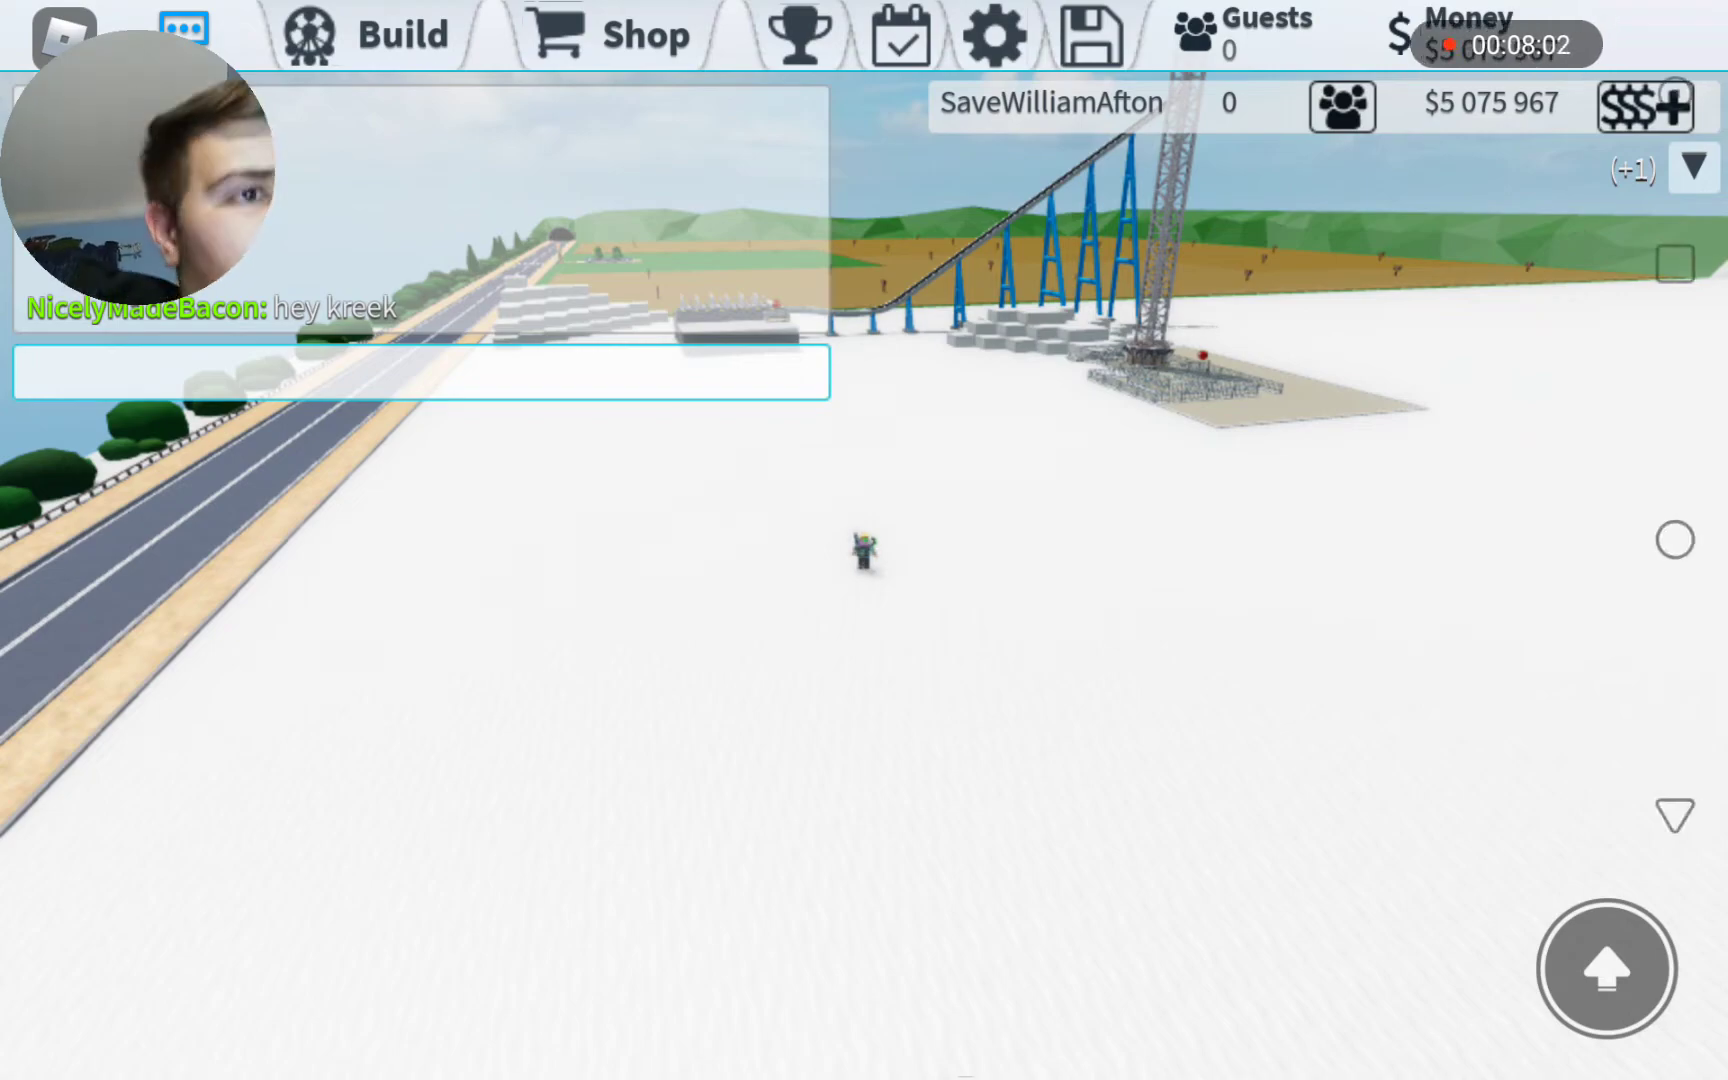
{"action": "type", "text": "he"}
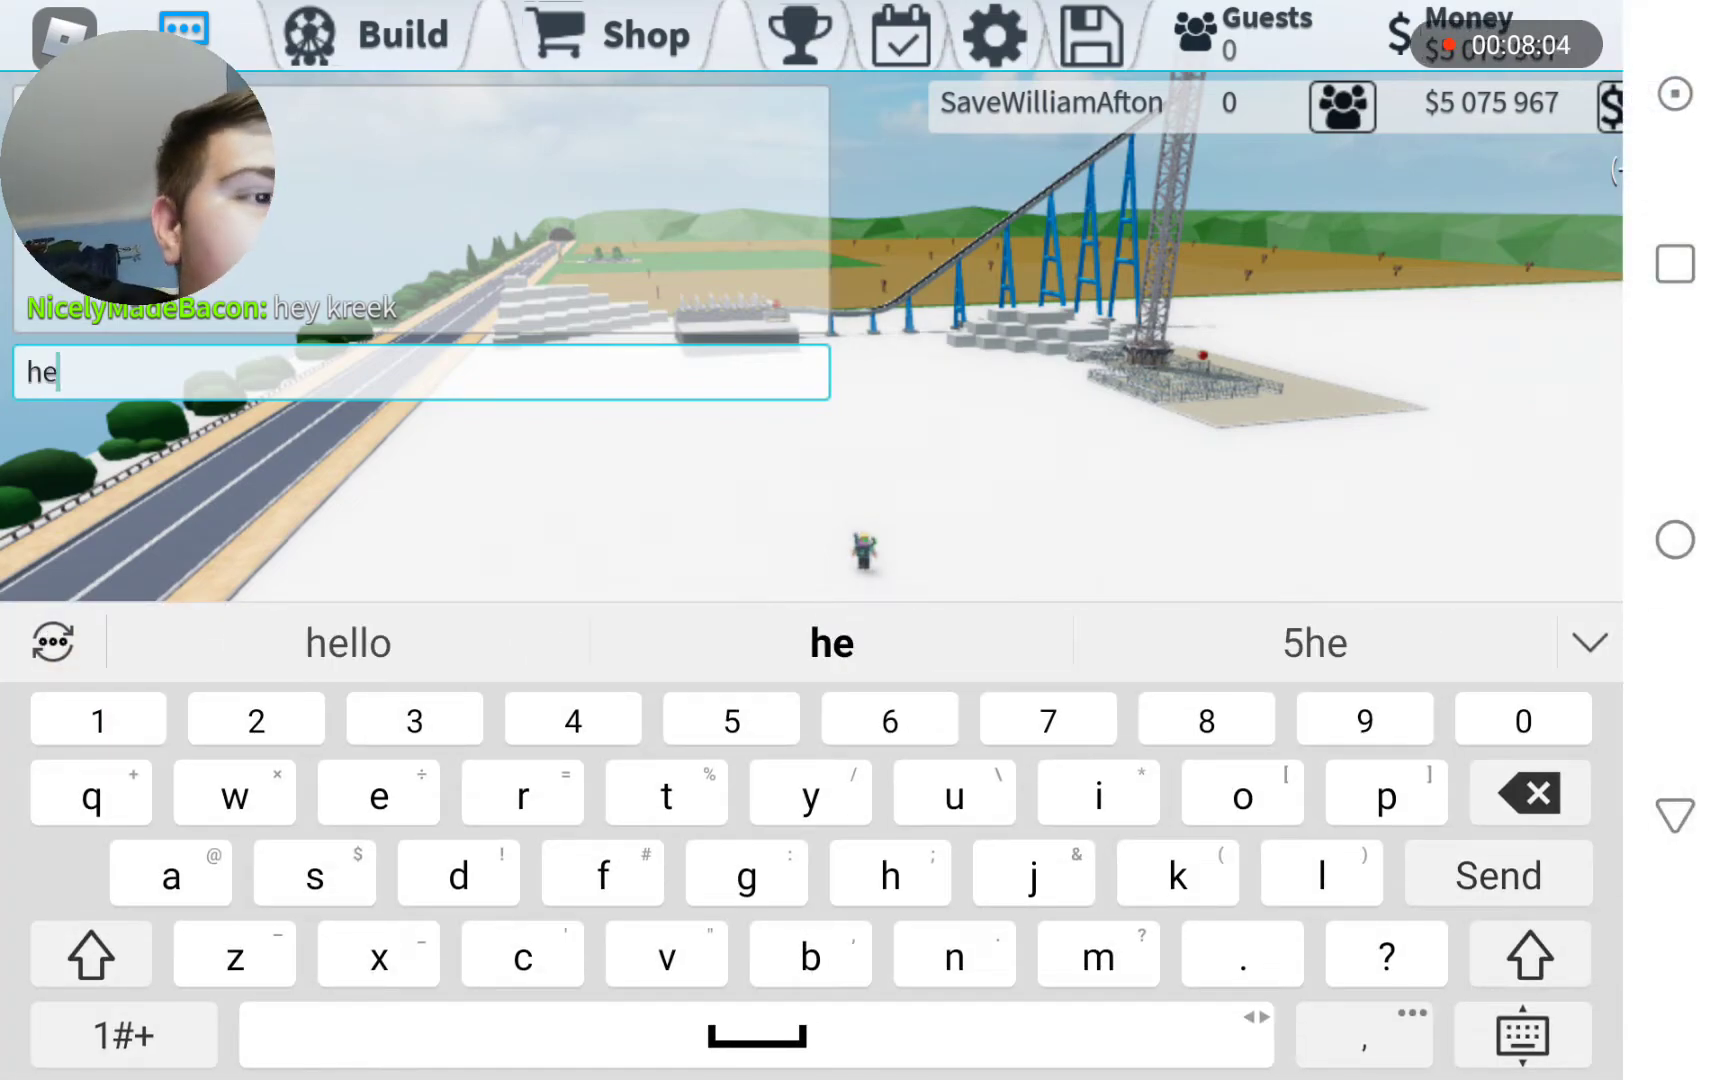
{"action": "left_click", "coordinate": [1495, 874]}
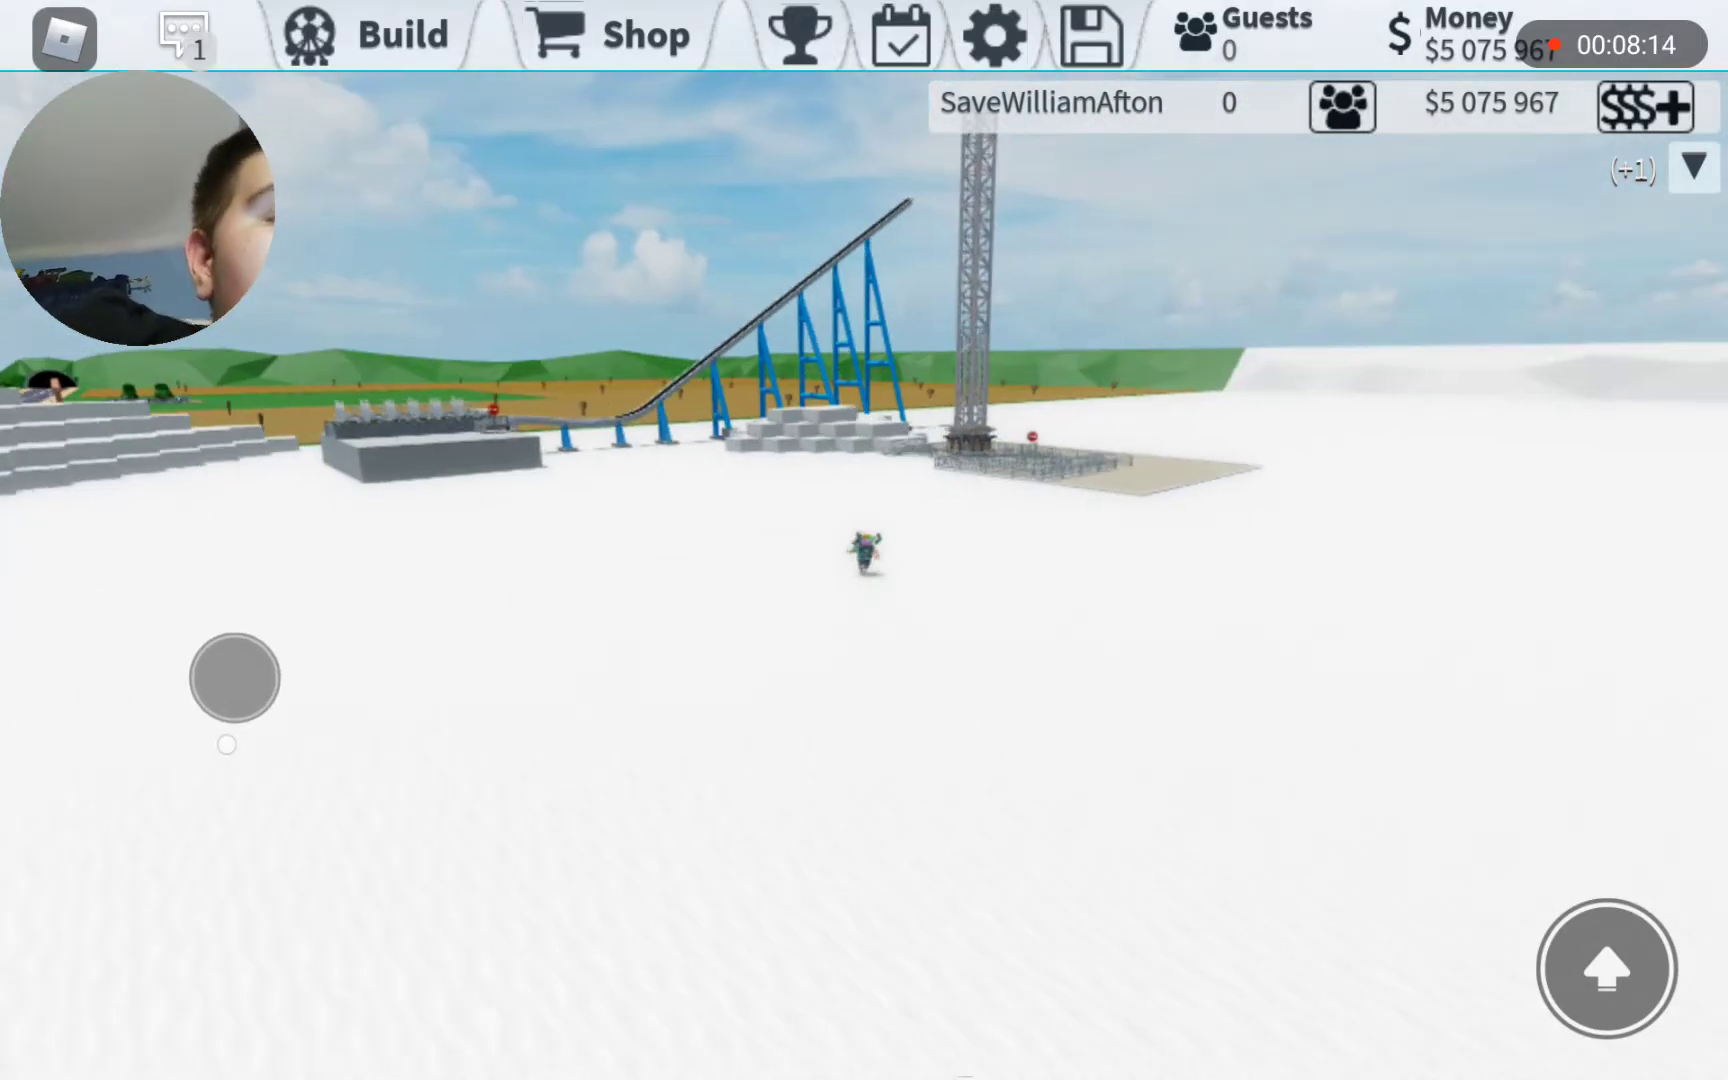
- Read the other player's replies in chat and send a reply
{"action": "left_click", "coordinate": [179, 35]}
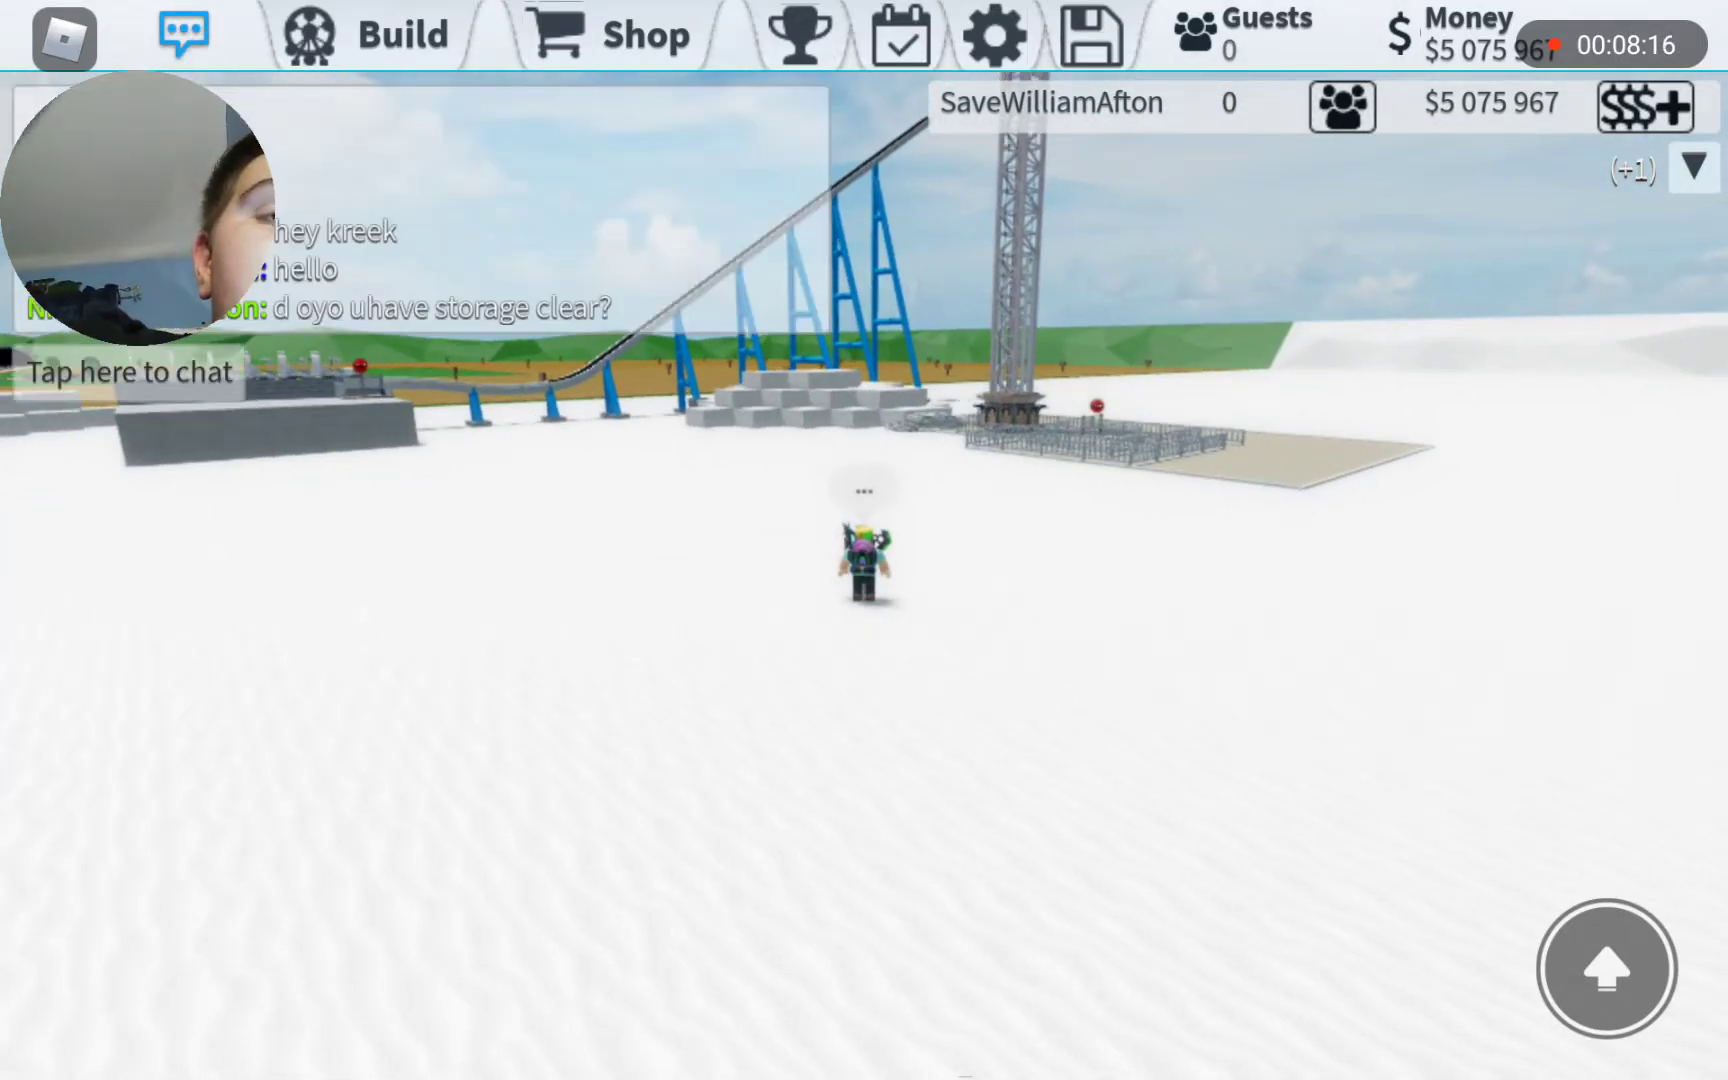
{"action": "left_click", "coordinate": [123, 371]}
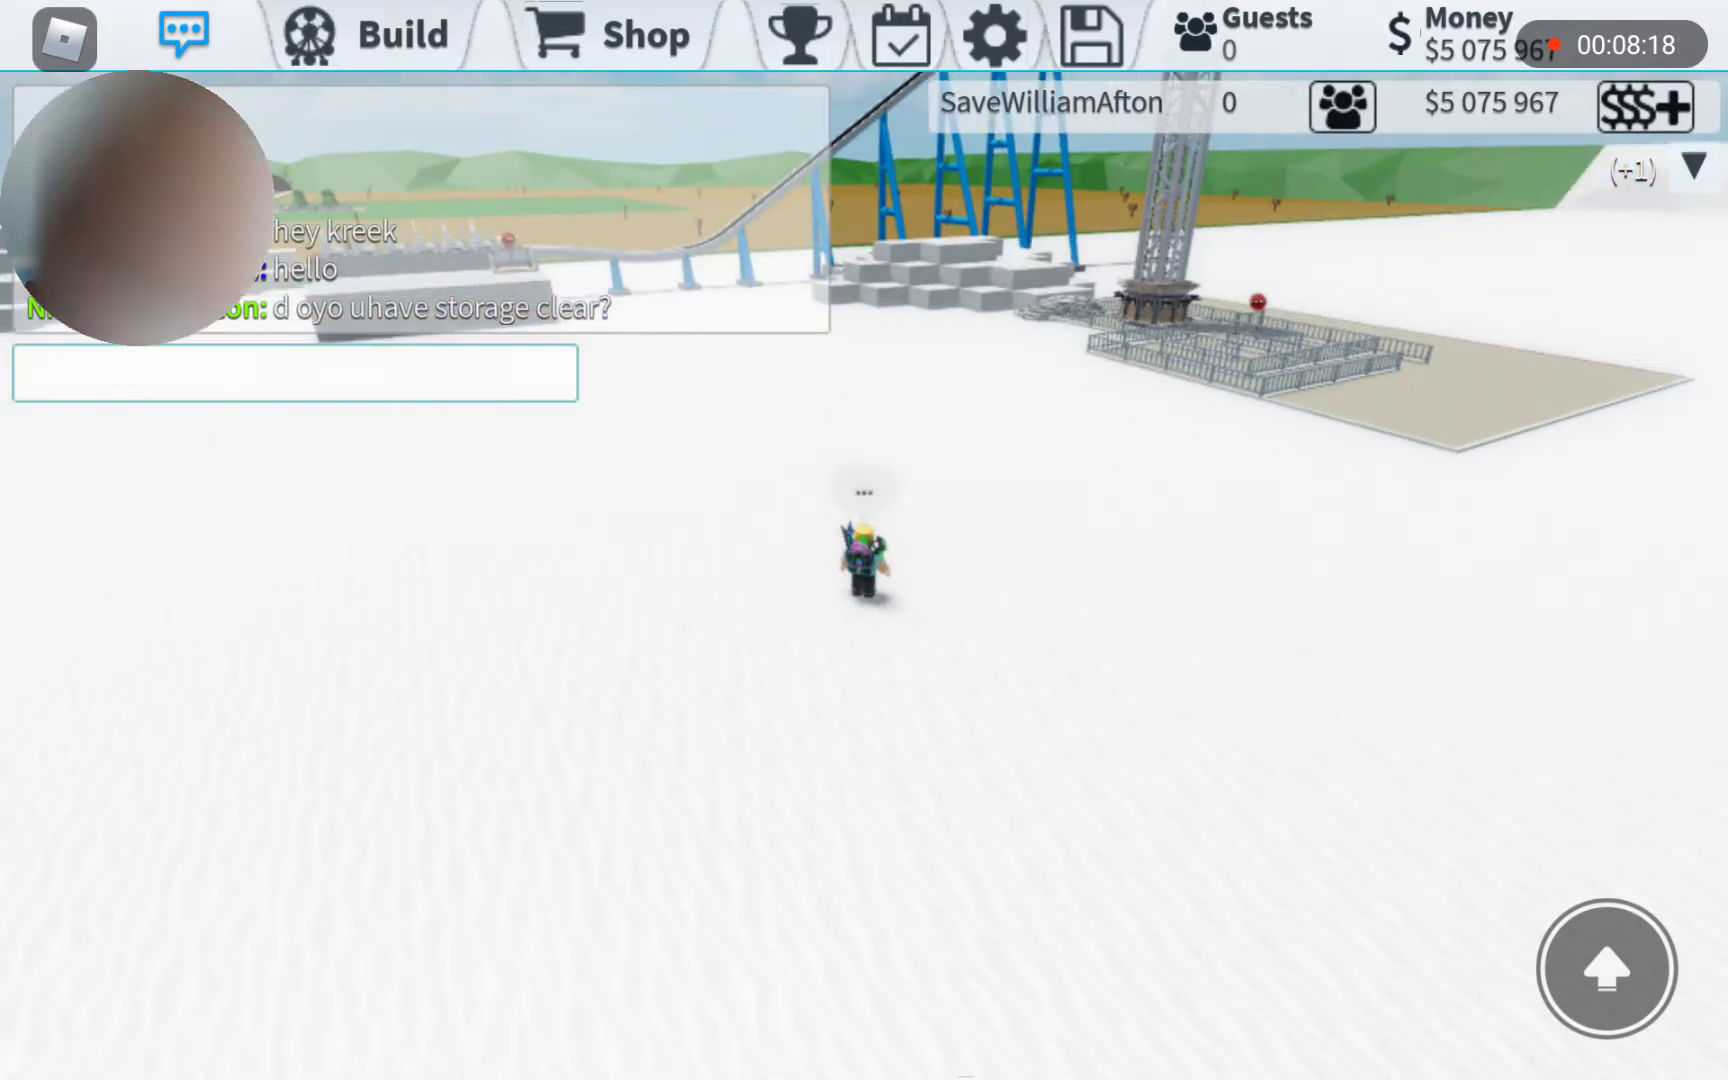
{"action": "left_click", "coordinate": [294, 372]}
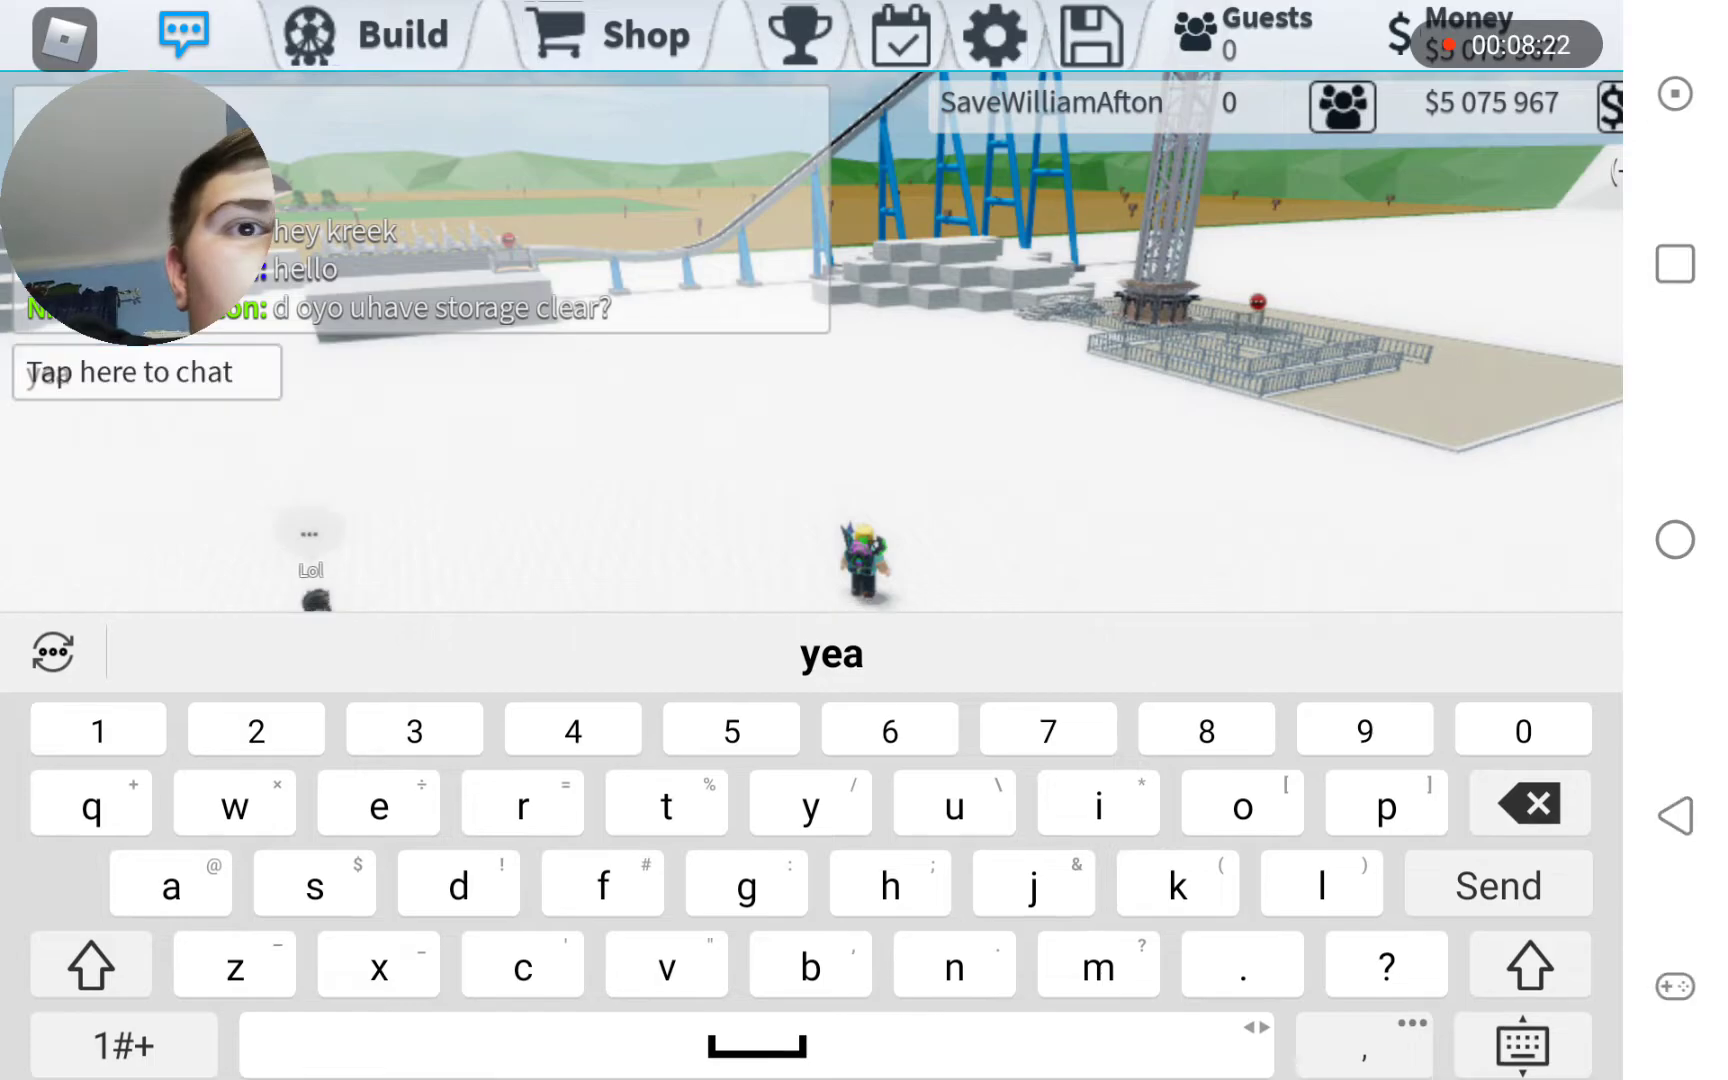
{"action": "left_click", "coordinate": [1495, 883]}
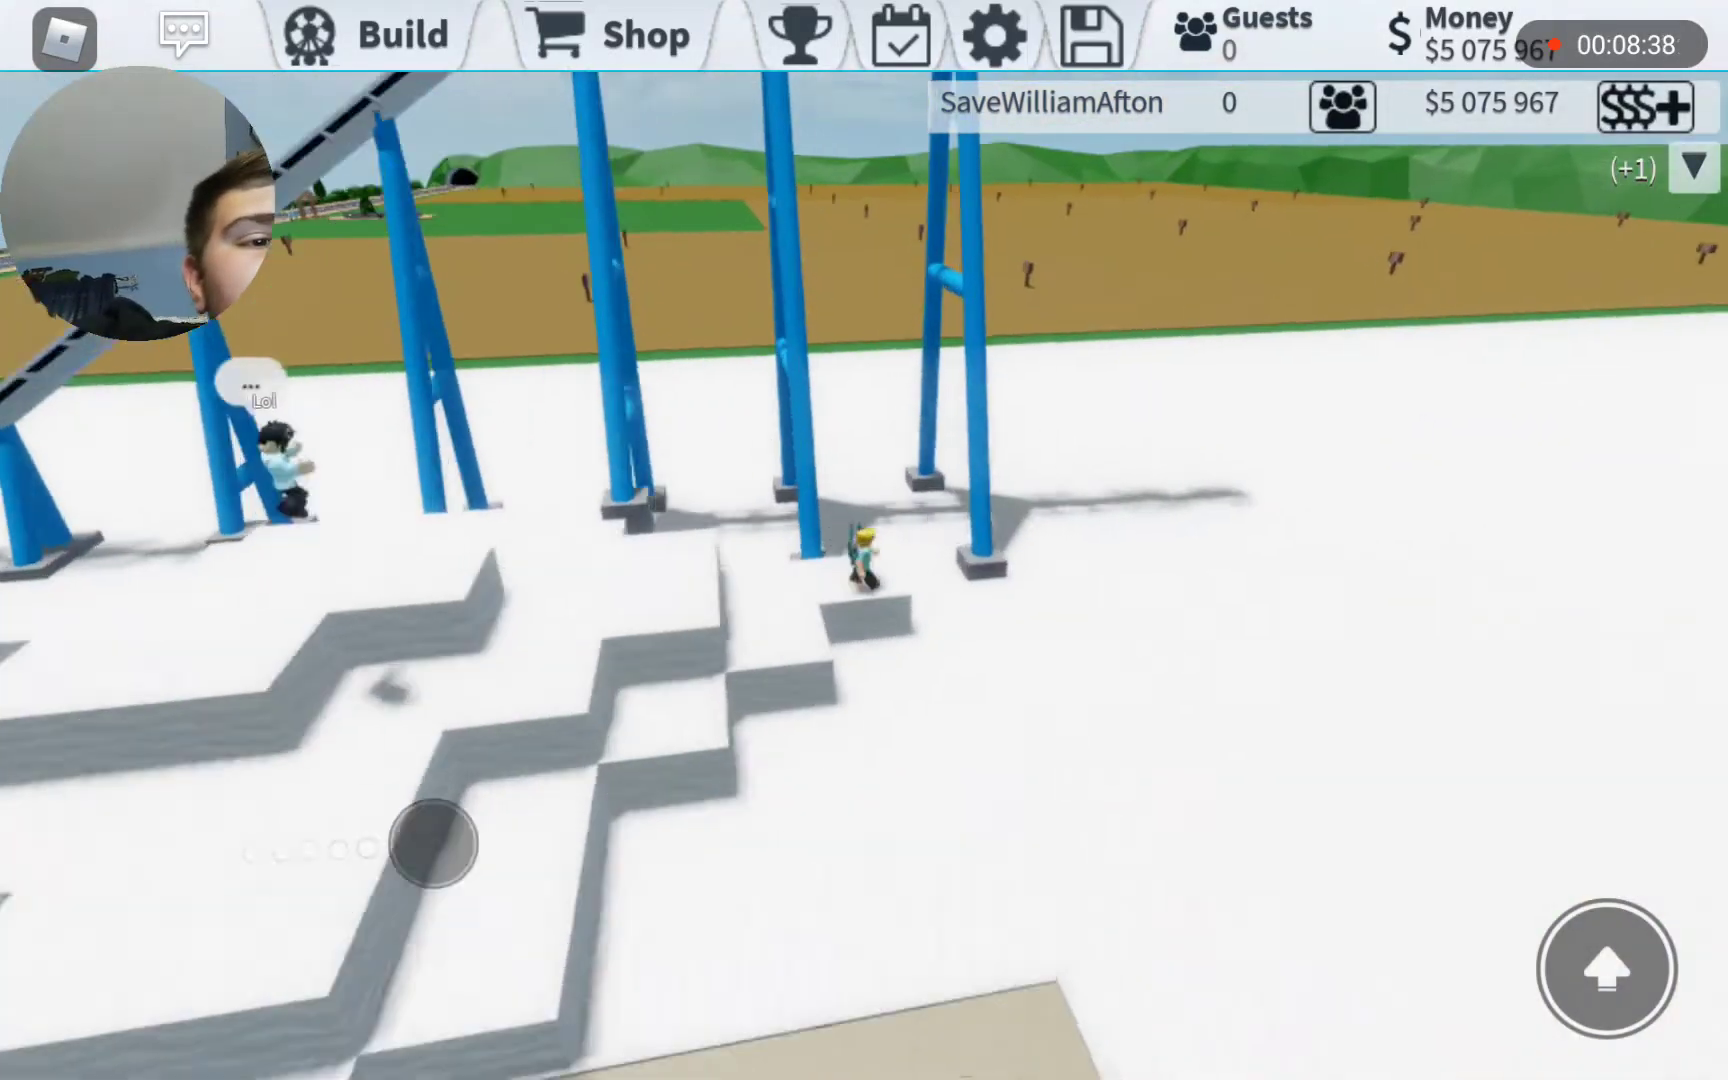
- Type a chat reply saying you'll be there in 5 to 10 minutes
{"action": "left_click", "coordinate": [406, 33]}
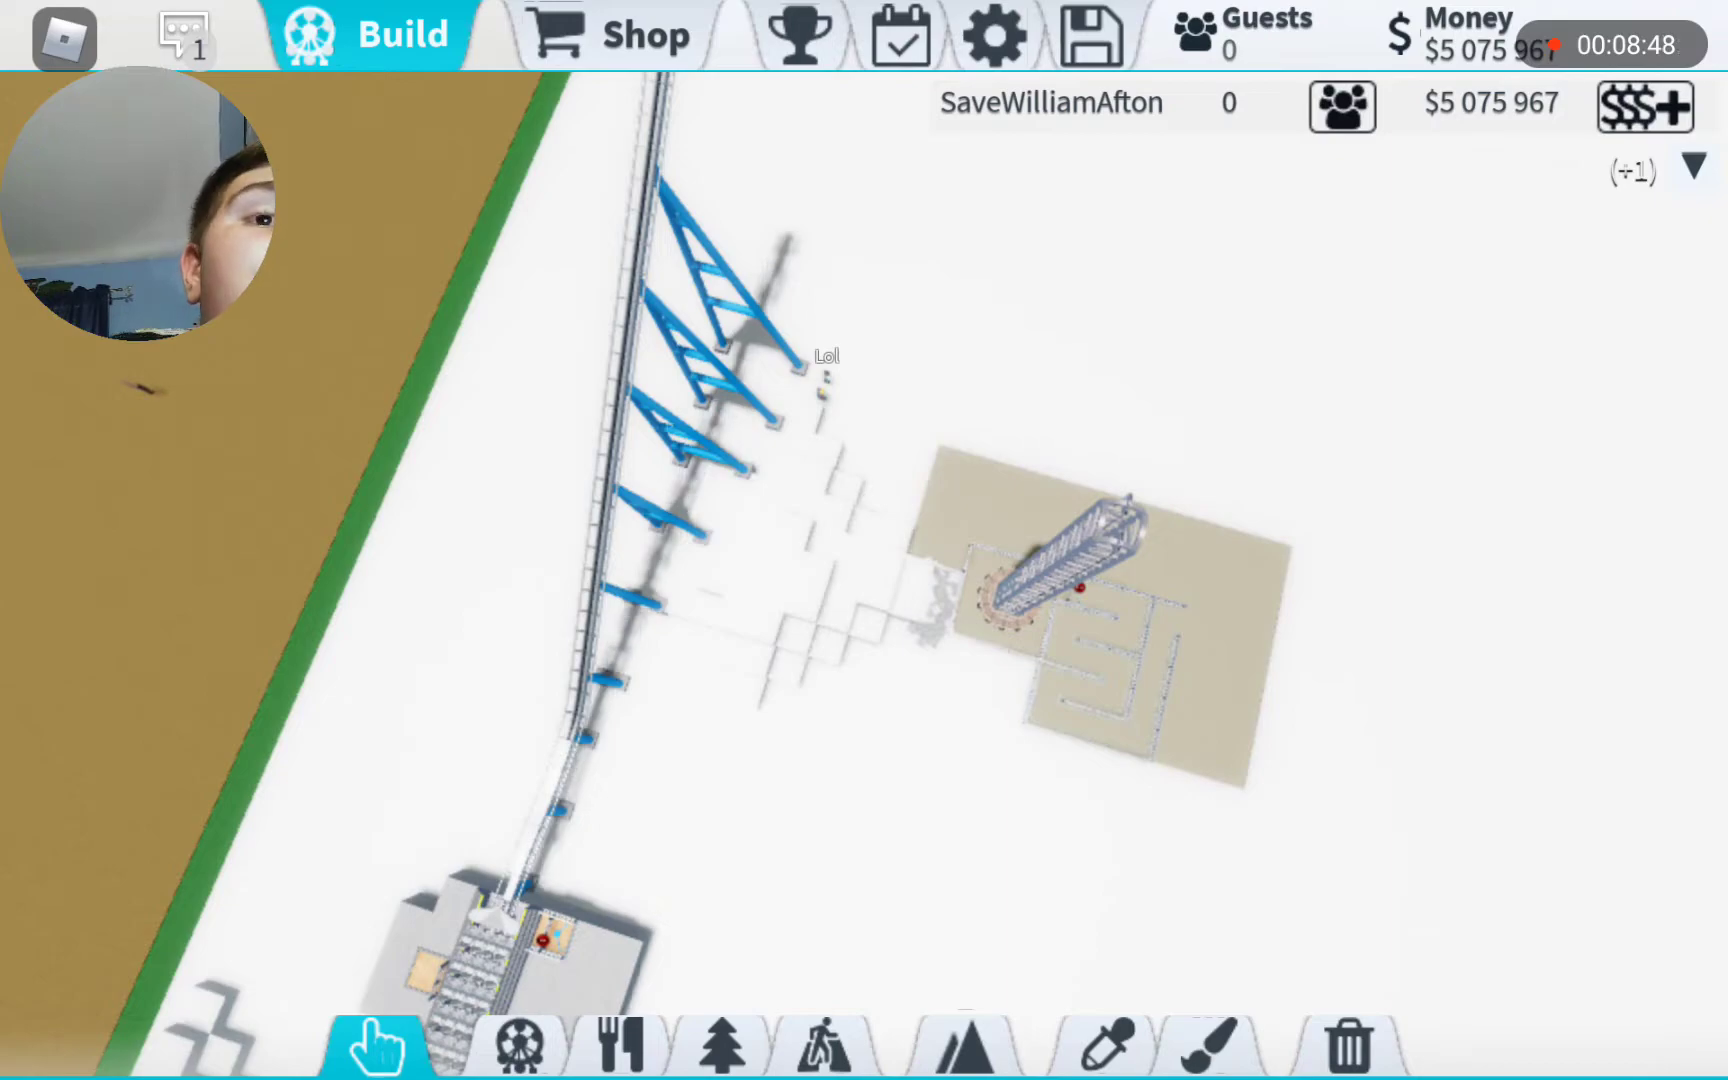
{"action": "left_click", "coordinate": [182, 36]}
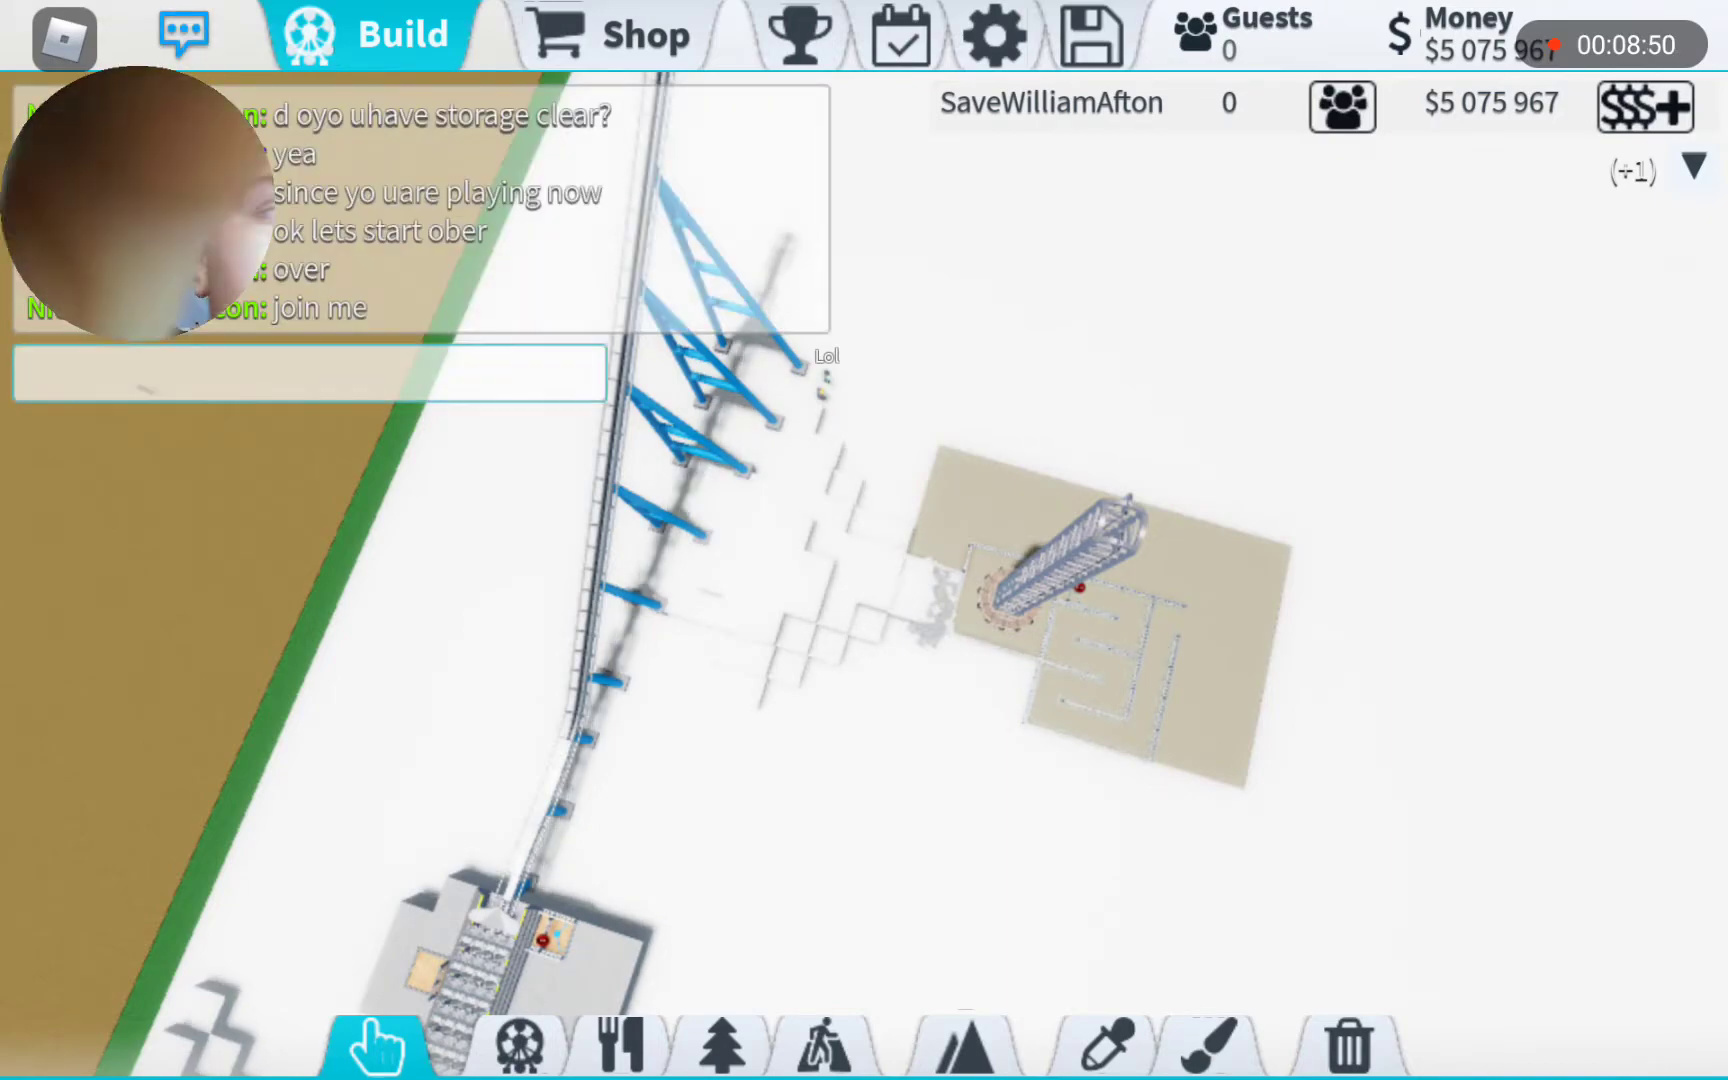
{"action": "left_click", "coordinate": [309, 372]}
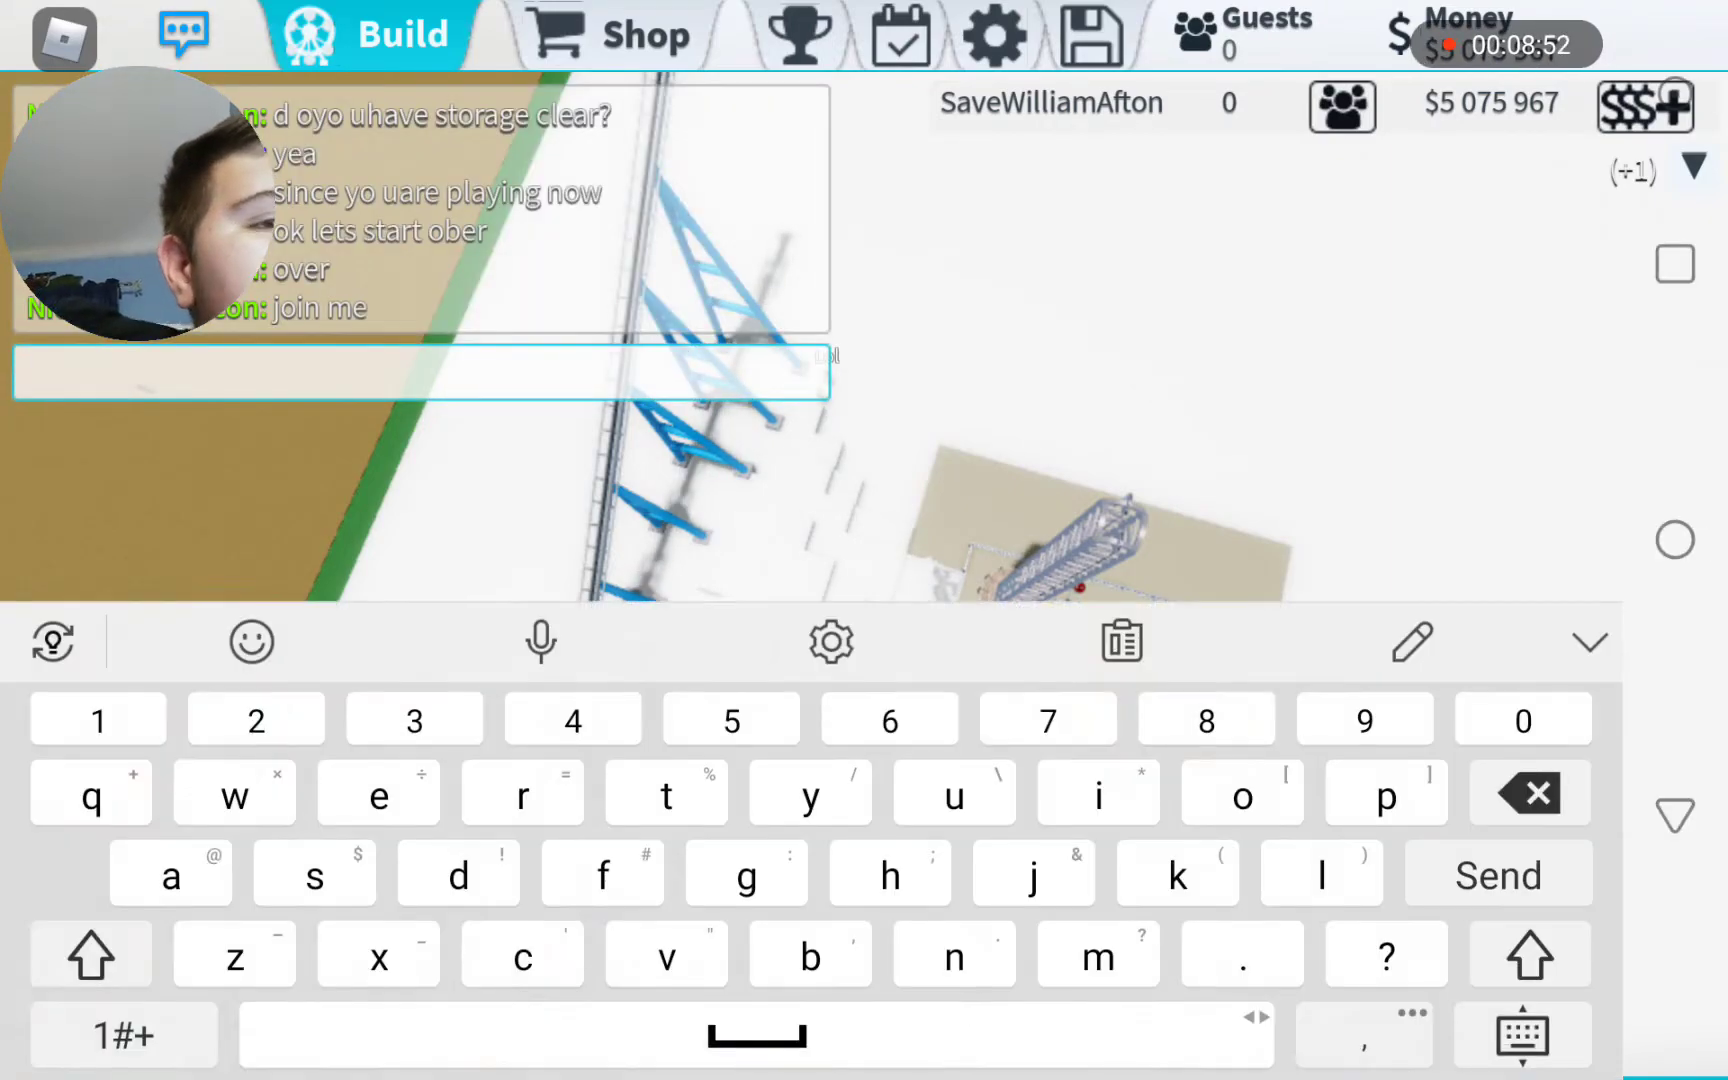
{"action": "type", "text": "I'll b"}
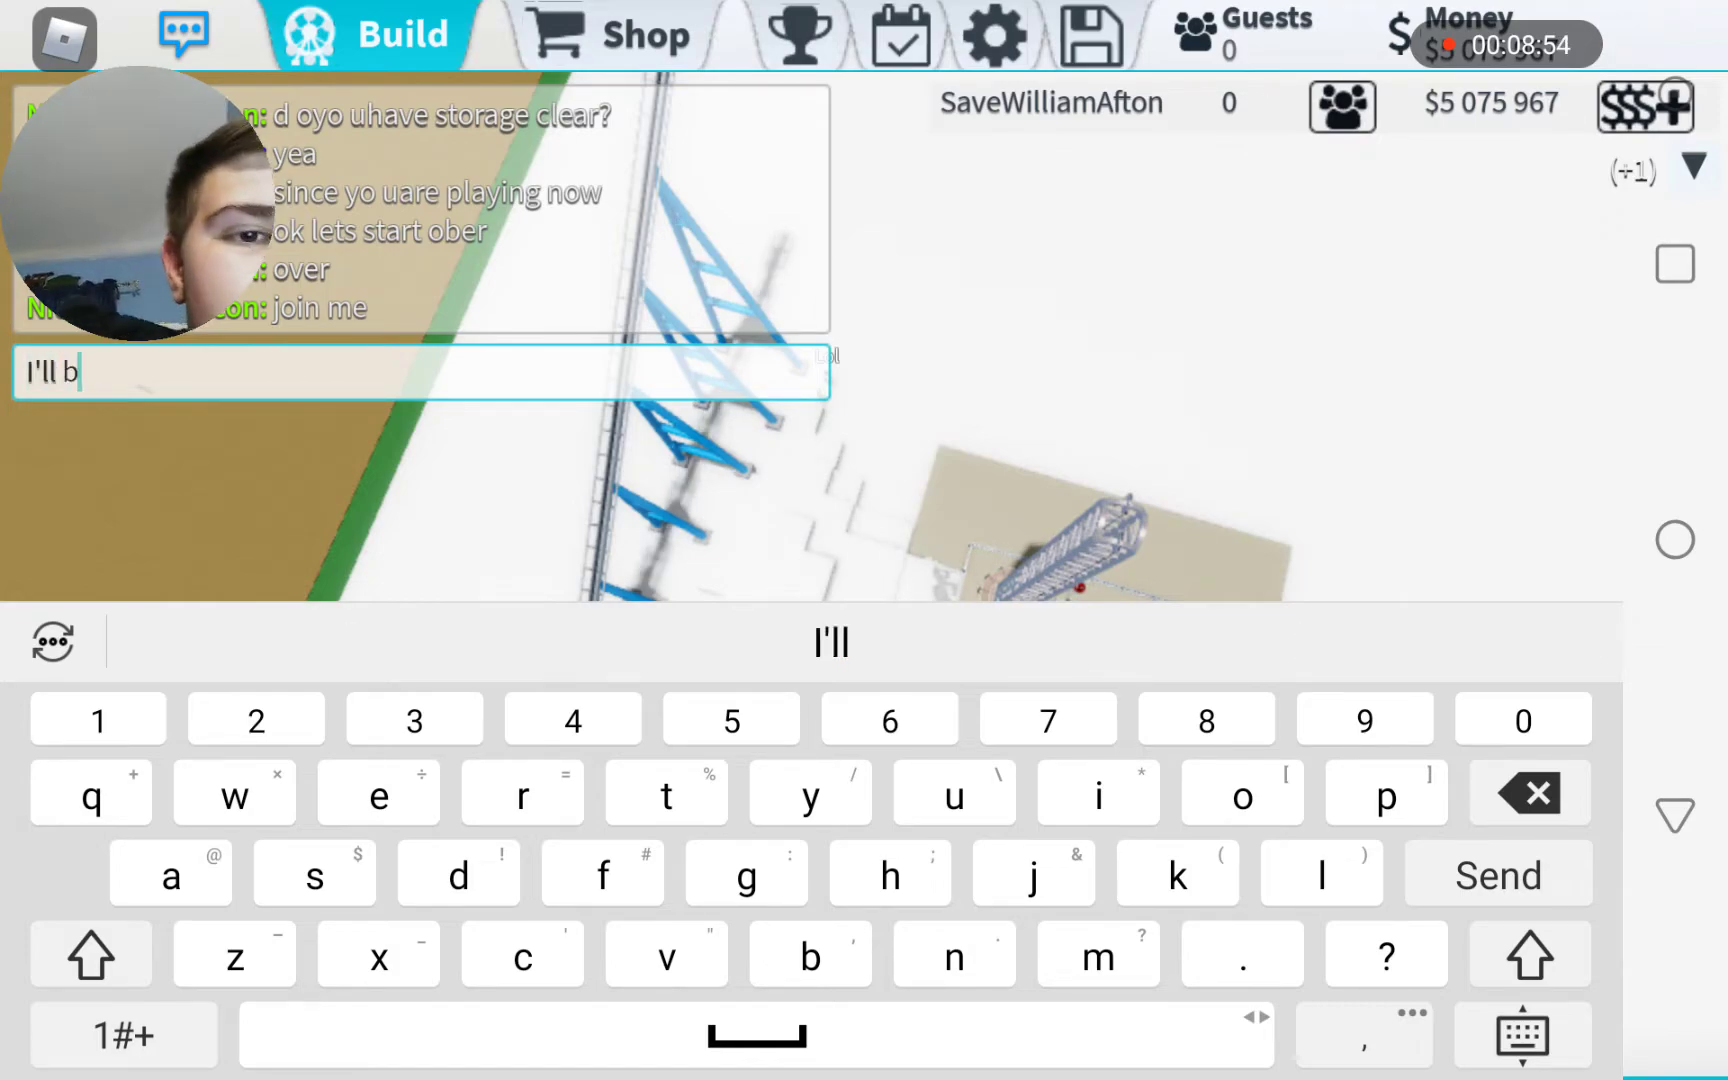
{"action": "type", "text": "e there in a few mins"}
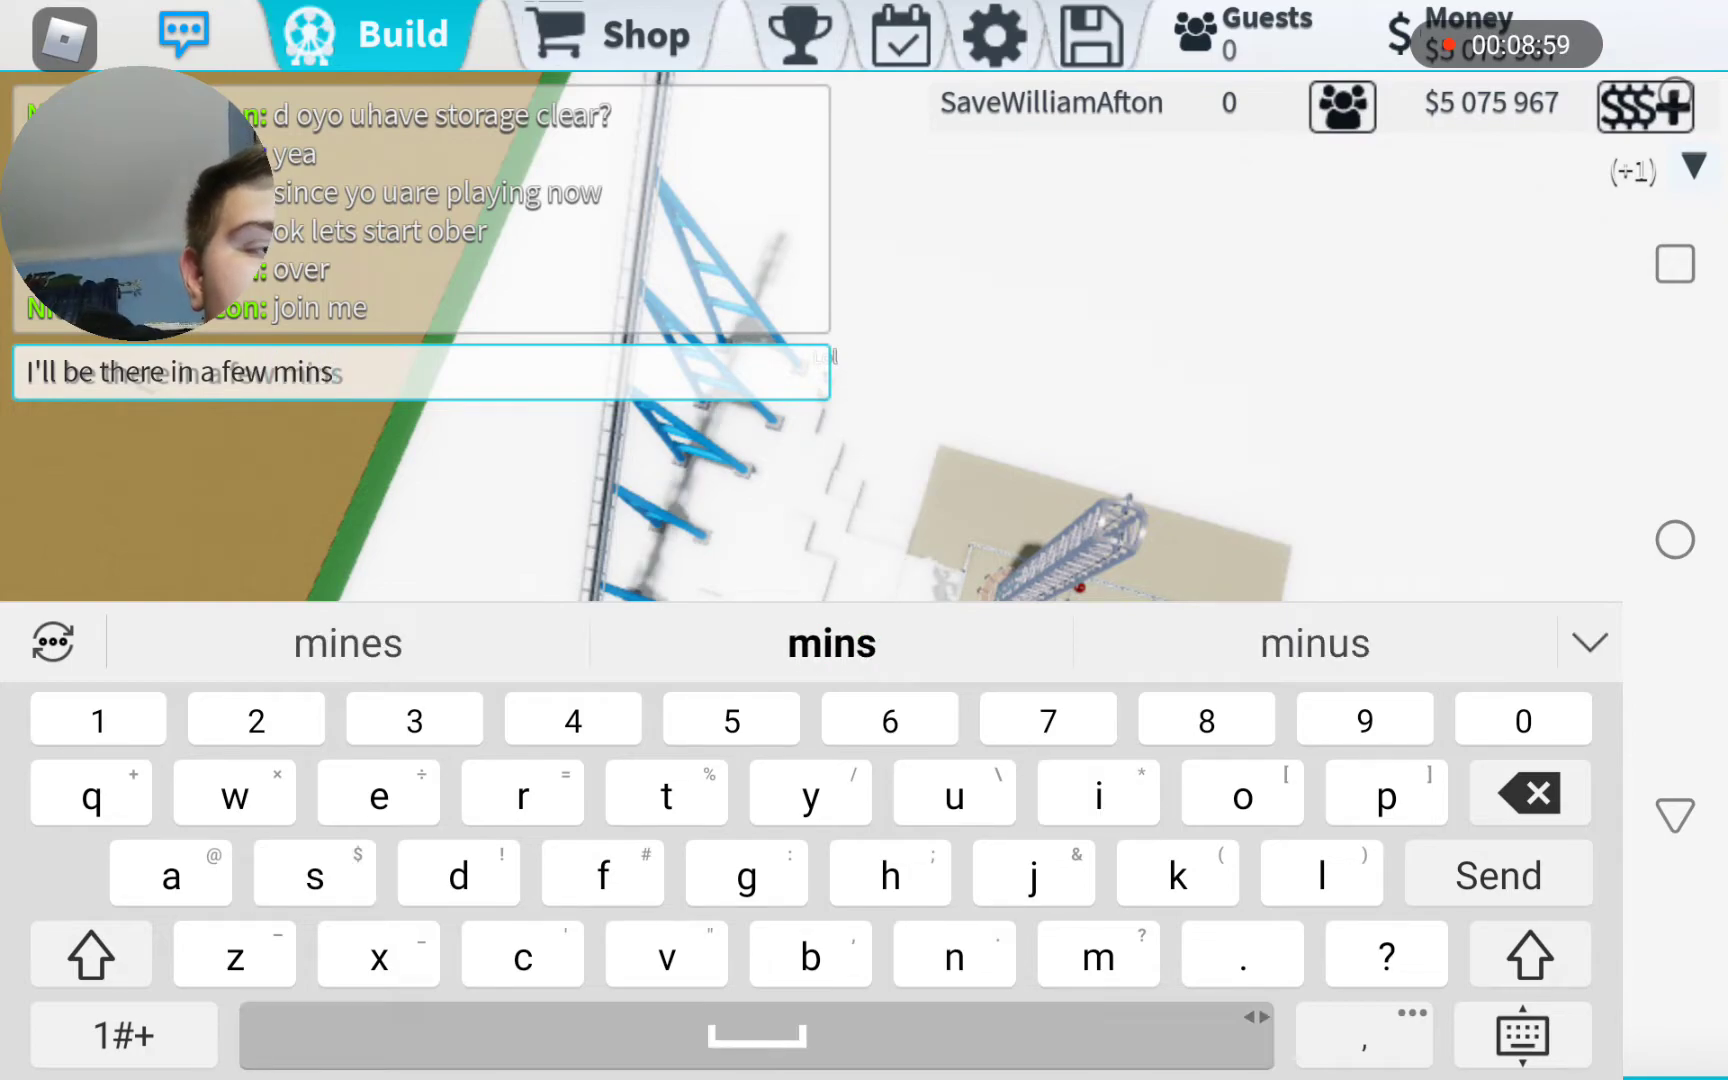
{"action": "type", "text": "like"}
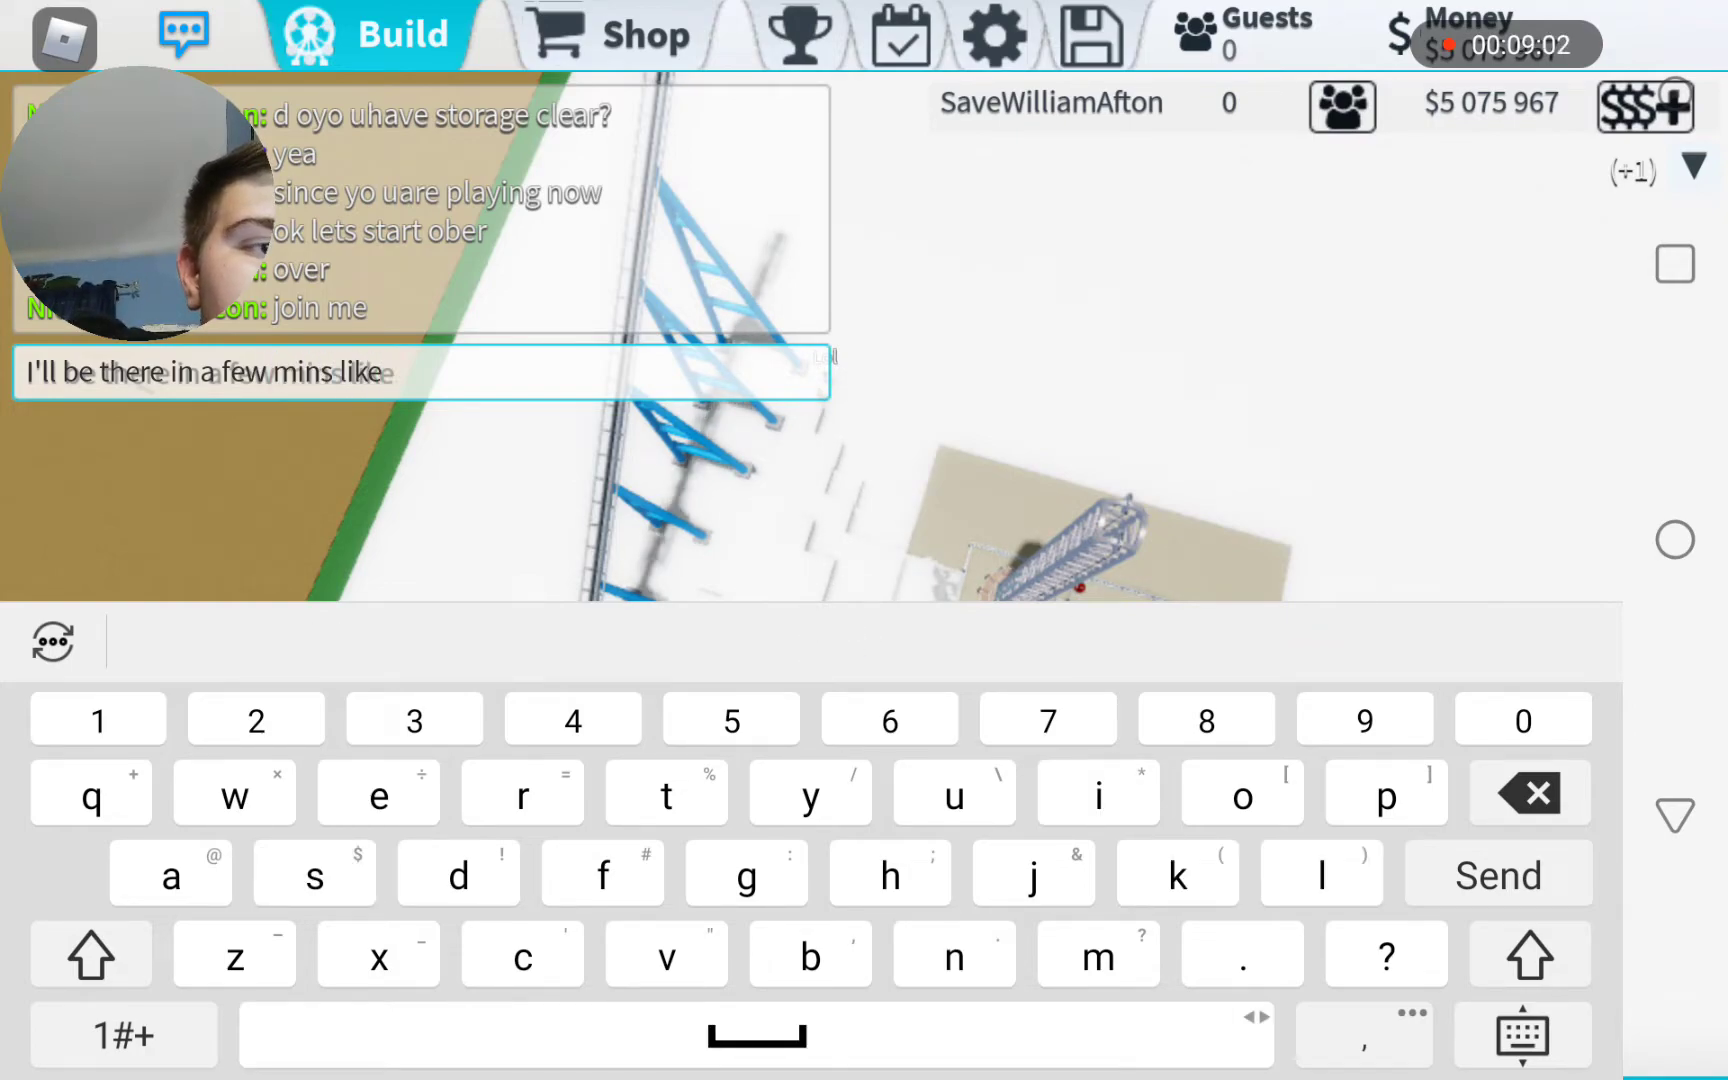
{"action": "type", "text": "in 5 to"}
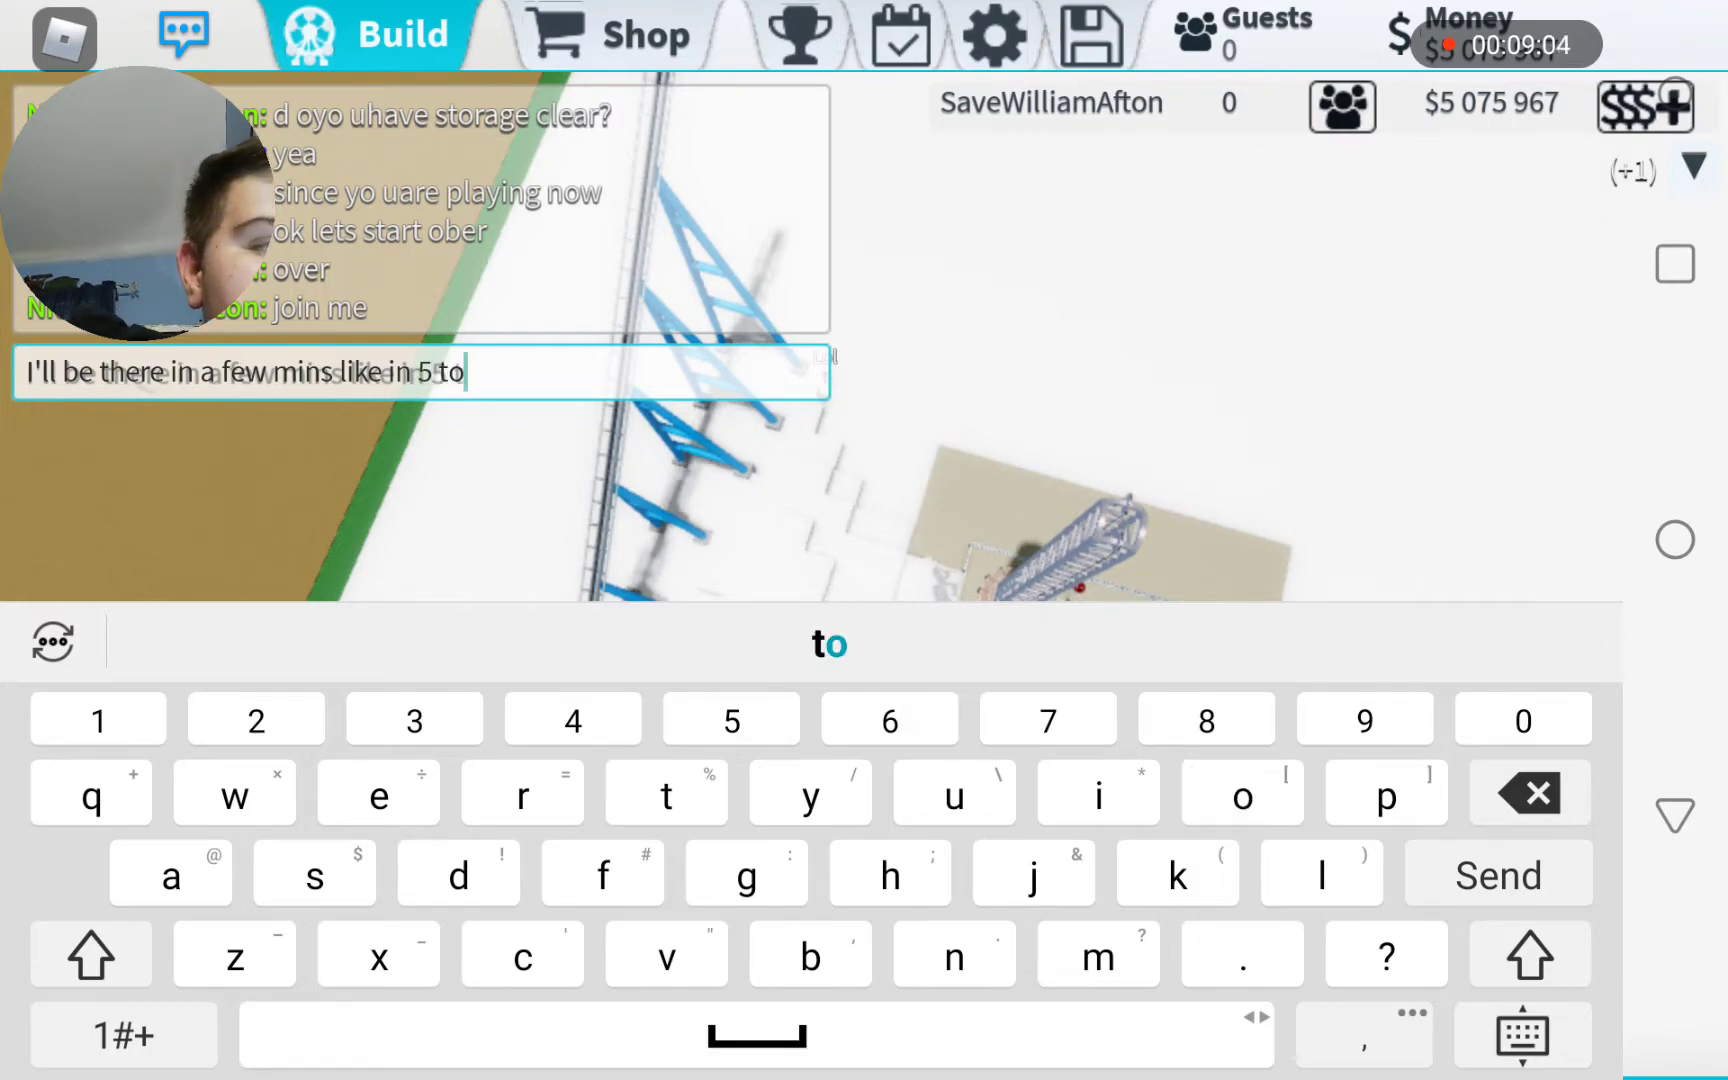
{"action": "type", "text": "100"}
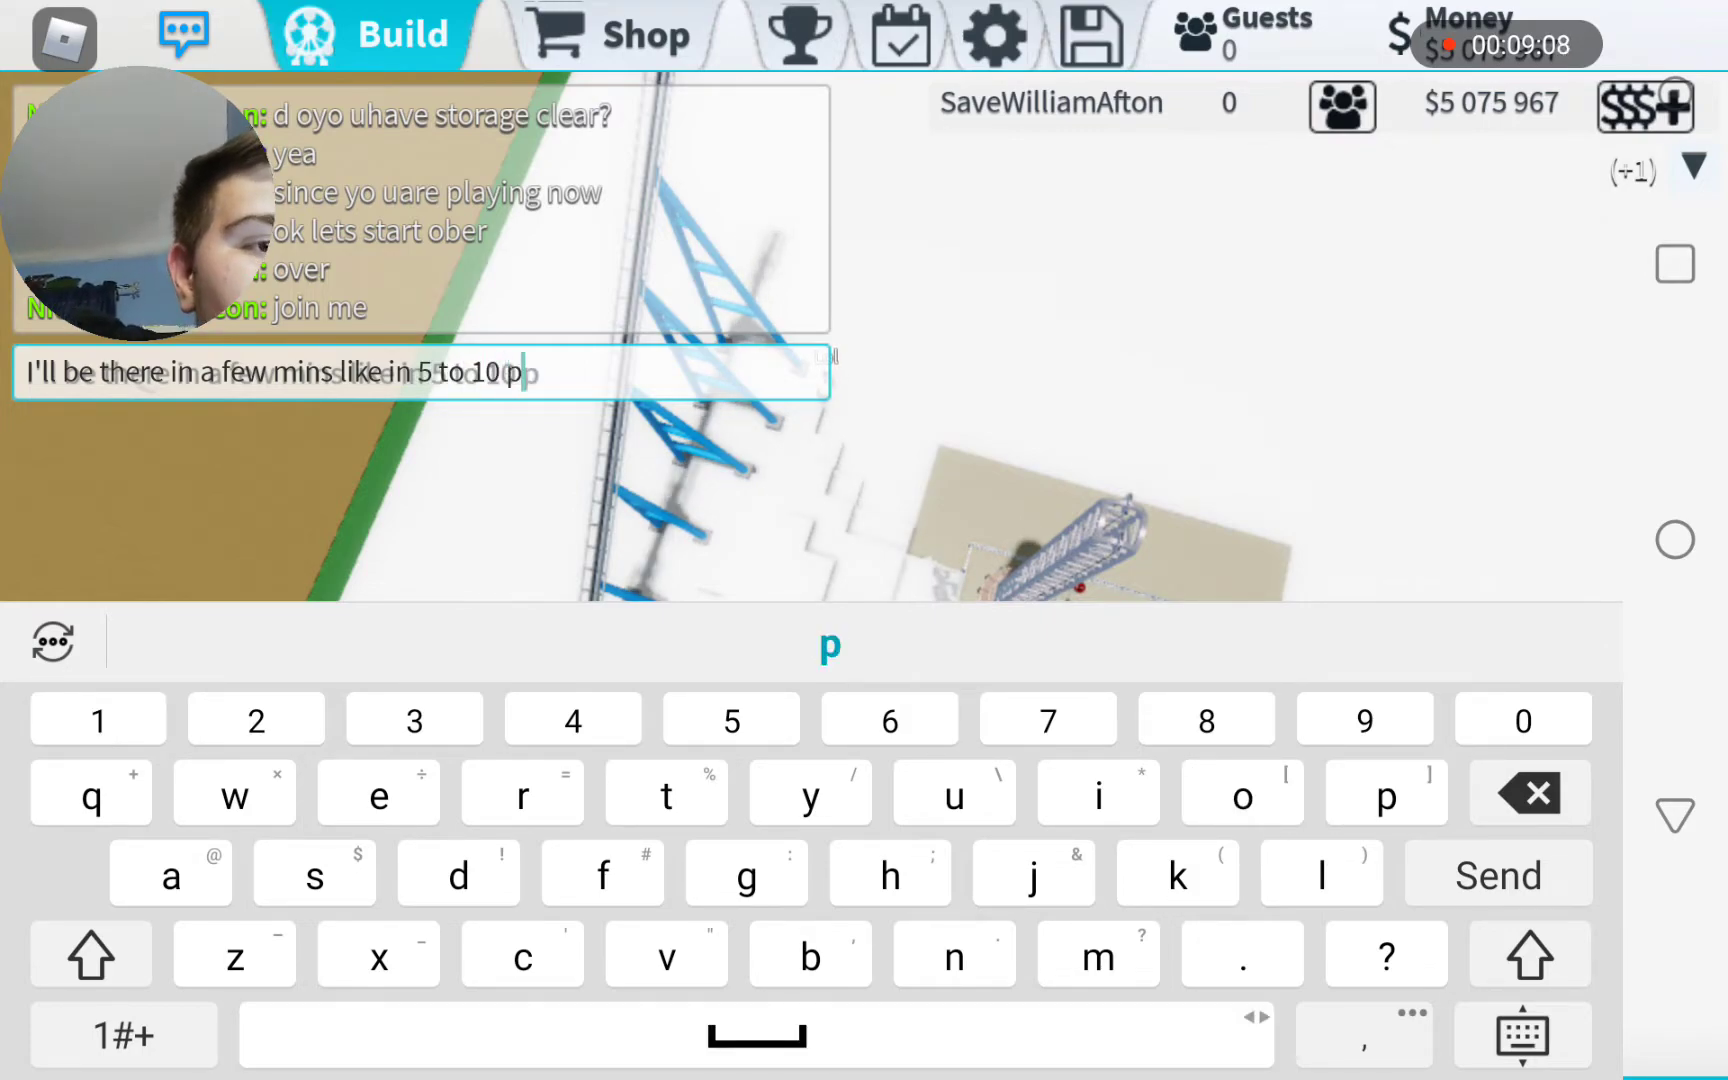
{"action": "type", "text": "rob"}
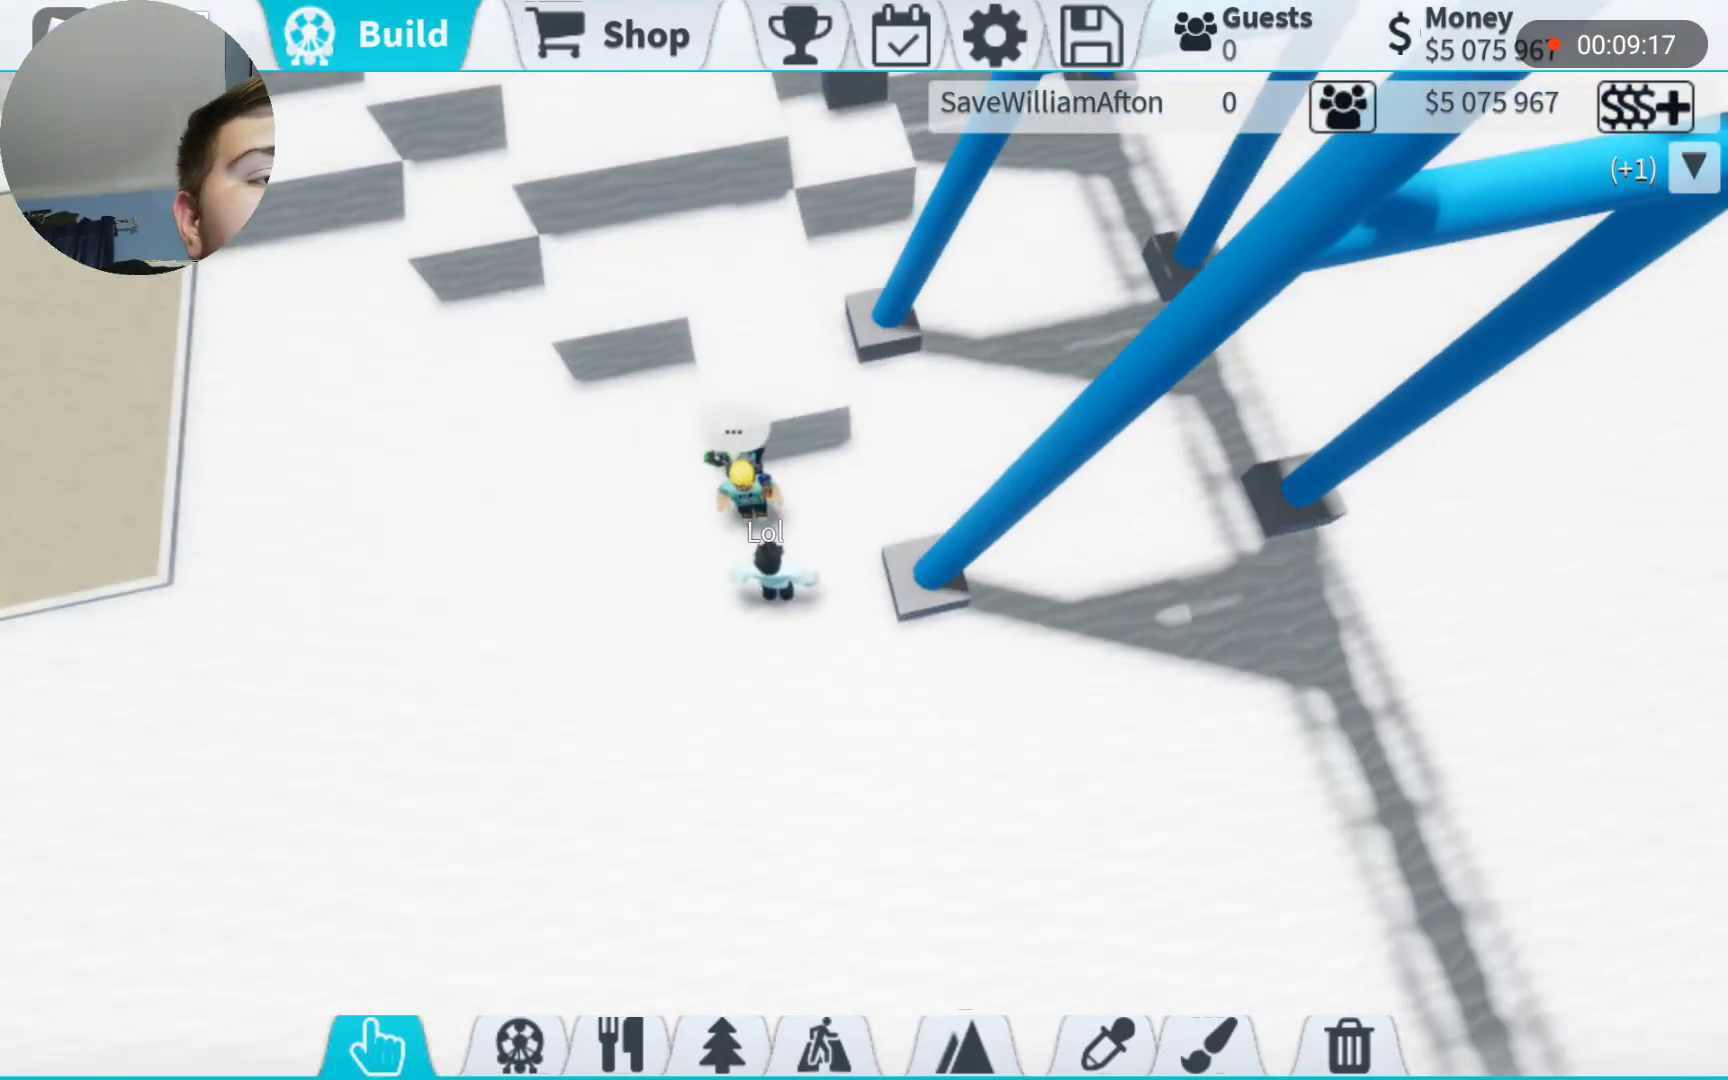
- Send a chat reply about uploading for the new series, fixing the 'tge' typo first
{"action": "left_click", "coordinate": [1208, 777]}
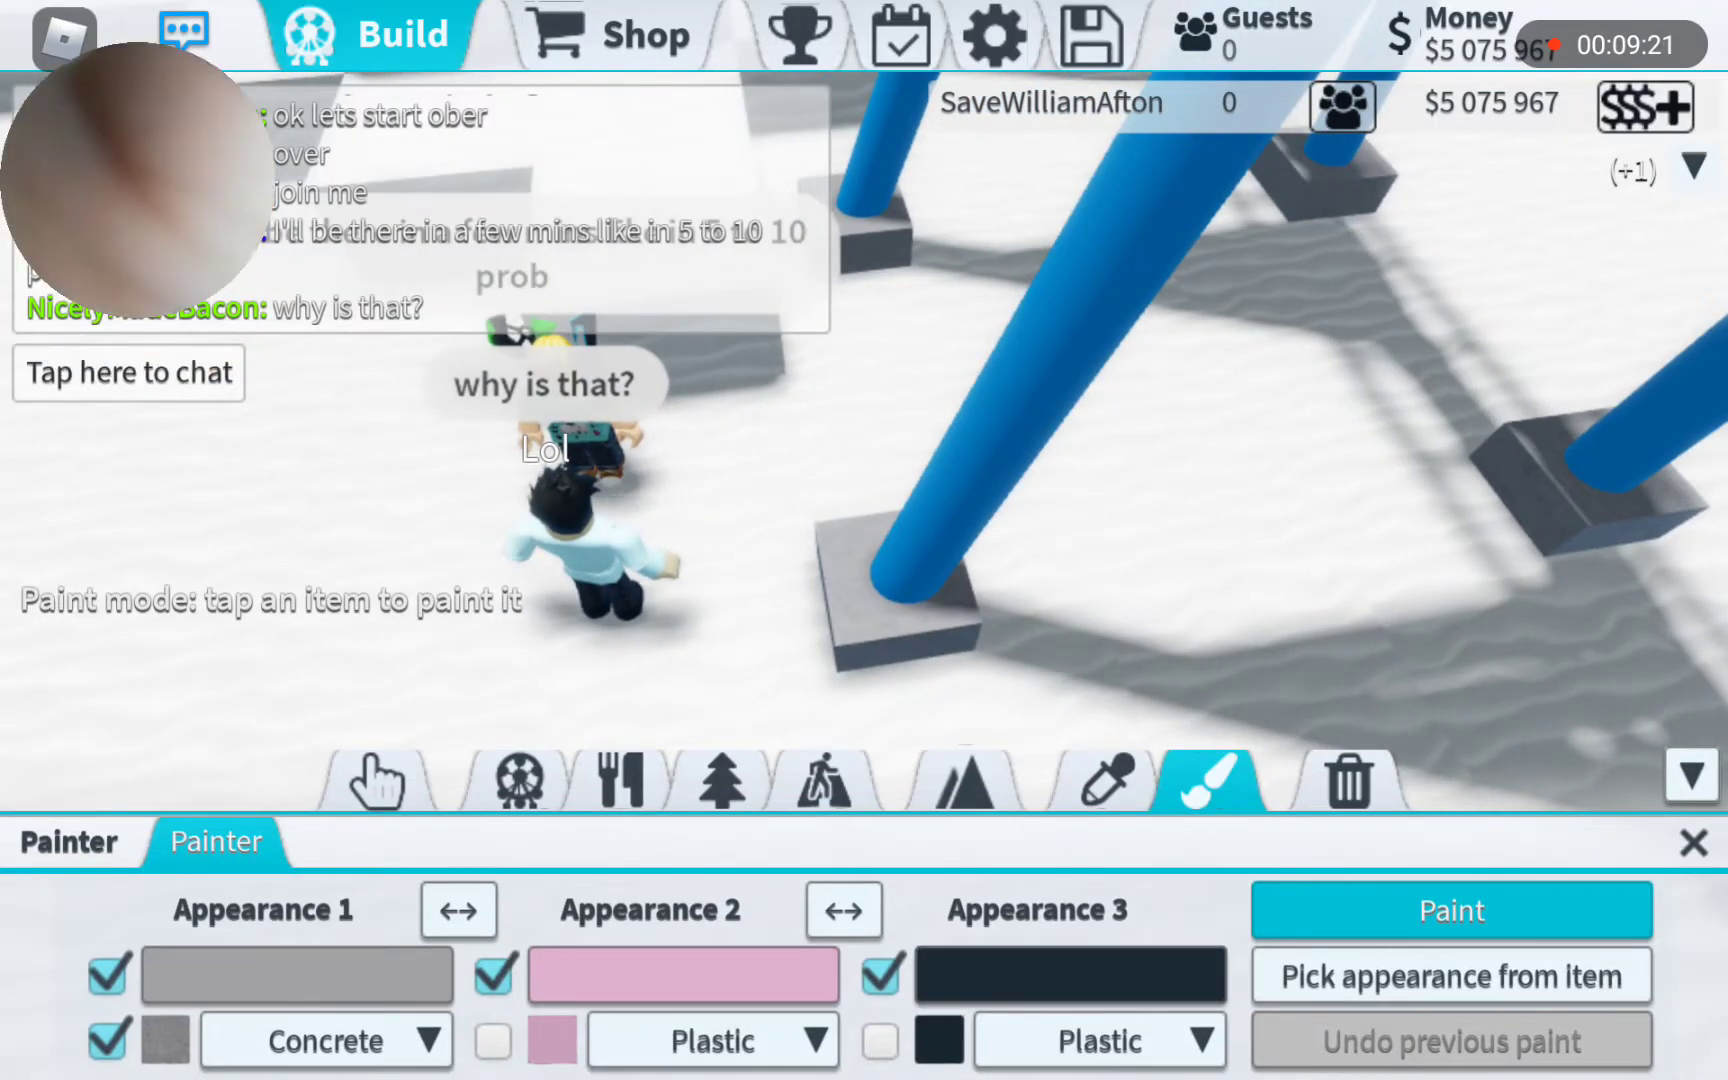
{"action": "left_click", "coordinate": [127, 372]}
{"action": "type", "text": "gotta upload for tge new"}
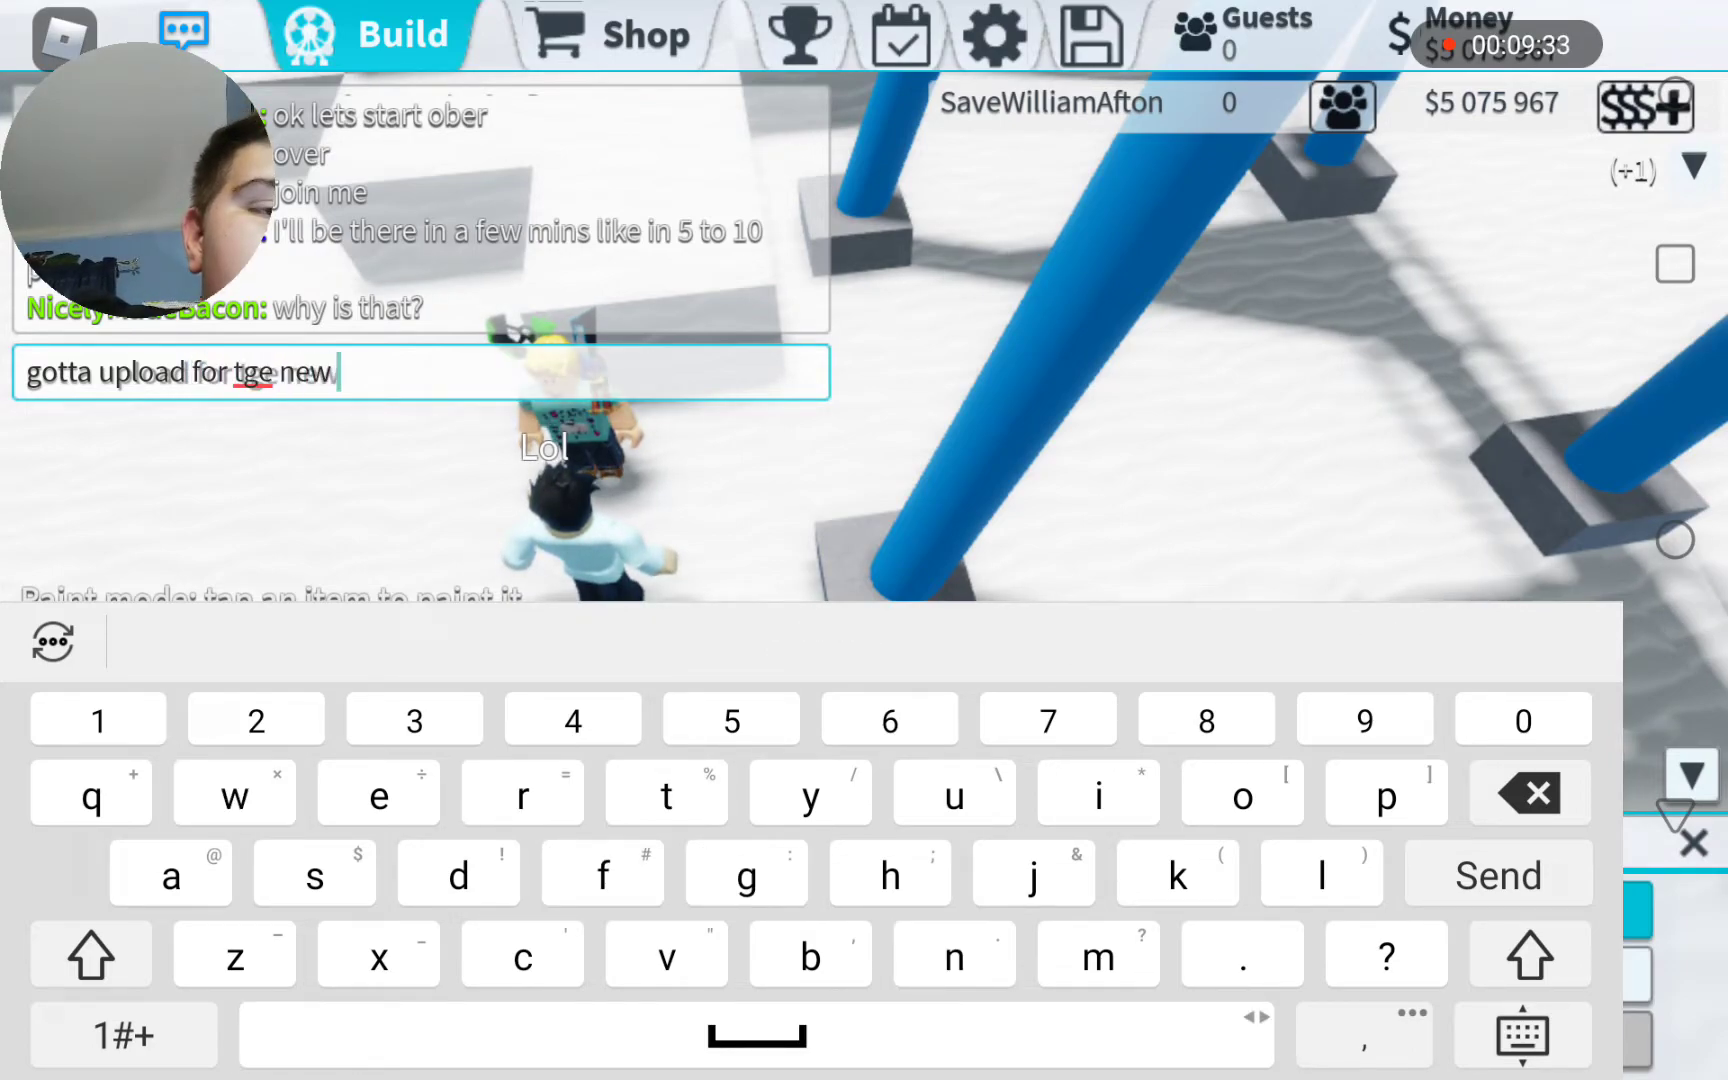
{"action": "type", "text": "serries that I'm doin"}
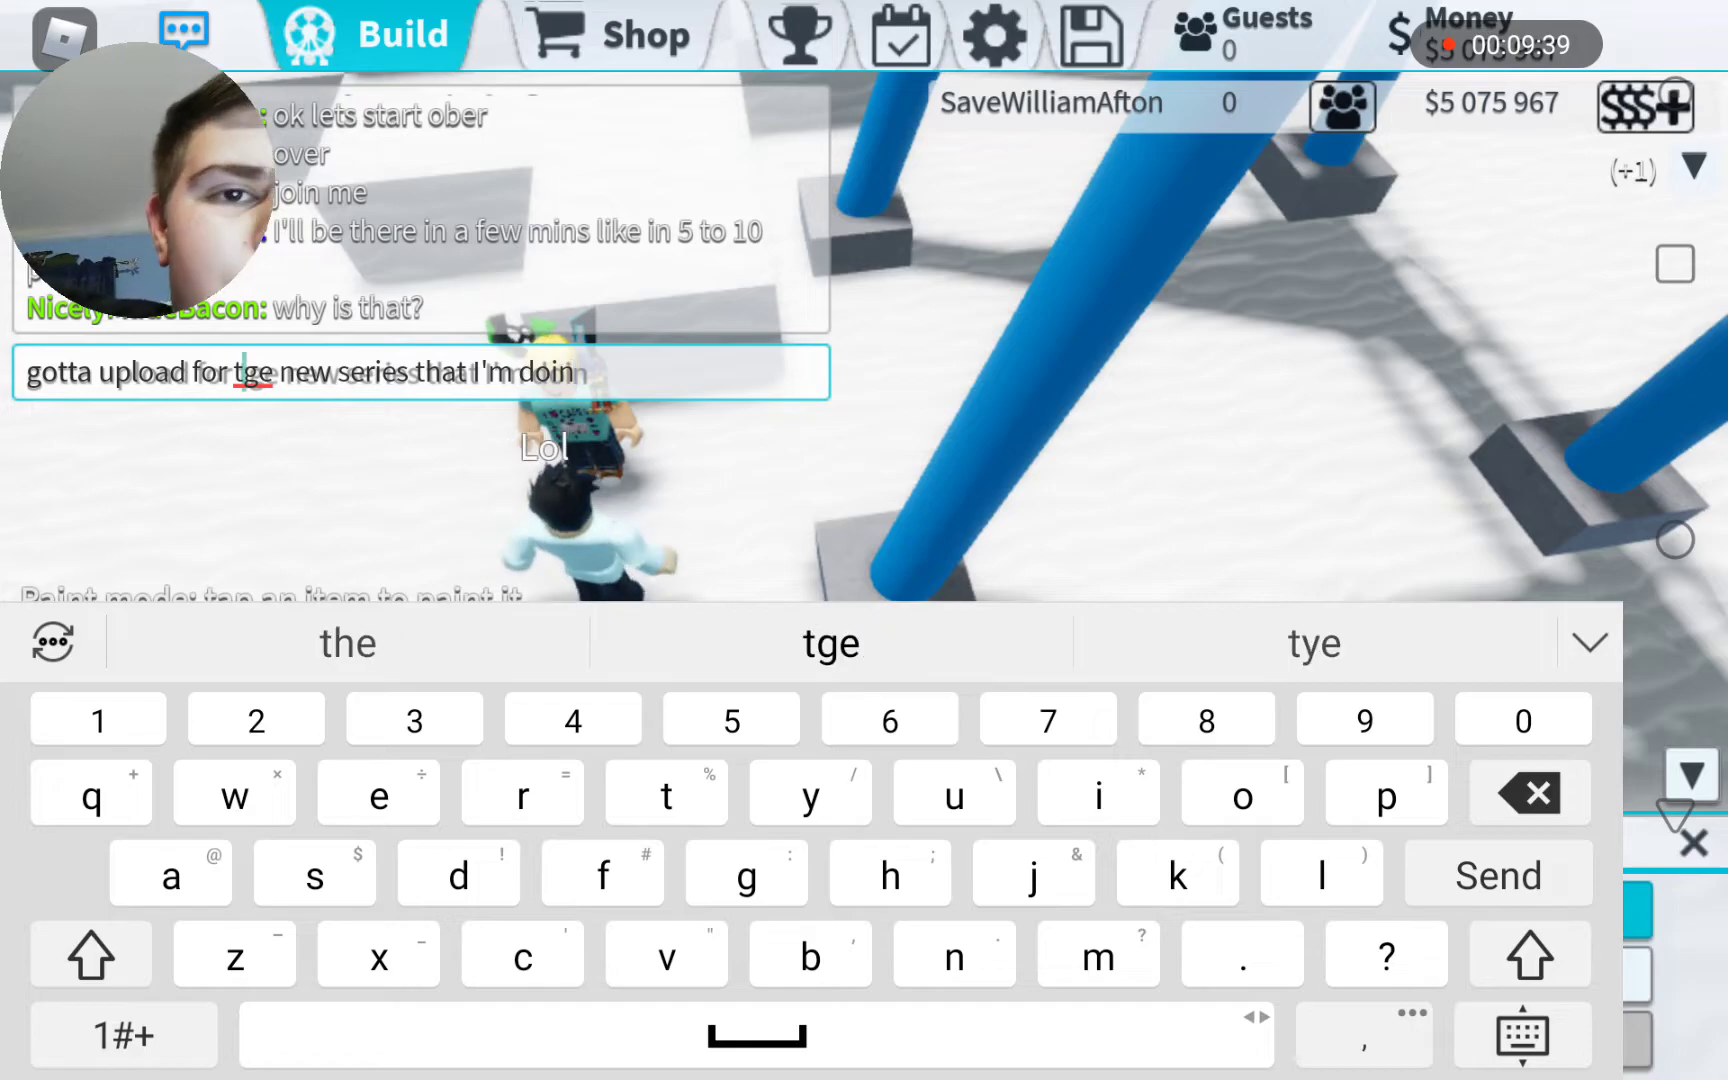
{"action": "left_click", "coordinate": [248, 372]}
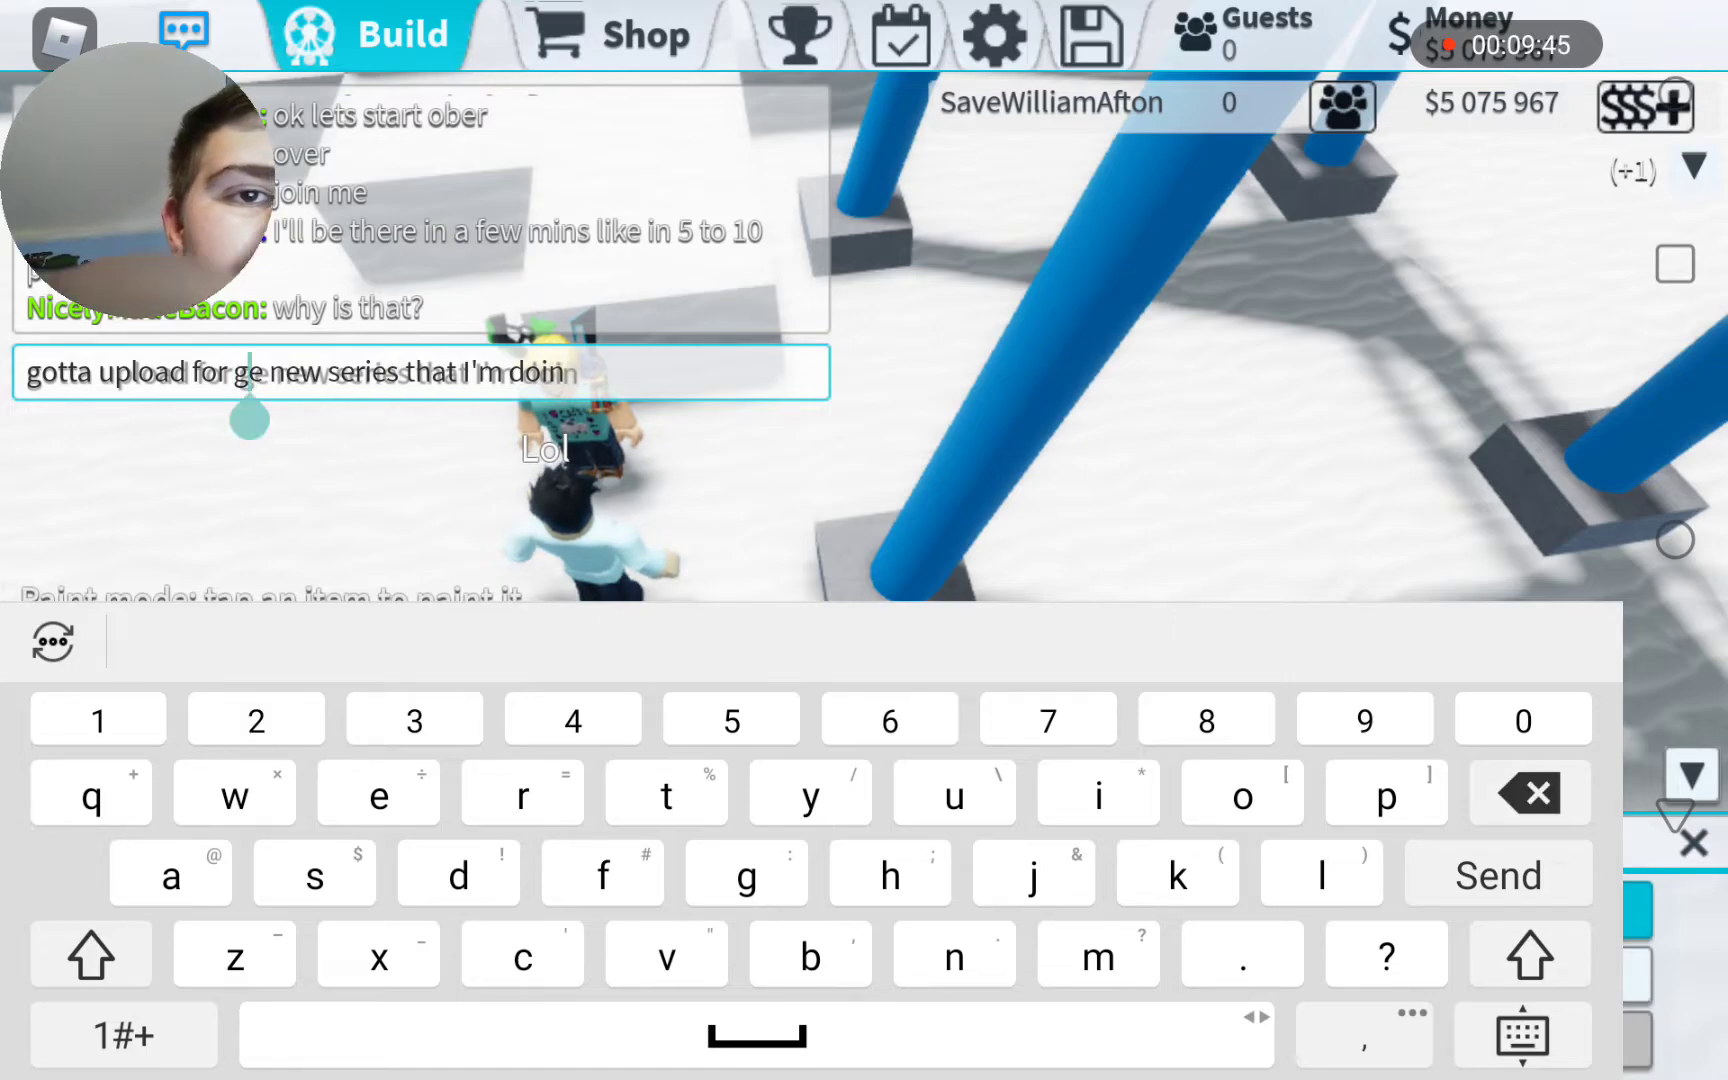
{"action": "left_click", "coordinate": [242, 372]}
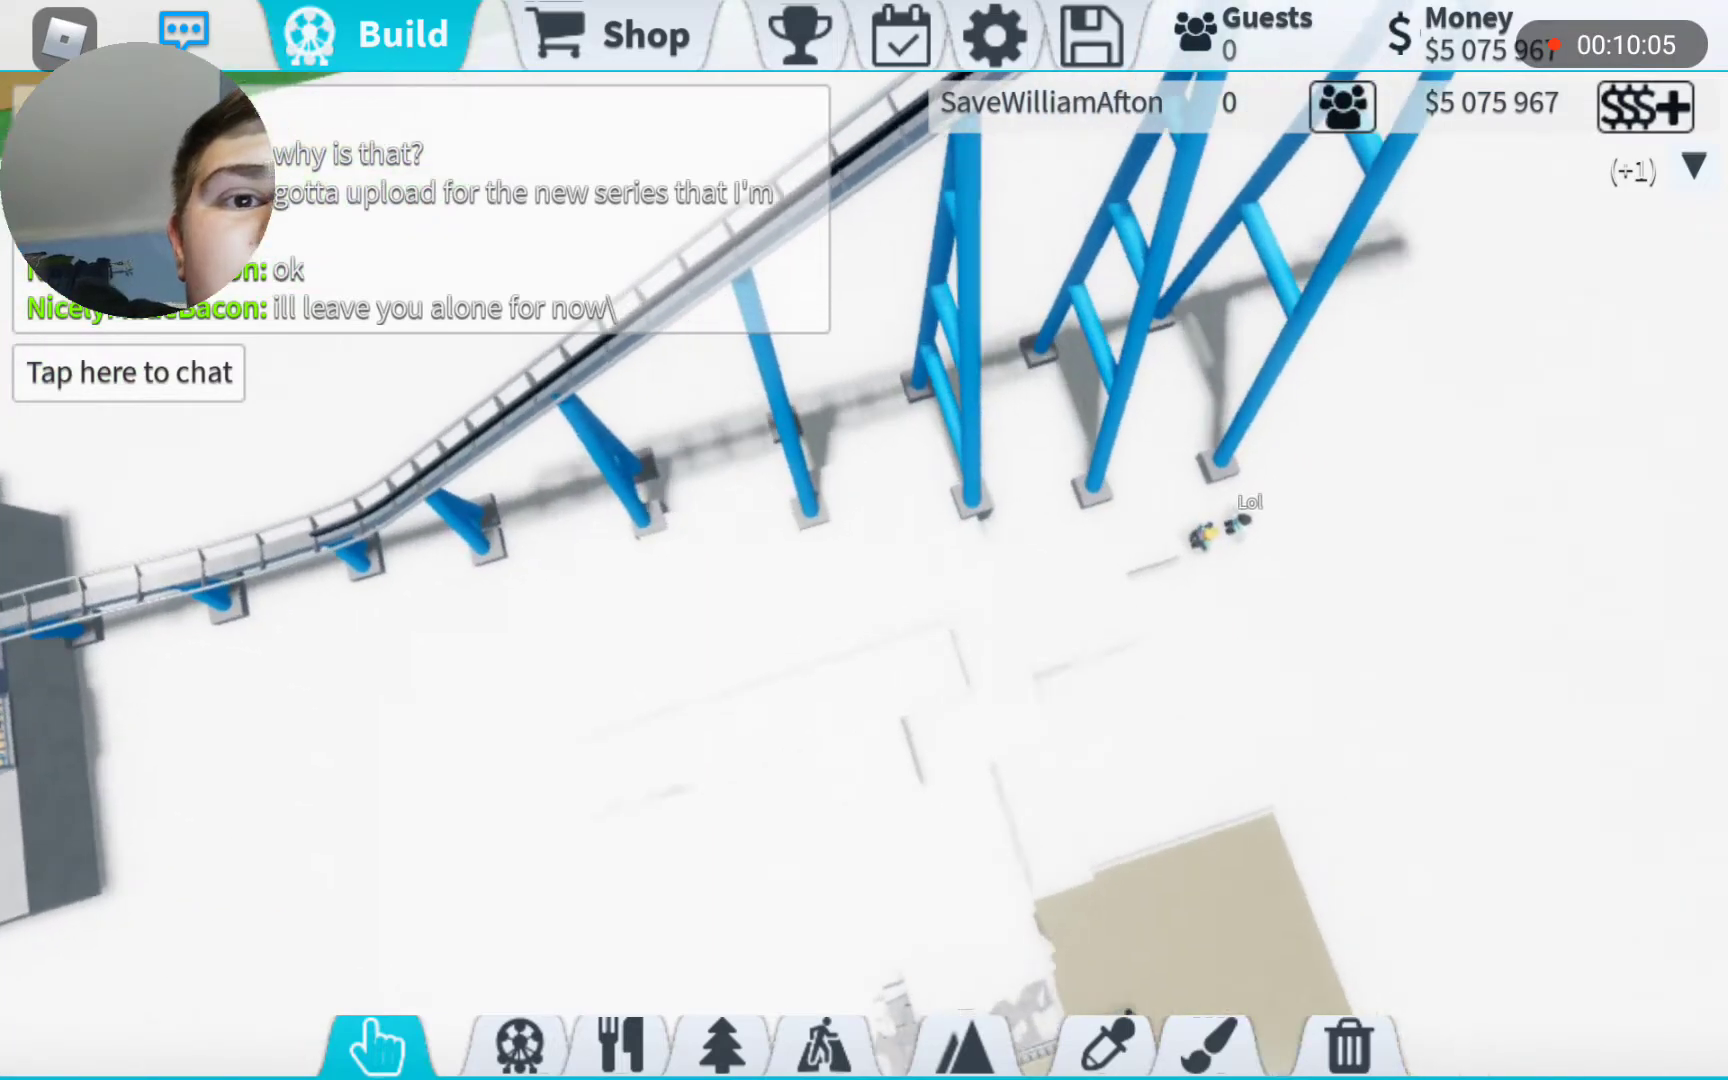
- Hide chat and set Paint Appearance 1 to light grey Metal
{"action": "left_click", "coordinate": [128, 372]}
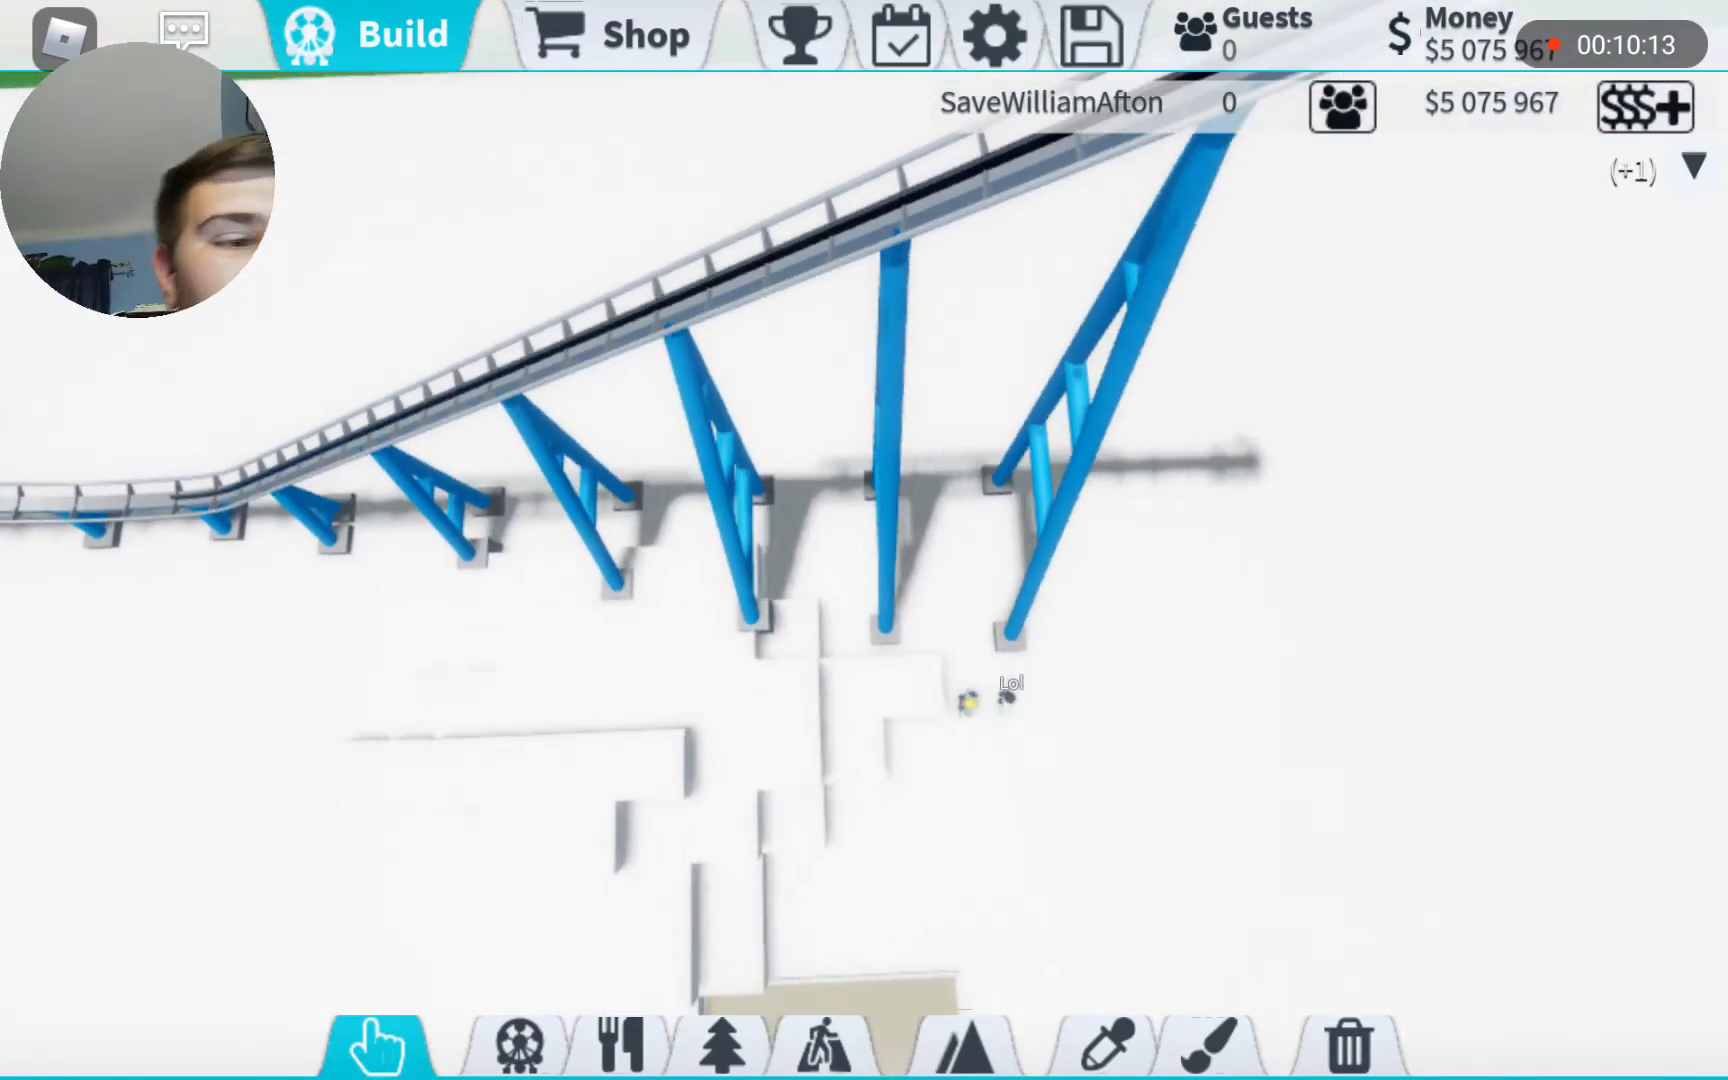
{"action": "left_click", "coordinate": [1208, 778]}
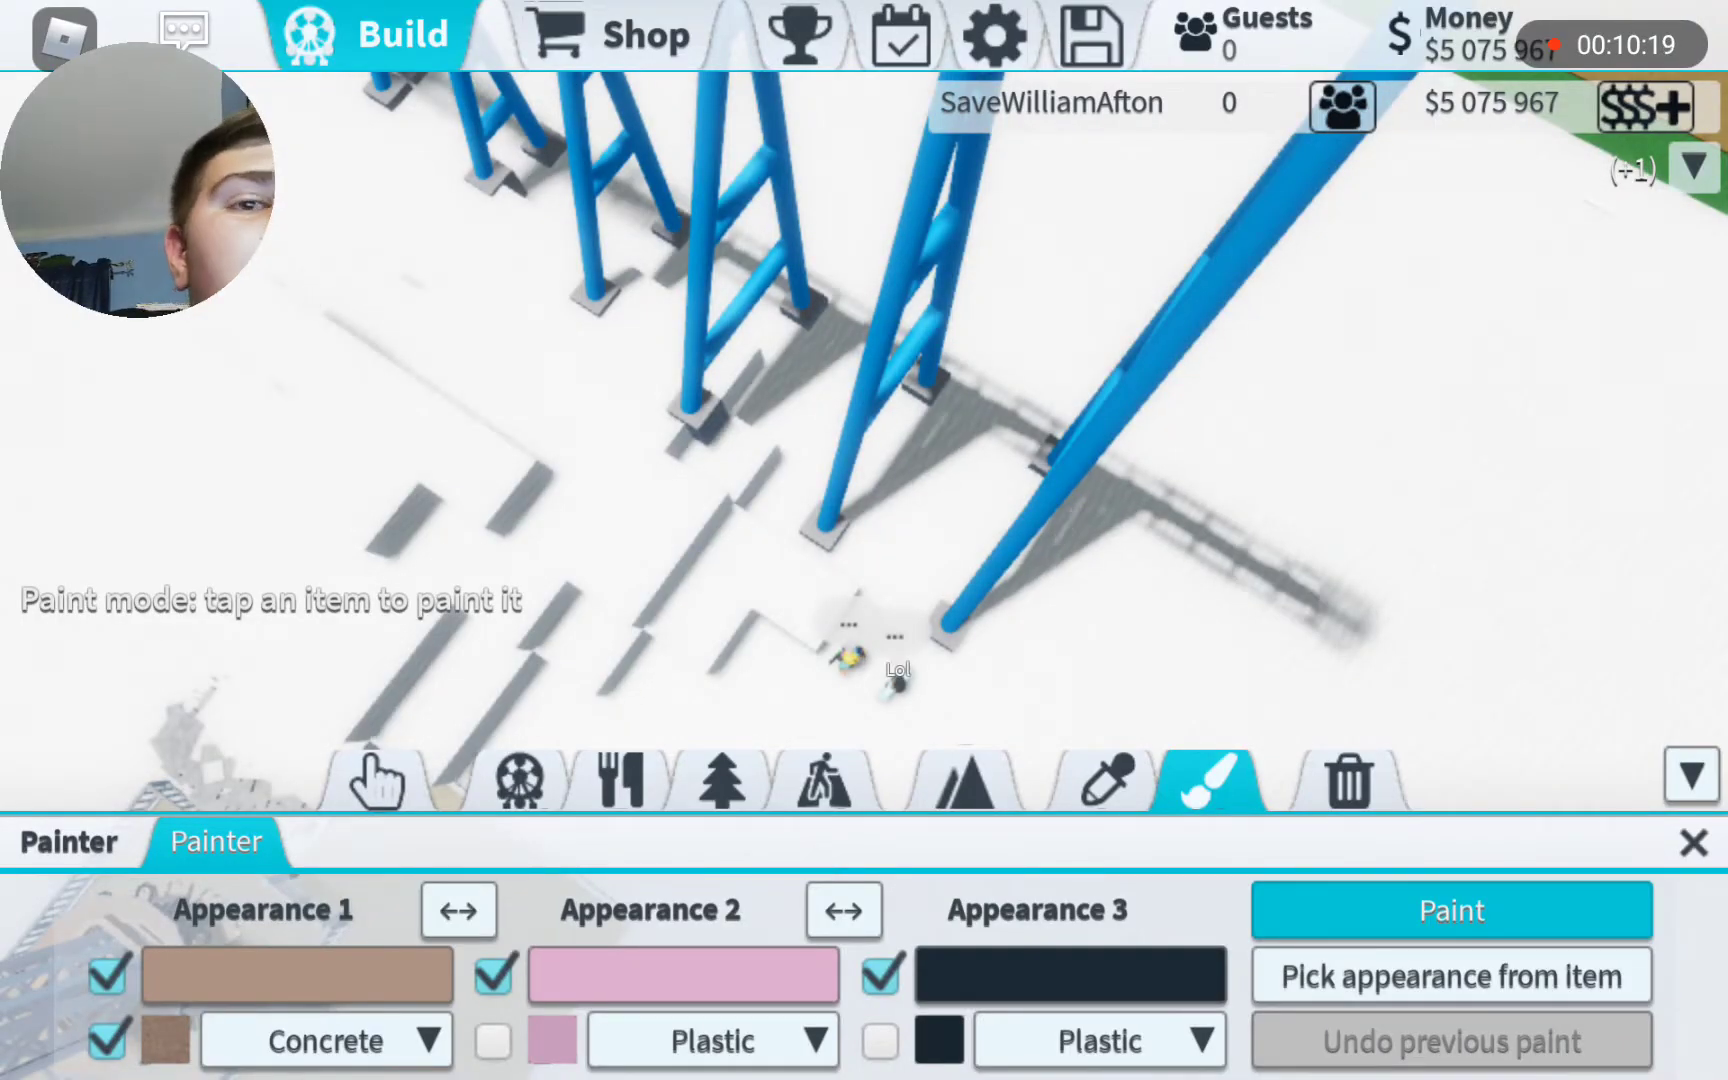
{"action": "left_click", "coordinate": [294, 974]}
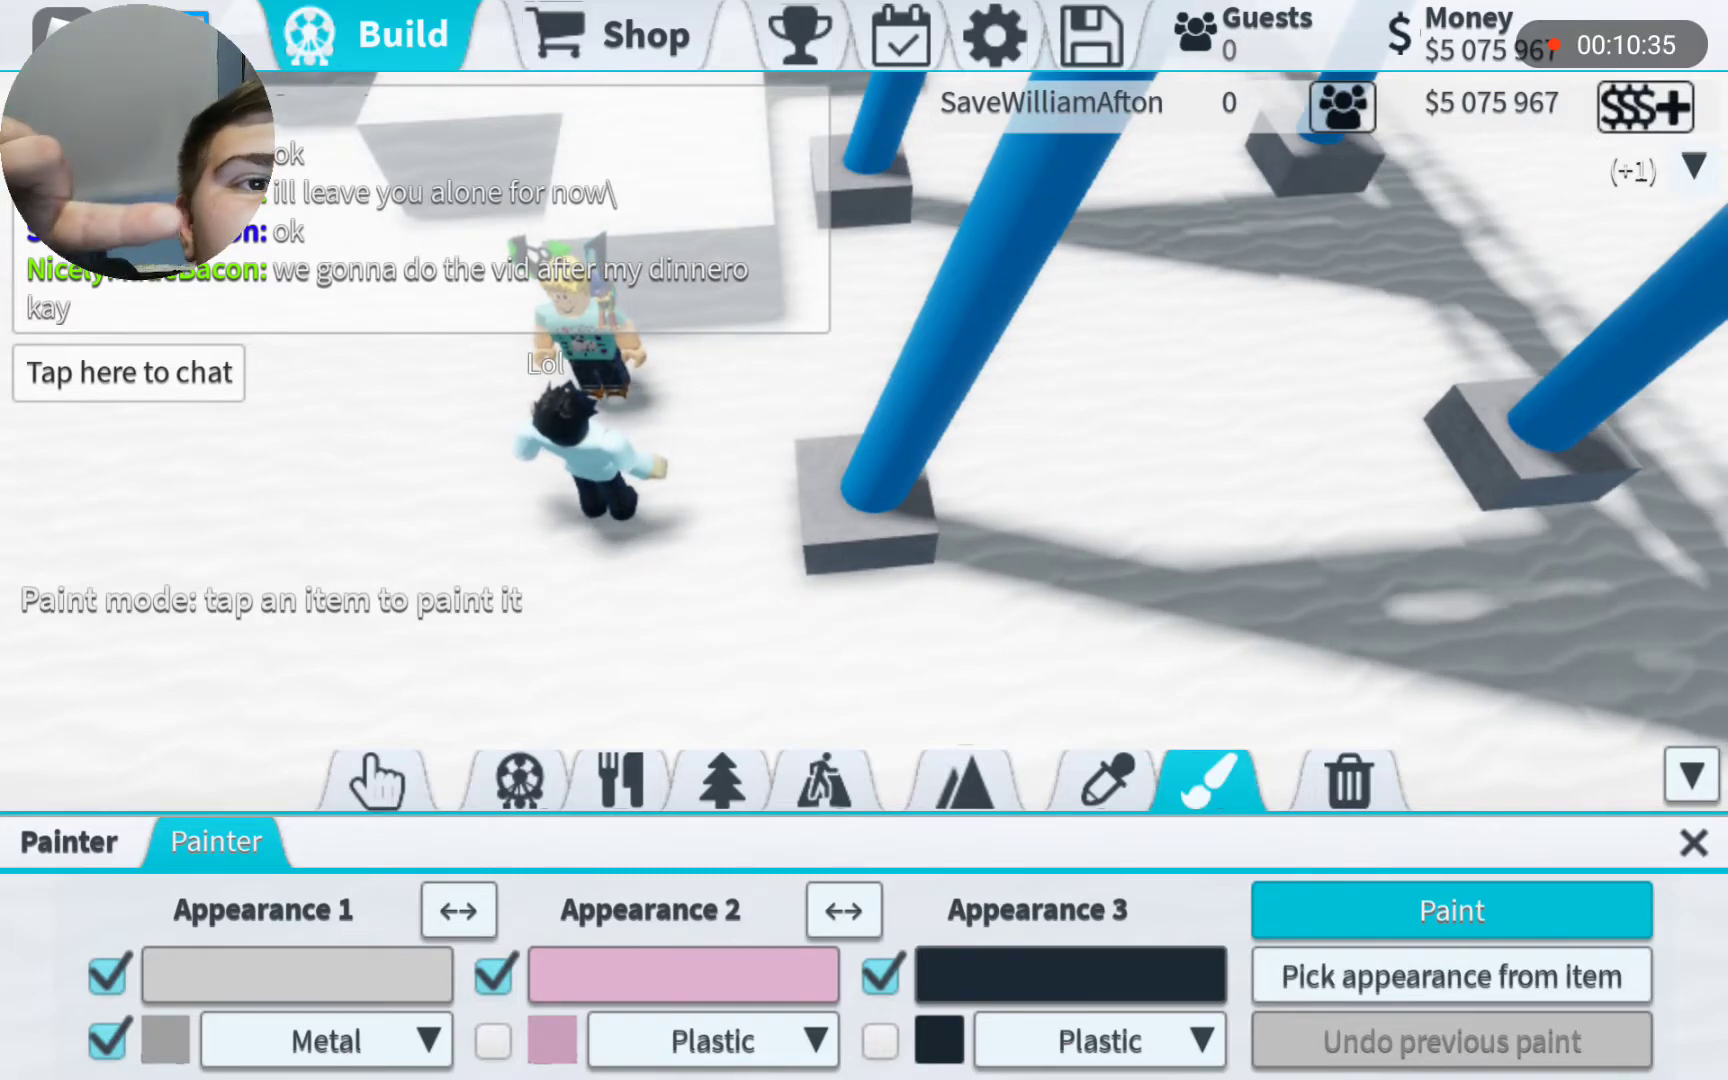
{"action": "left_click", "coordinate": [127, 372]}
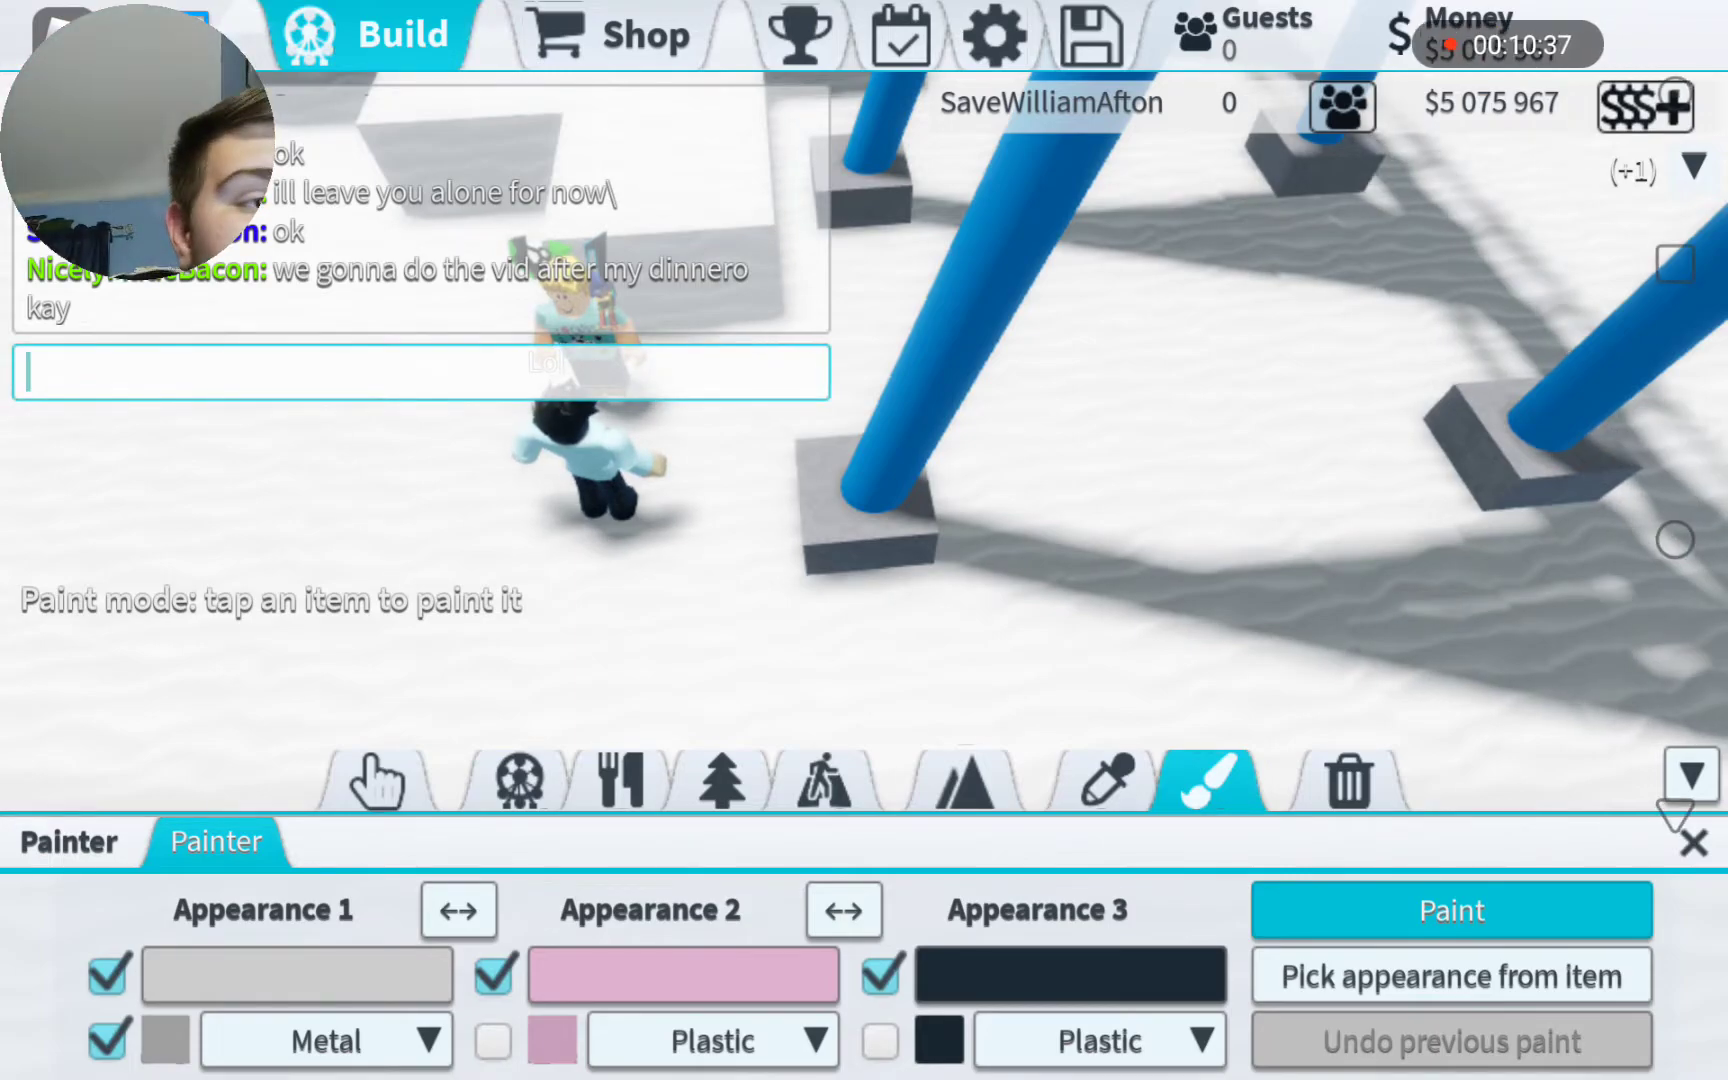
- Paint the slanted cuboid braces and crossbars beside the blue supports grey metal
{"action": "left_click", "coordinate": [419, 372]}
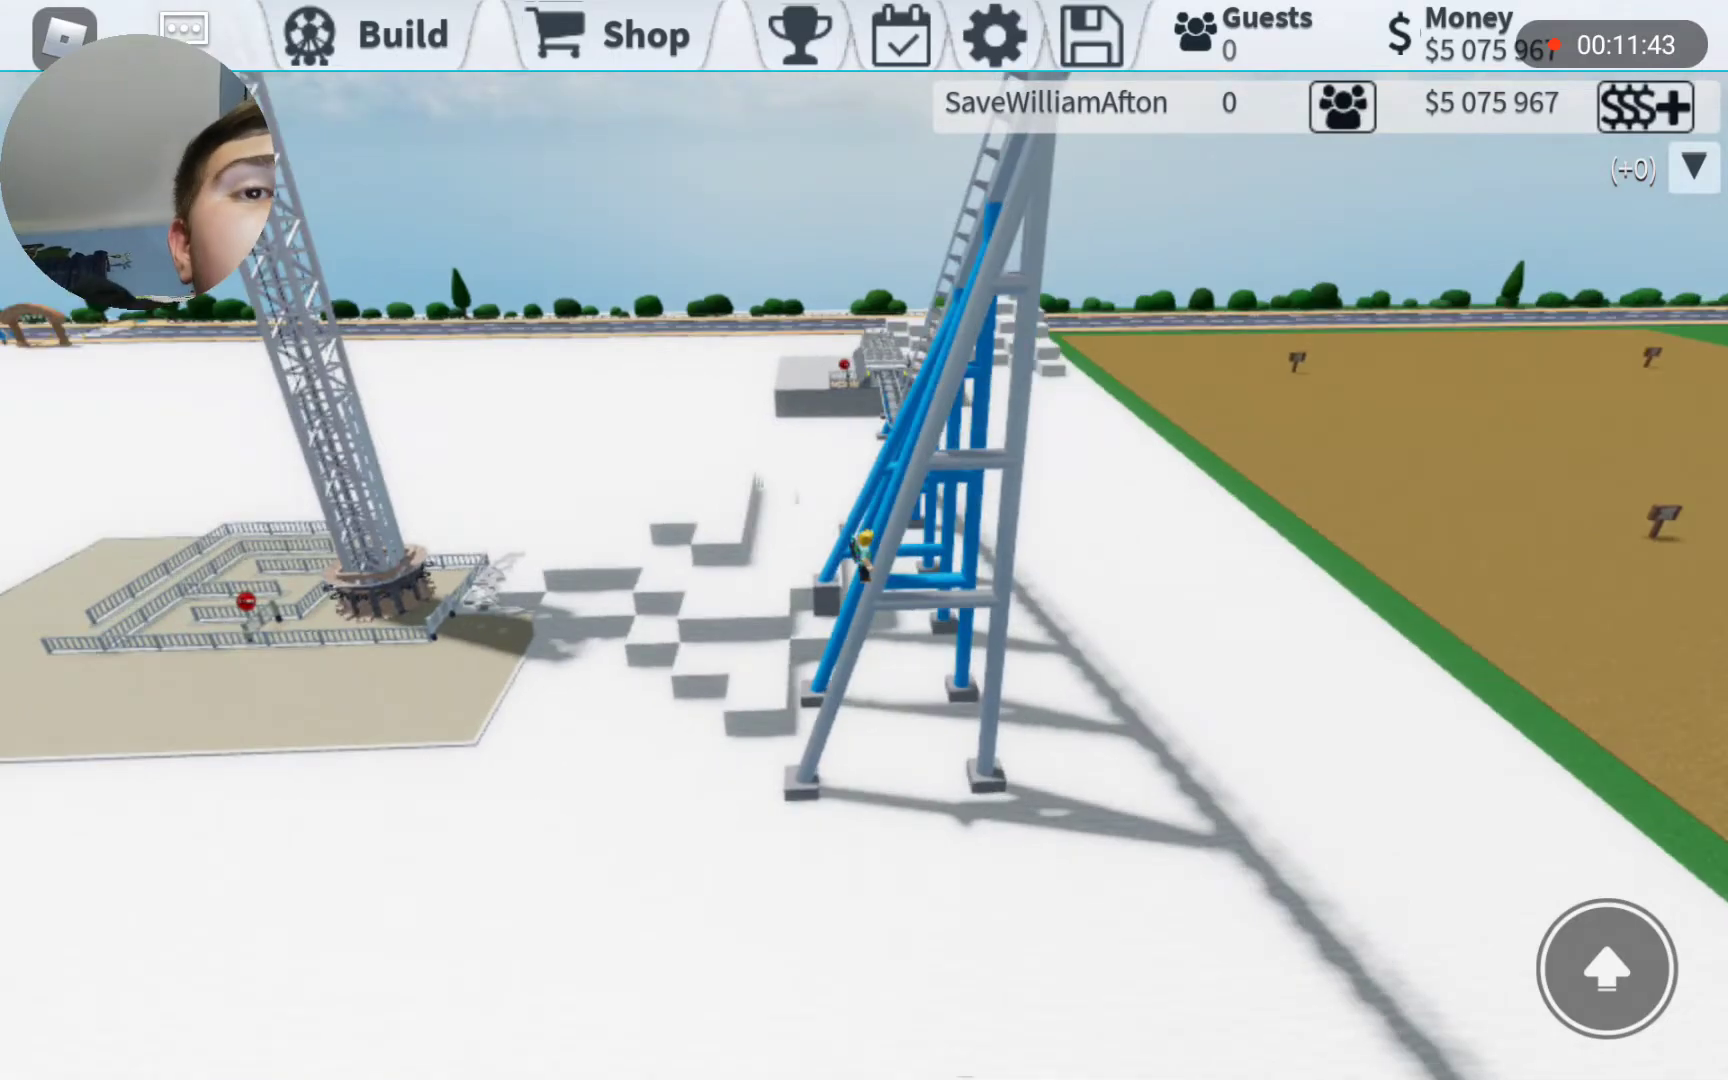
- Reopen the painter and paint more blue support legs and crossbars grey Metal
{"action": "left_click", "coordinate": [391, 33]}
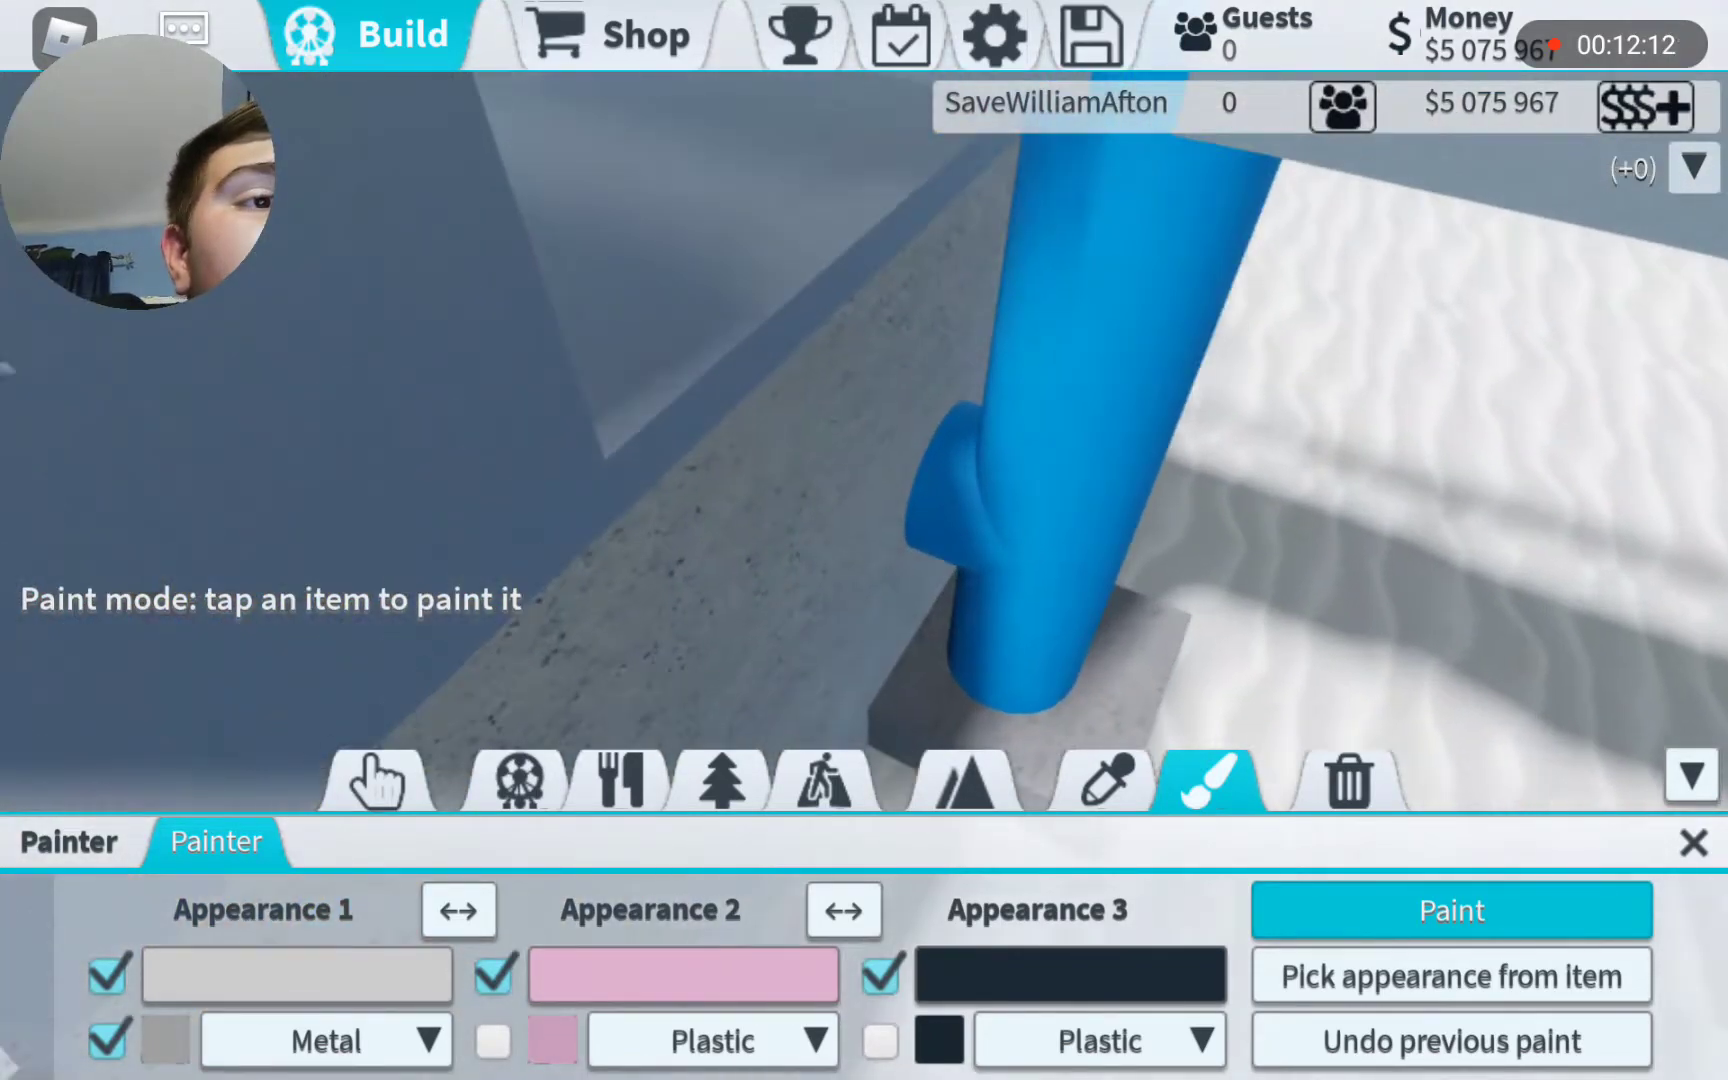
{"action": "left_click", "coordinate": [1047, 441]}
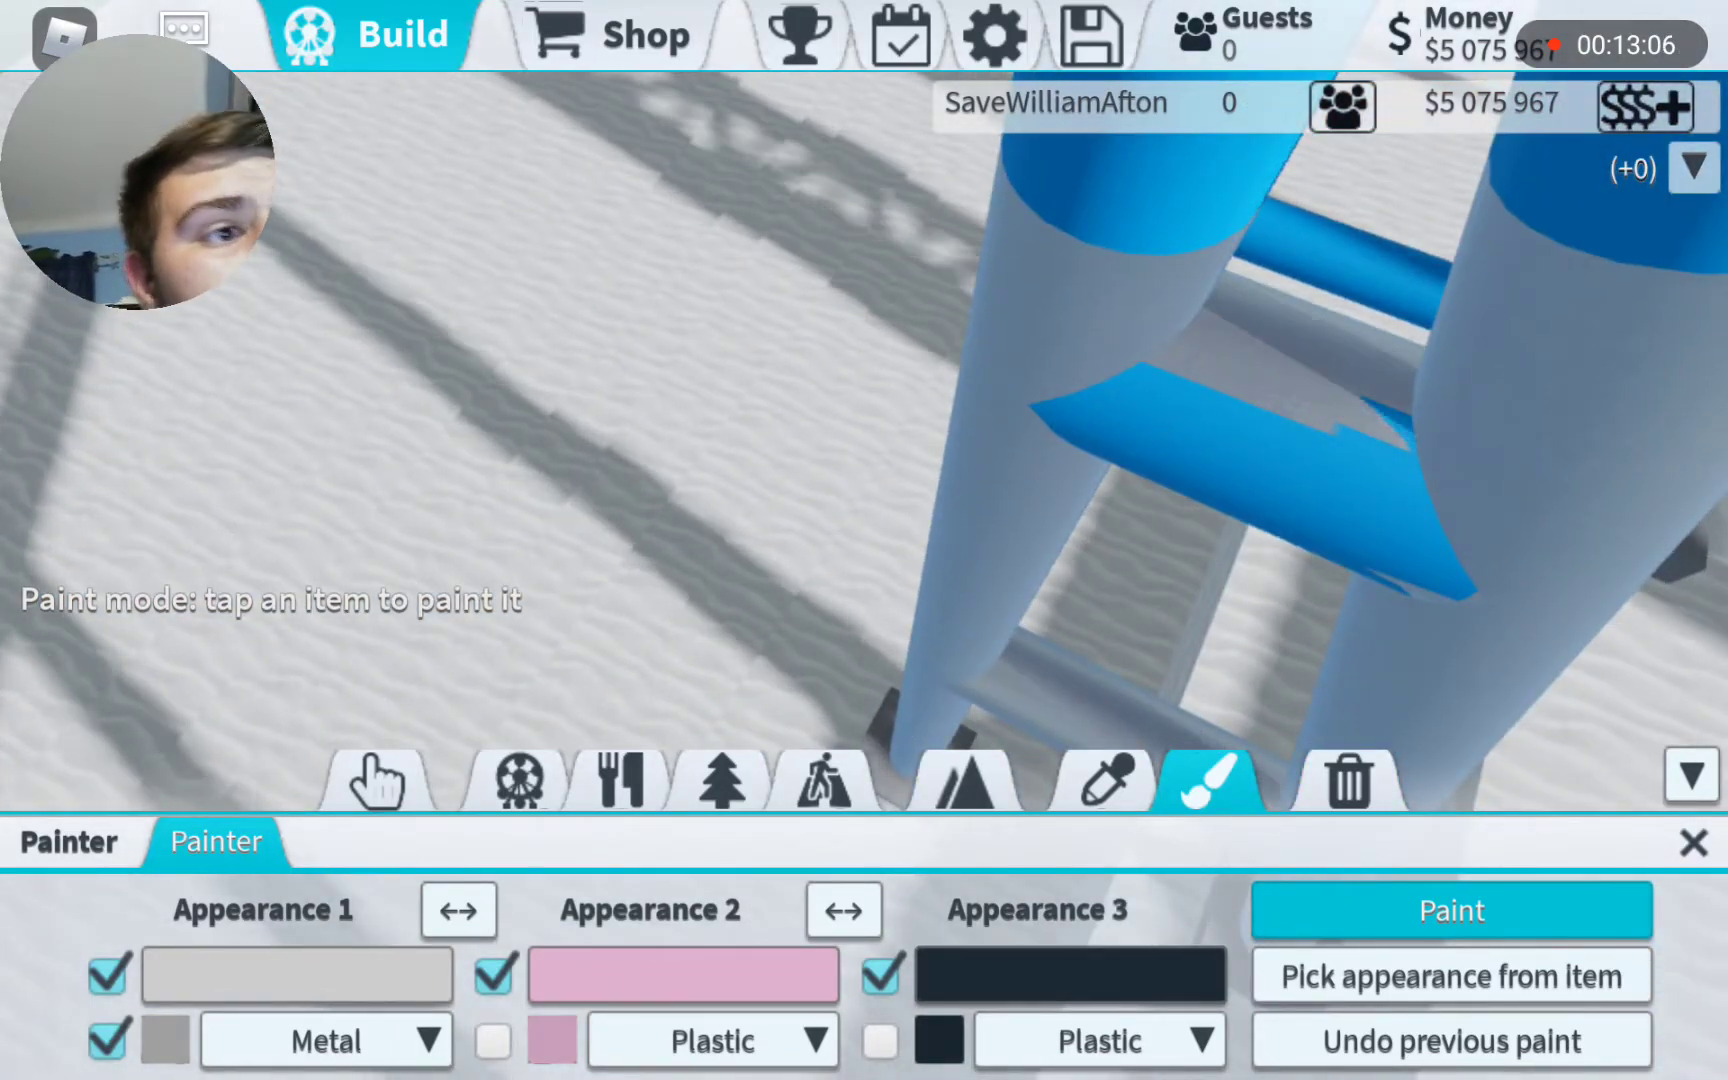
- Remove two partly painted support pieces for a $100 refund and select a Primitive Cuboid
{"action": "left_click", "coordinate": [1346, 781]}
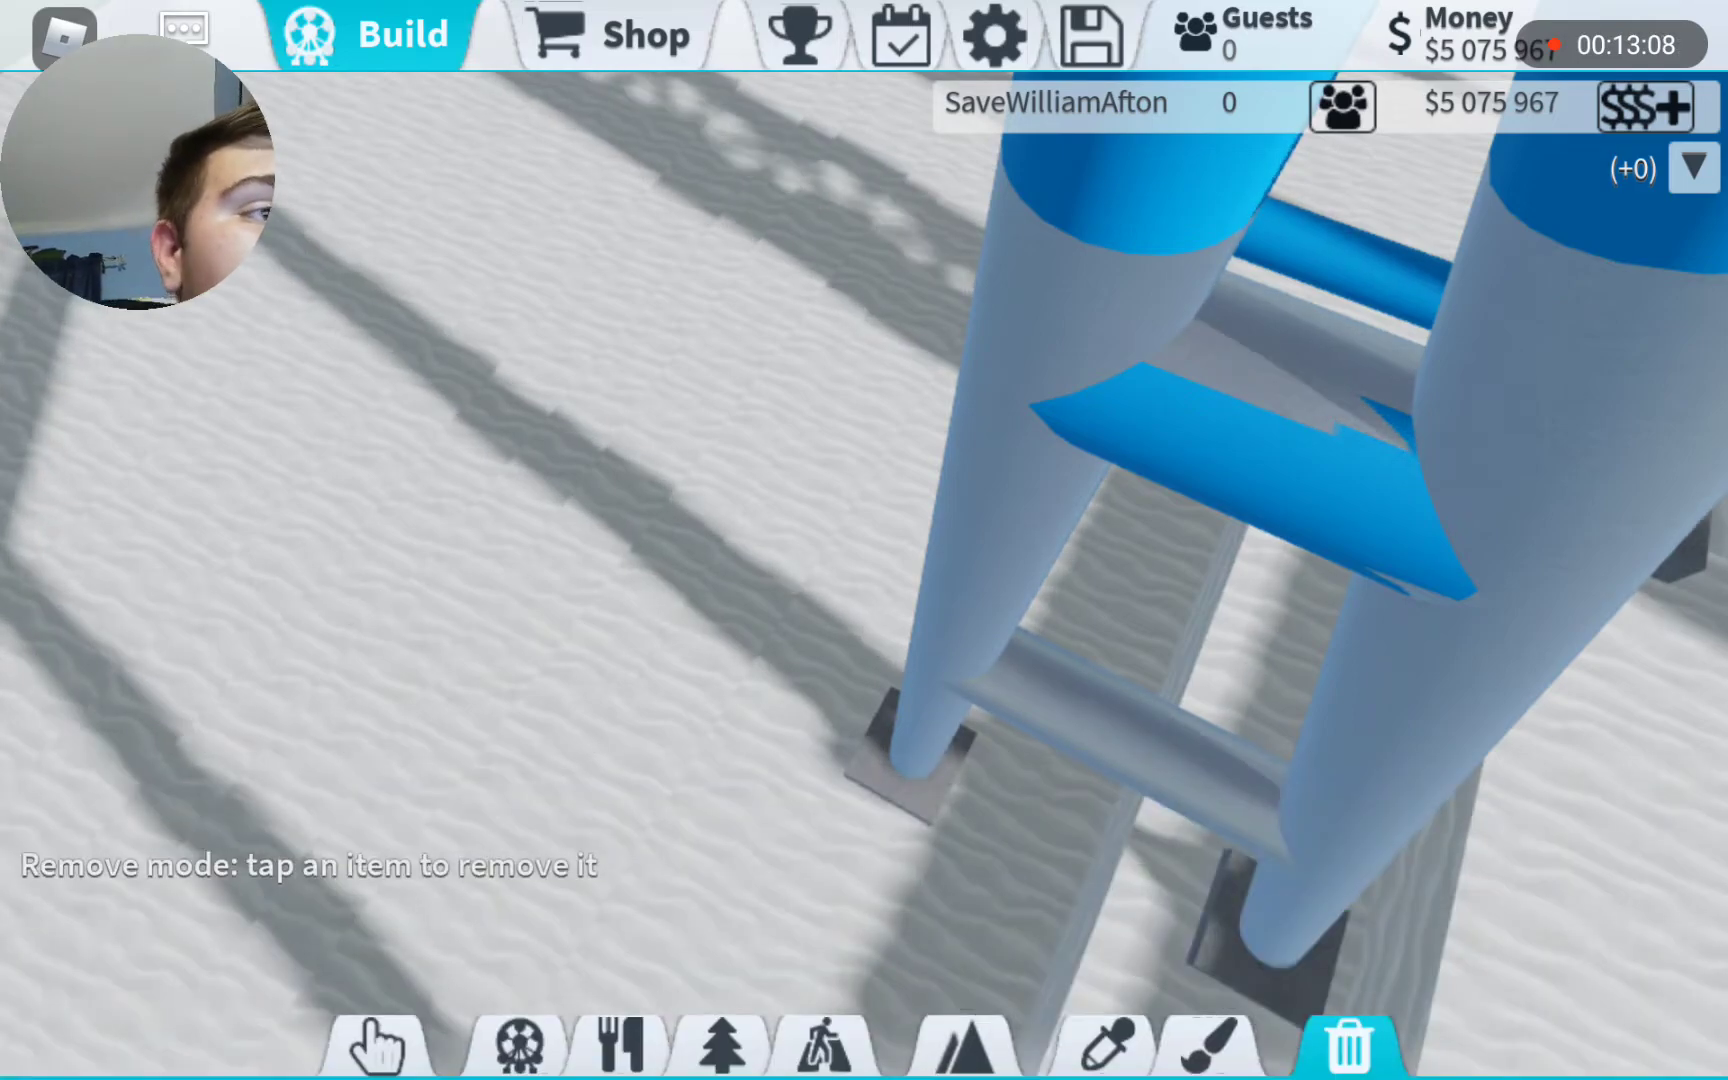
{"action": "left_click", "coordinate": [1202, 770]}
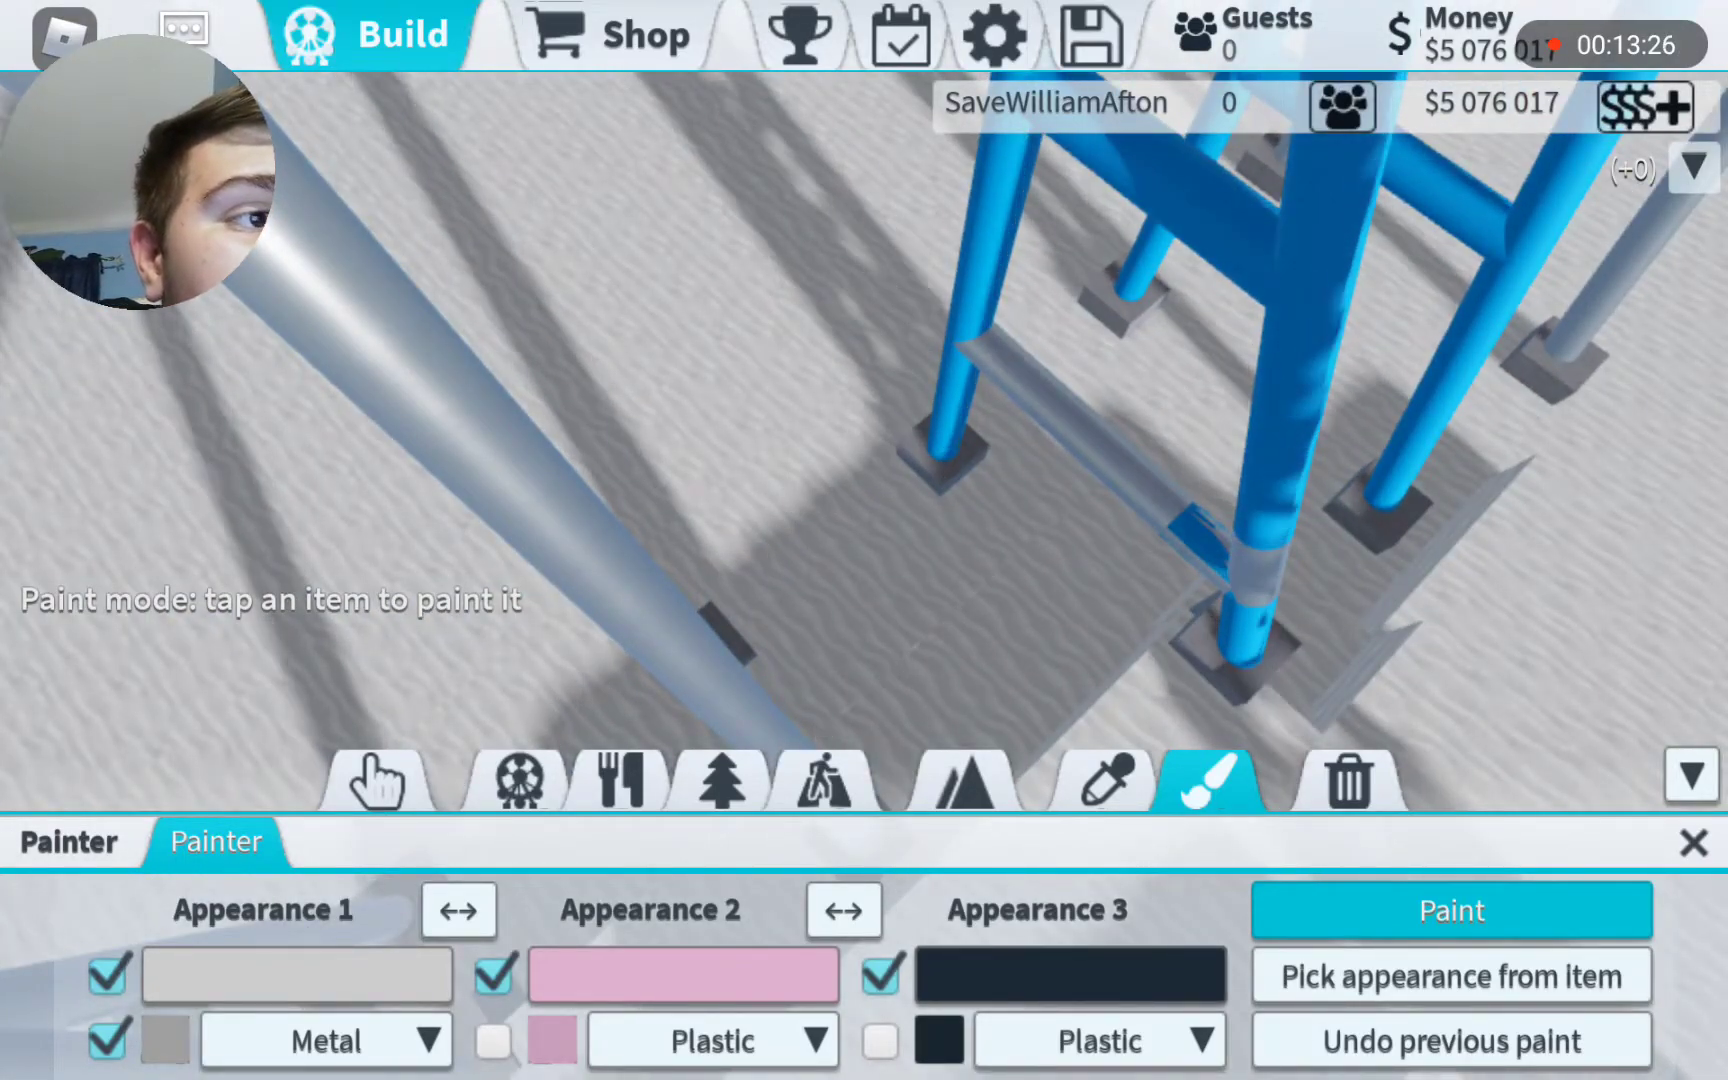
{"action": "left_click", "coordinate": [1346, 769]}
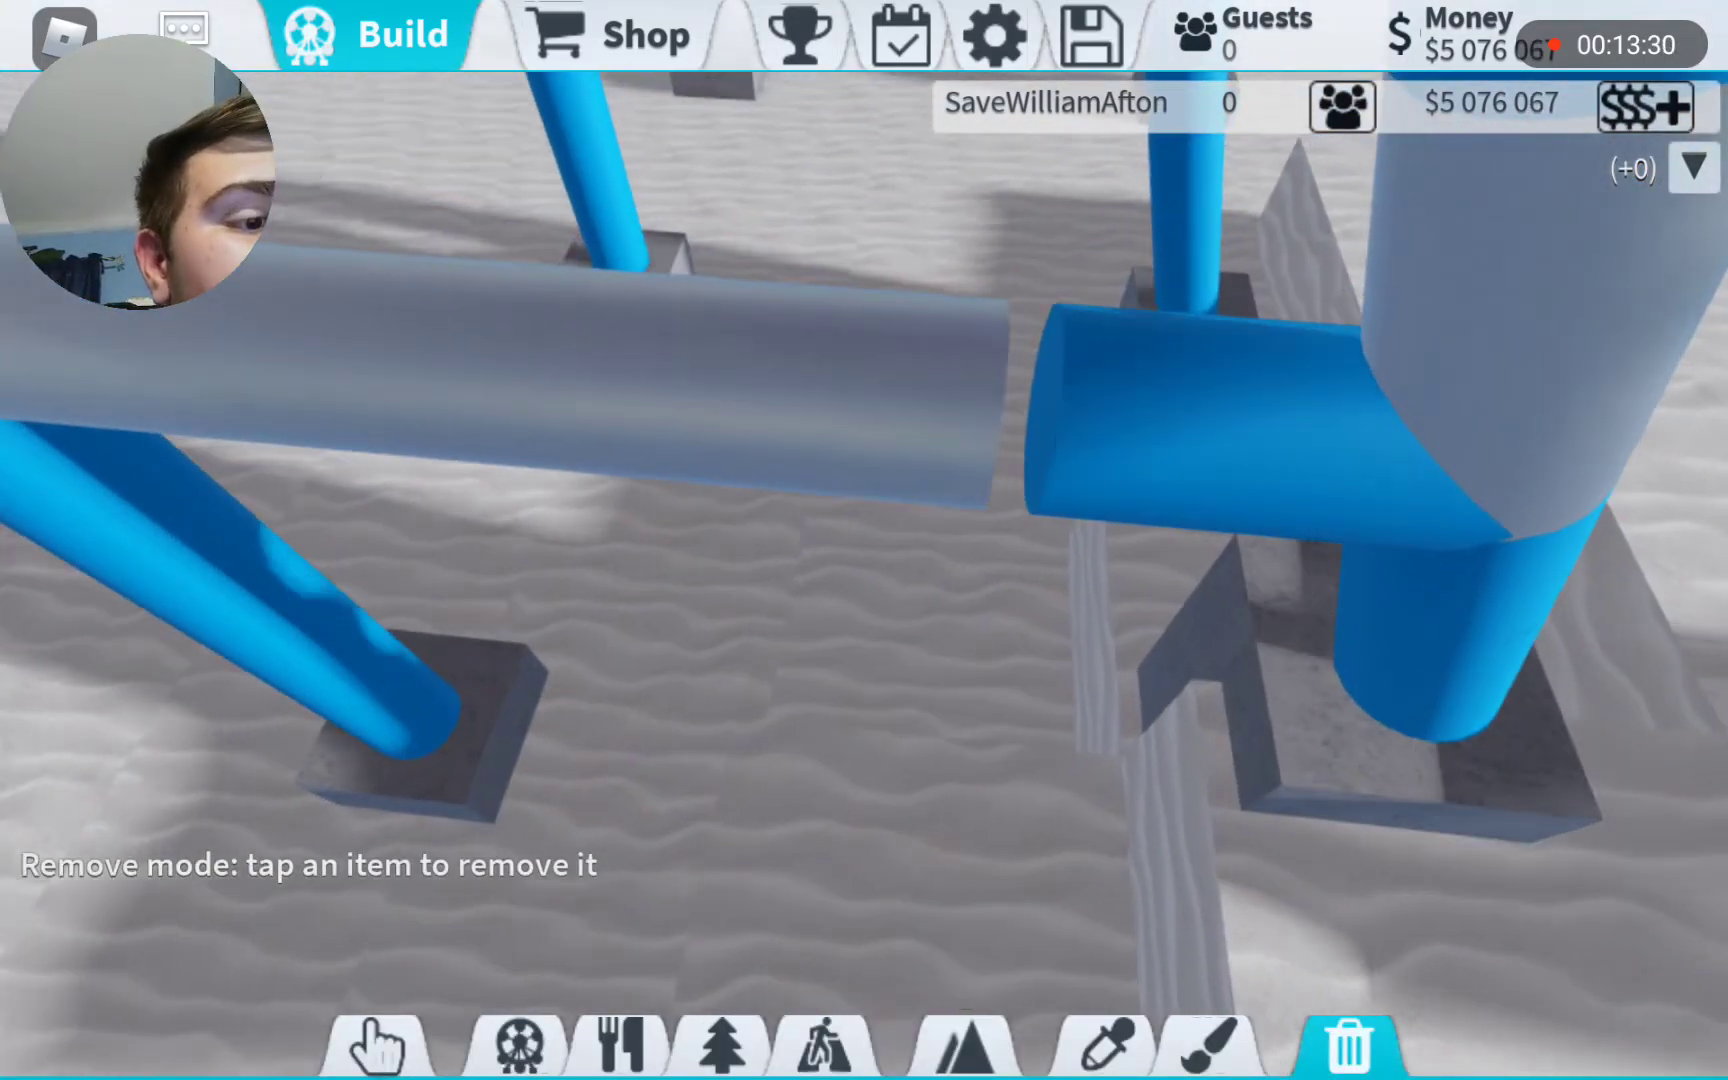
{"action": "left_click", "coordinate": [1105, 1047]}
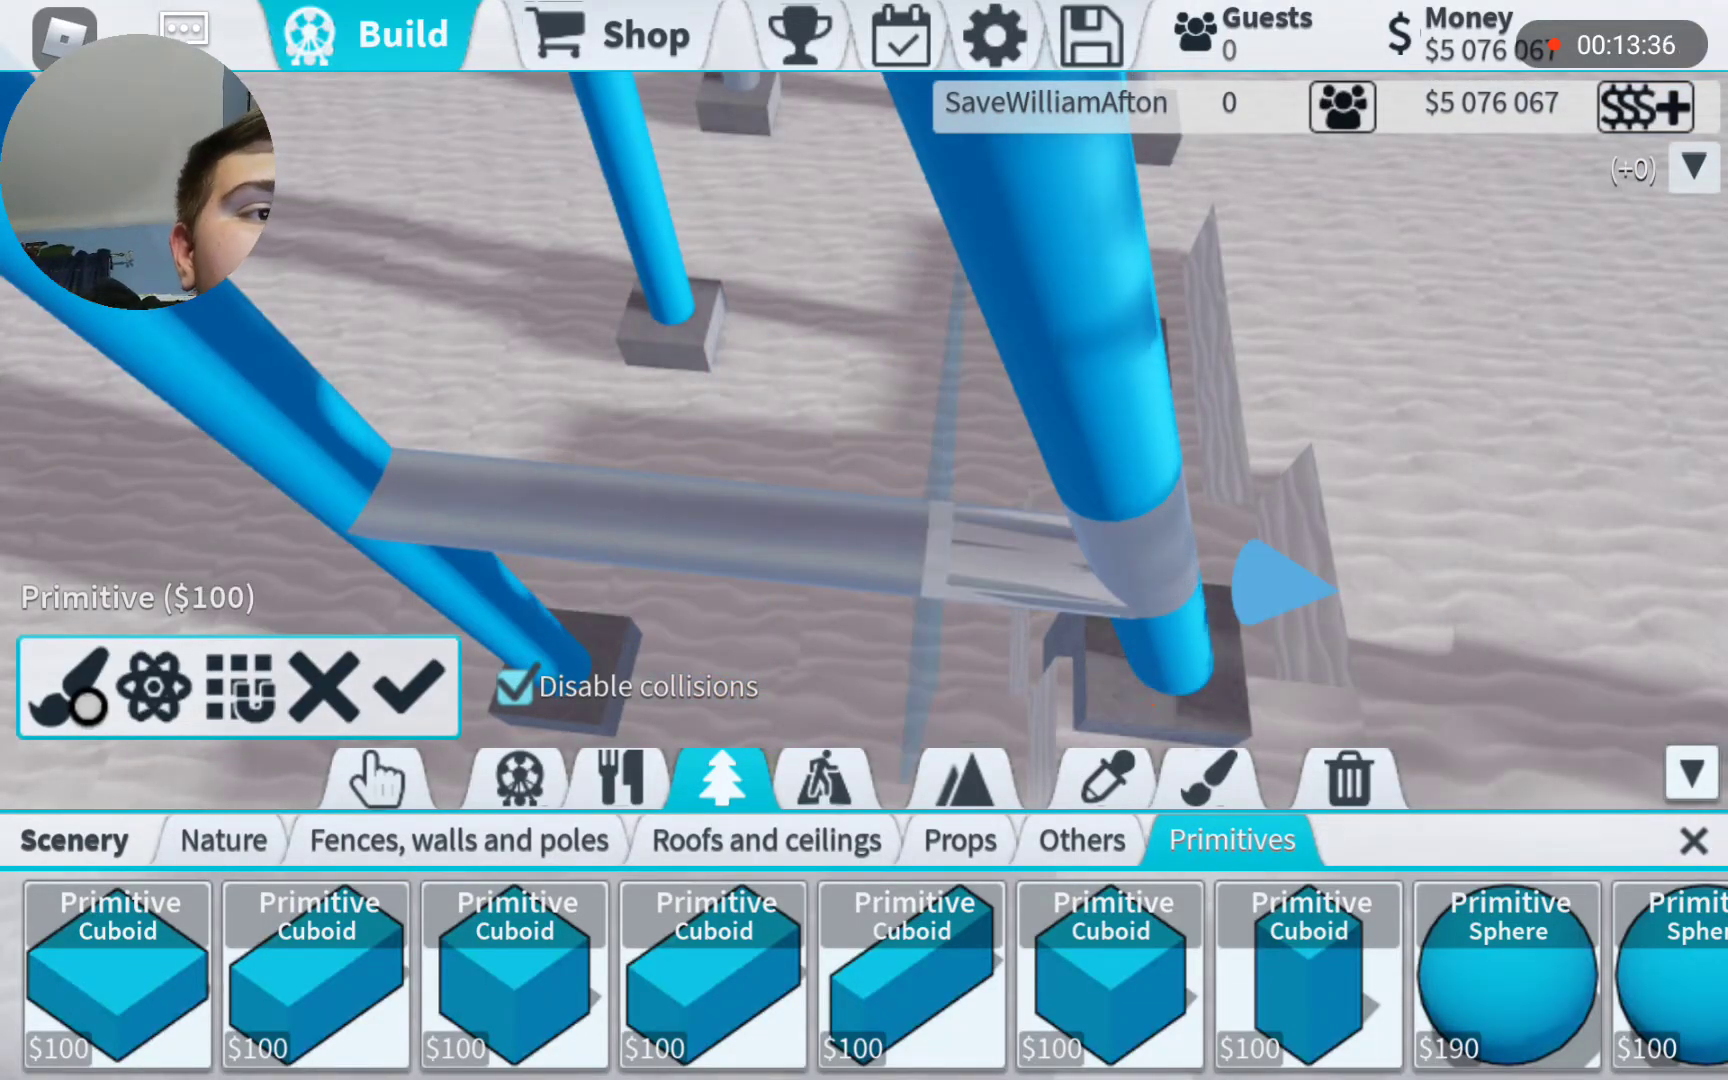
- Place the cuboid as the replacement beam for $100 and close the Painter
{"action": "left_click", "coordinate": [1208, 780]}
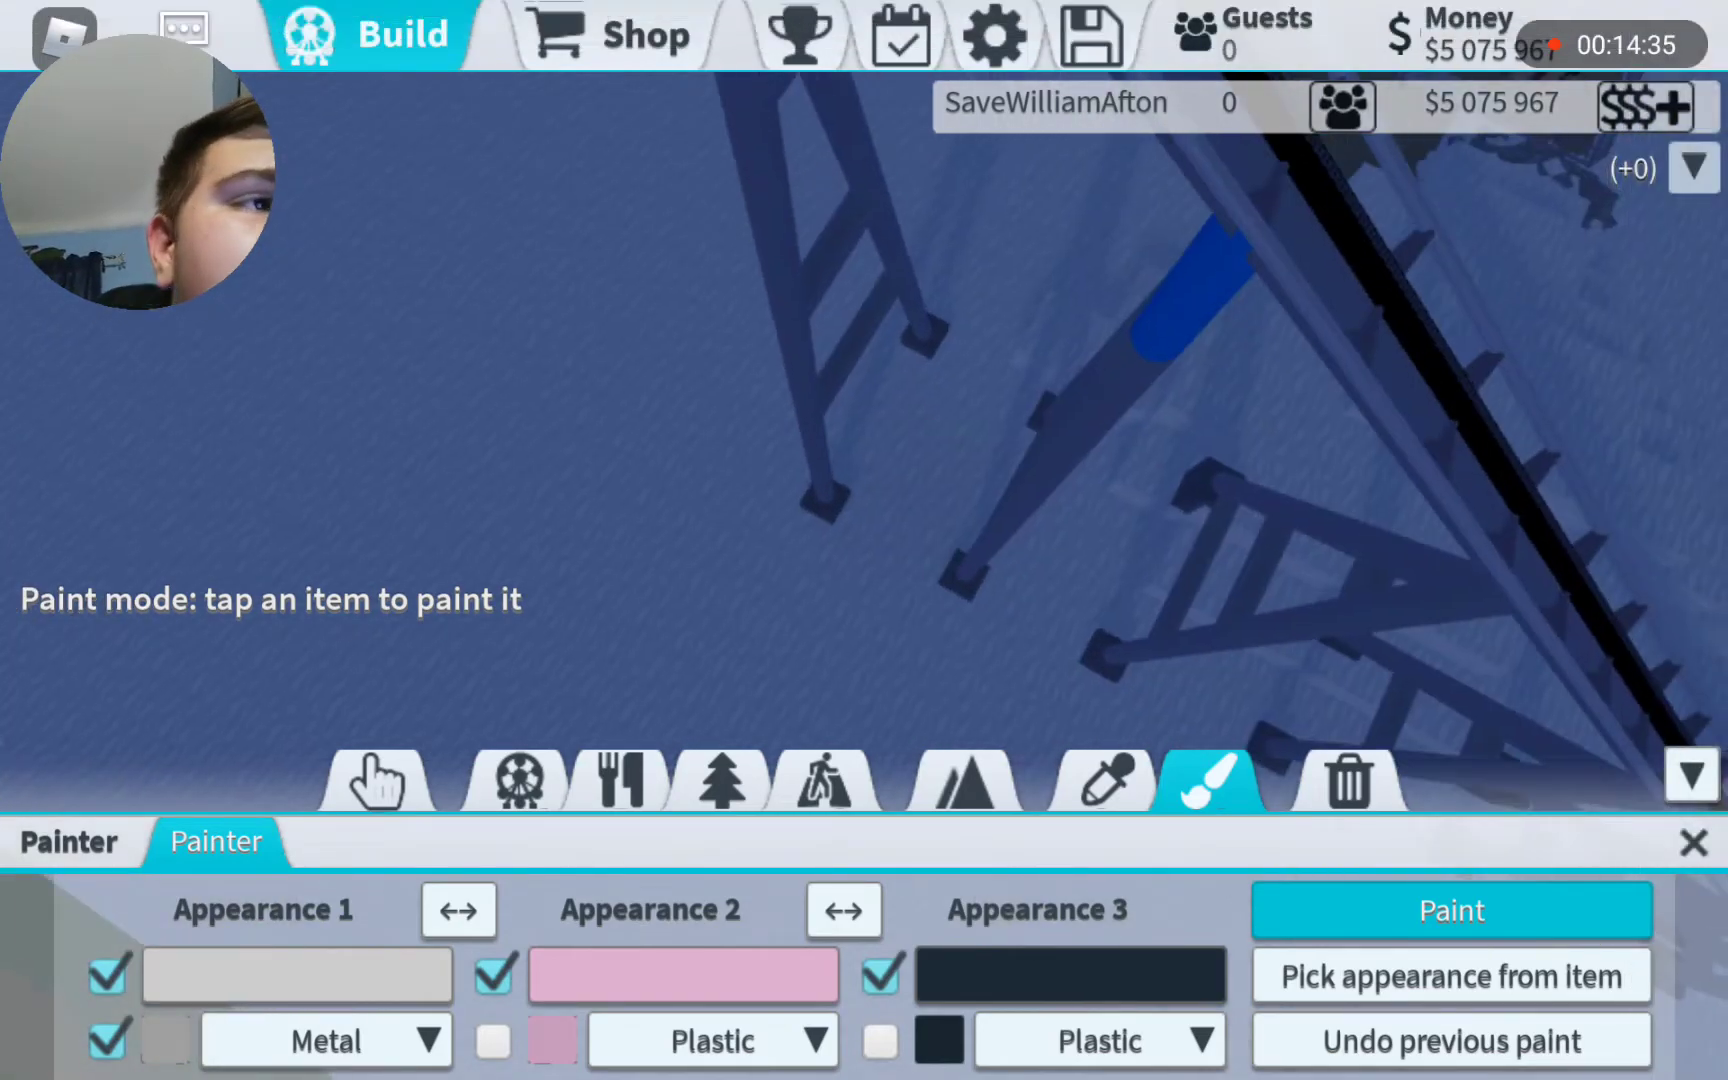
{"action": "left_click", "coordinate": [376, 782]}
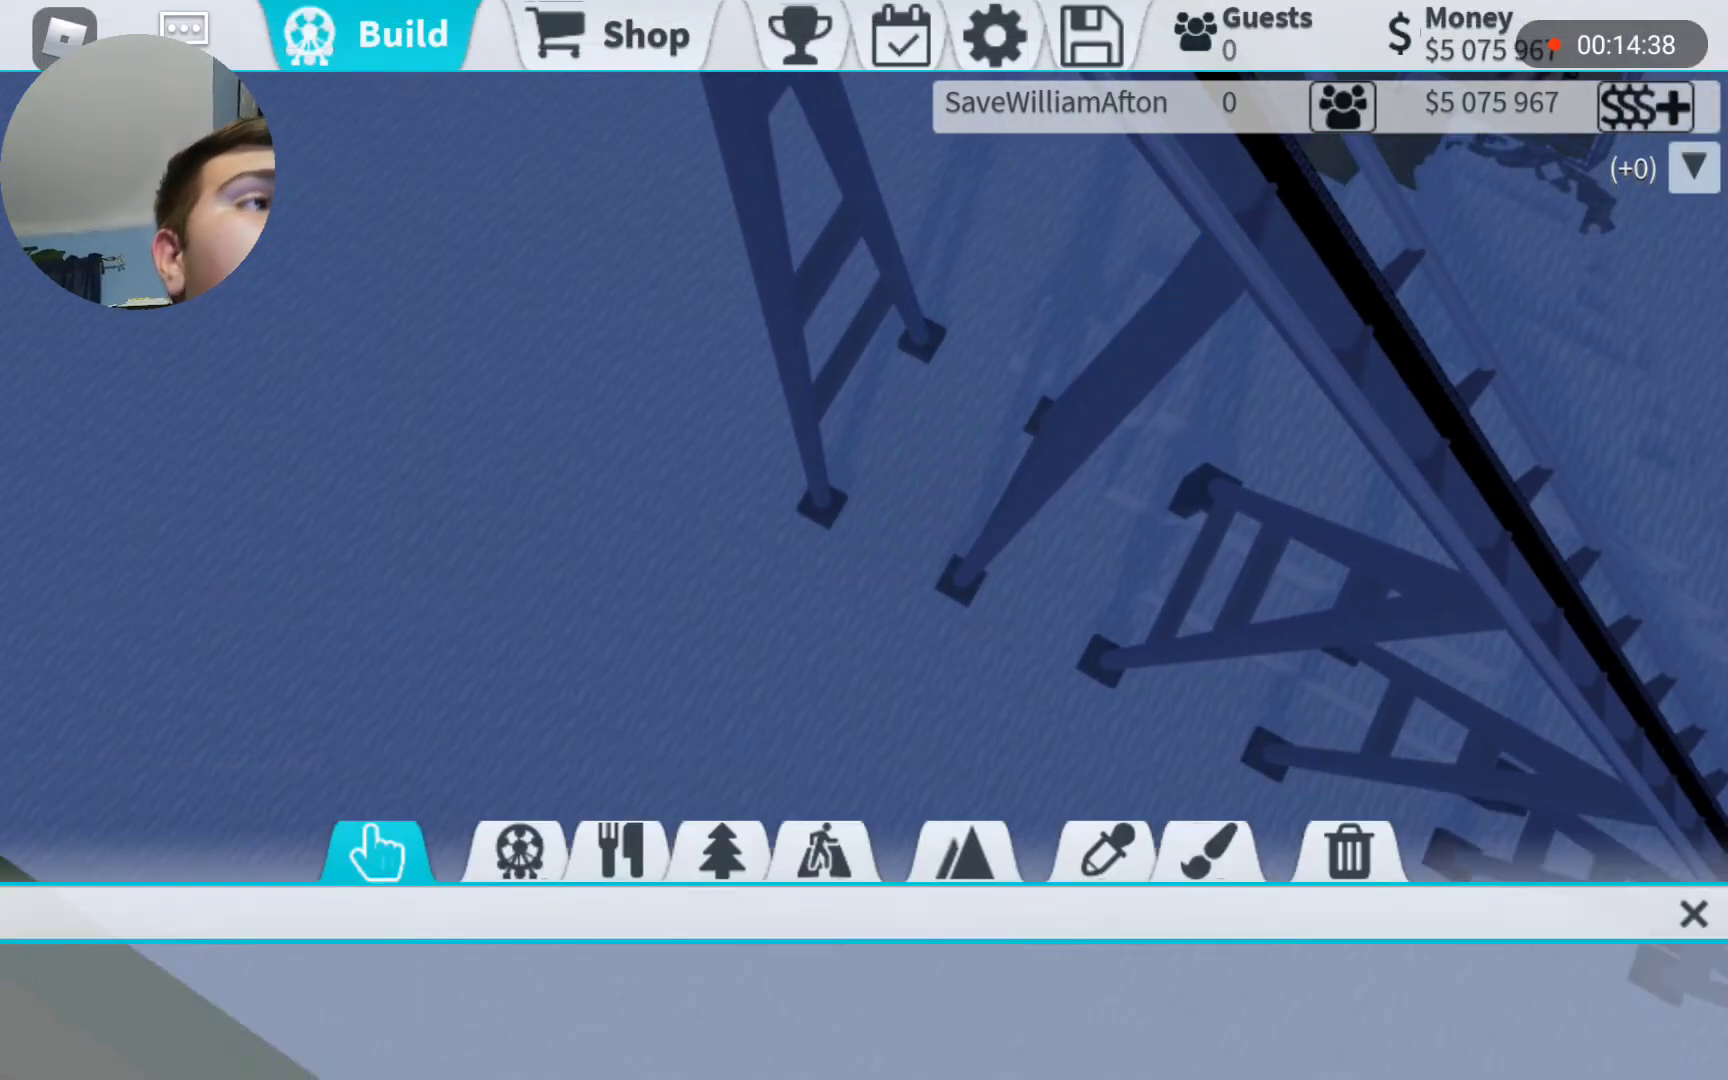